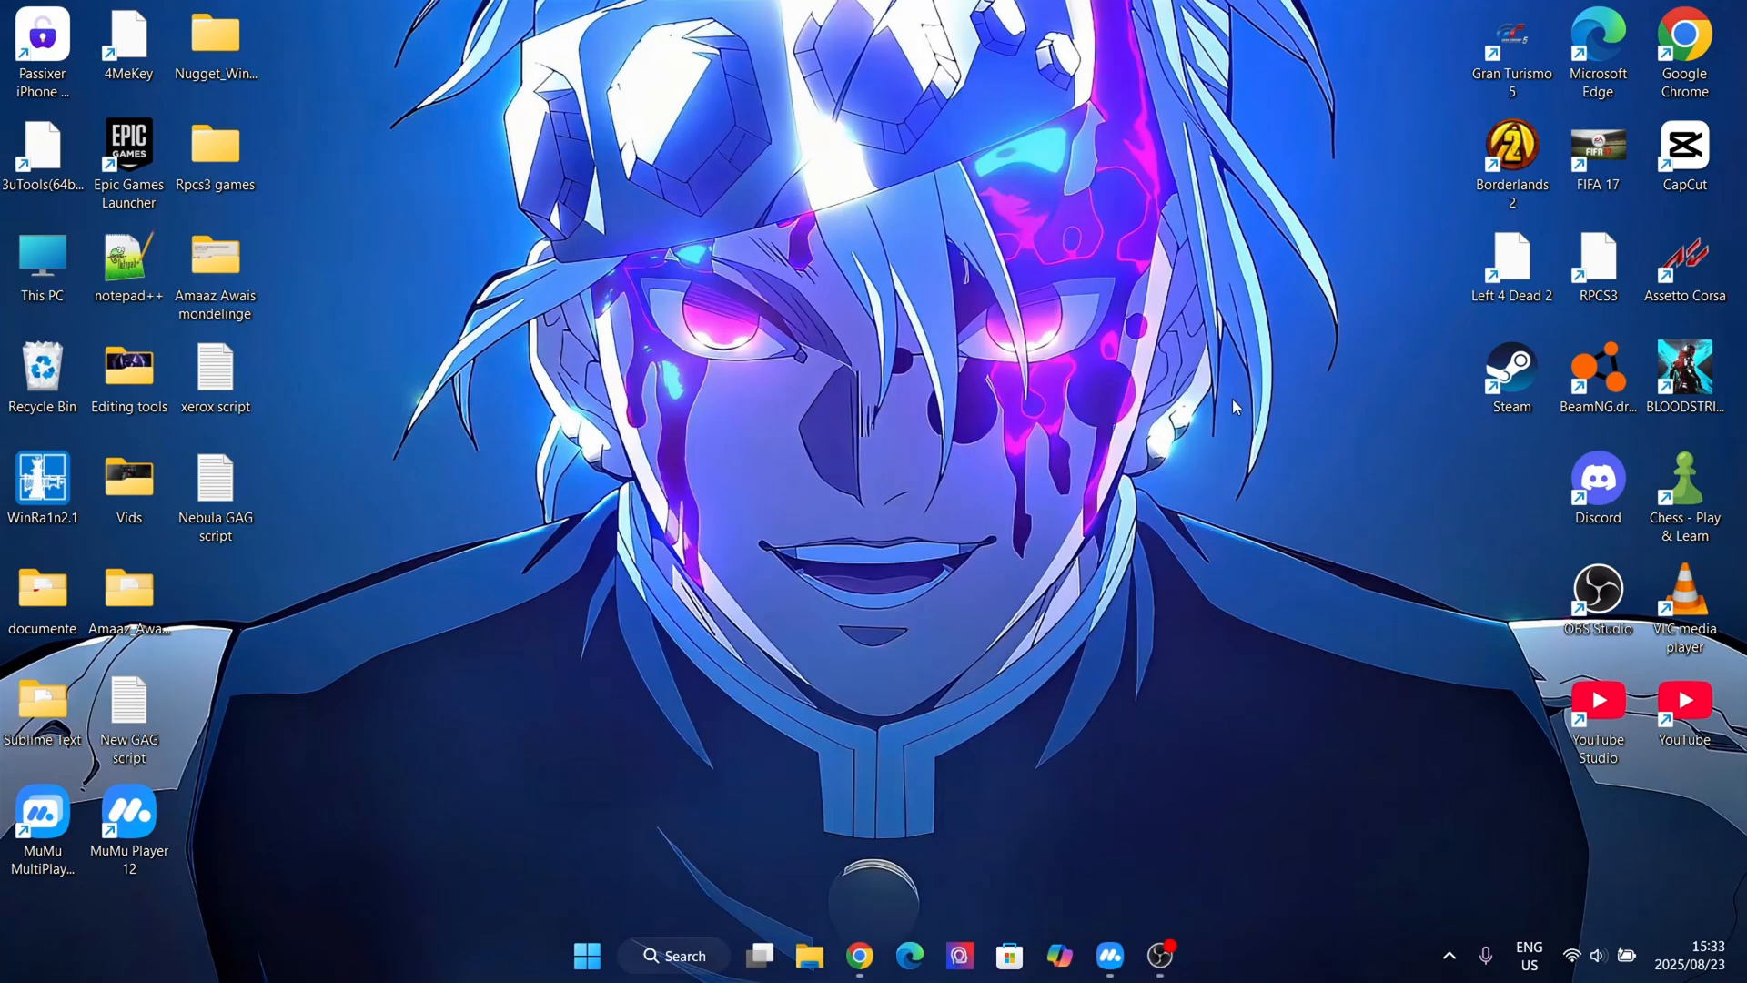
pyautogui.moveTo(914, 548)
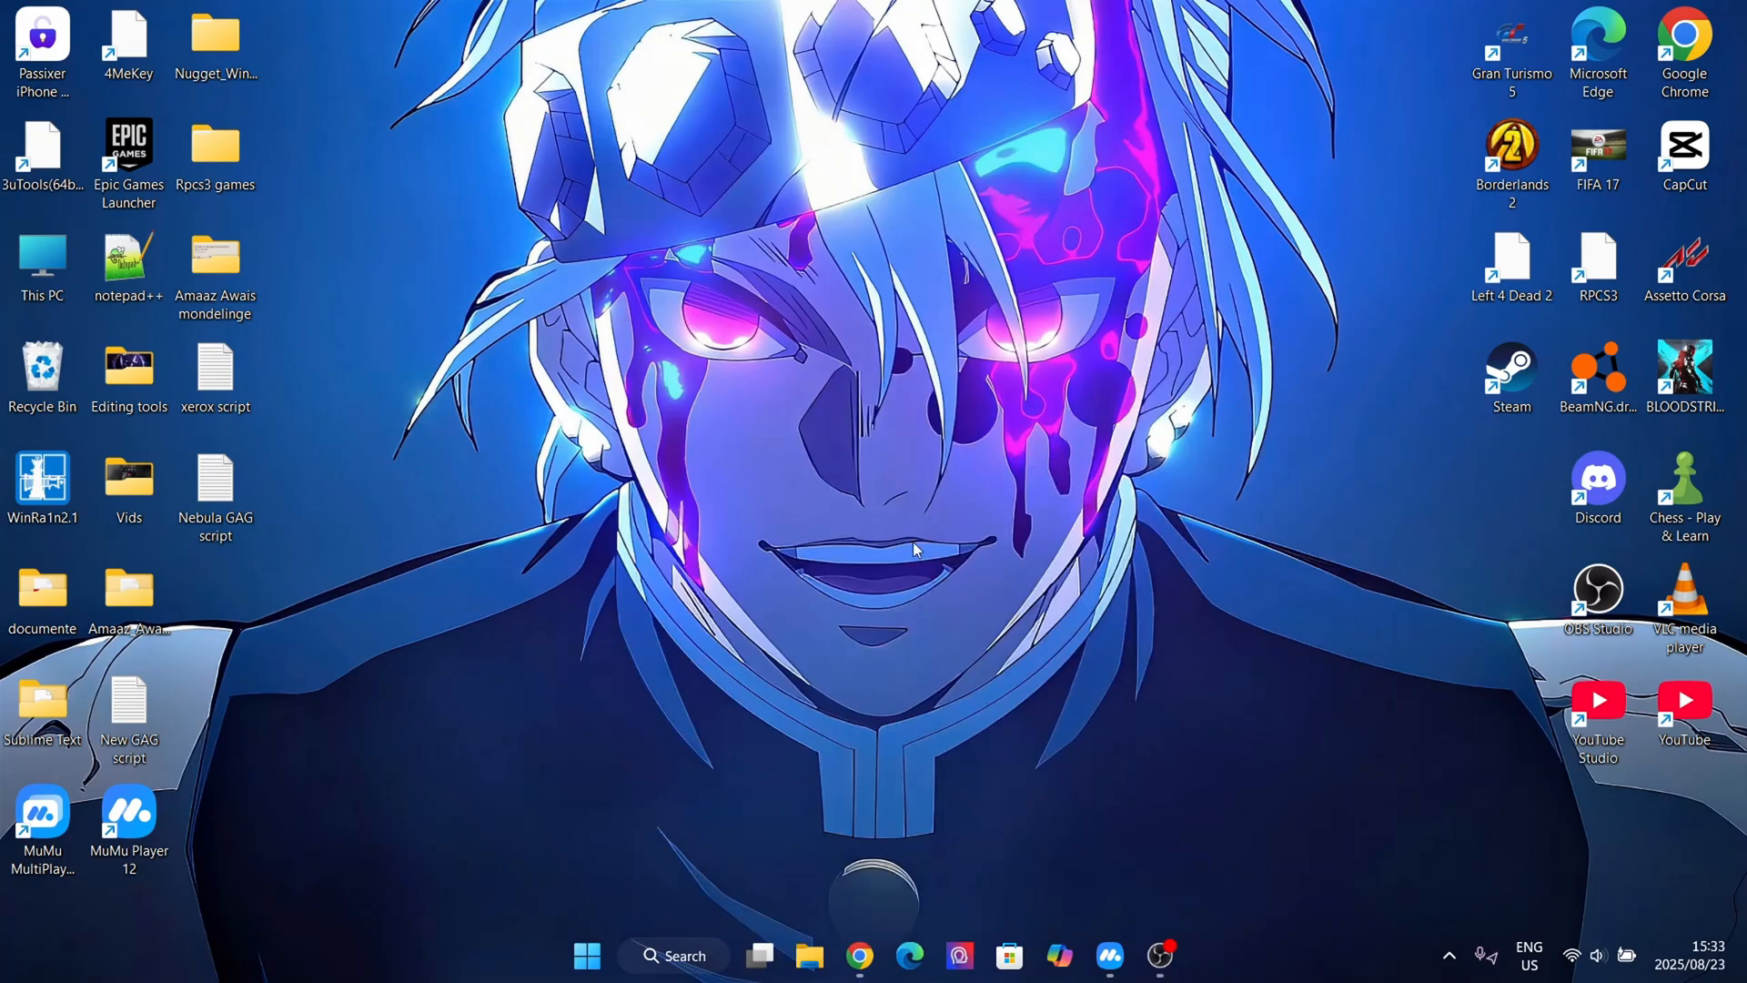
pyautogui.moveTo(846, 829)
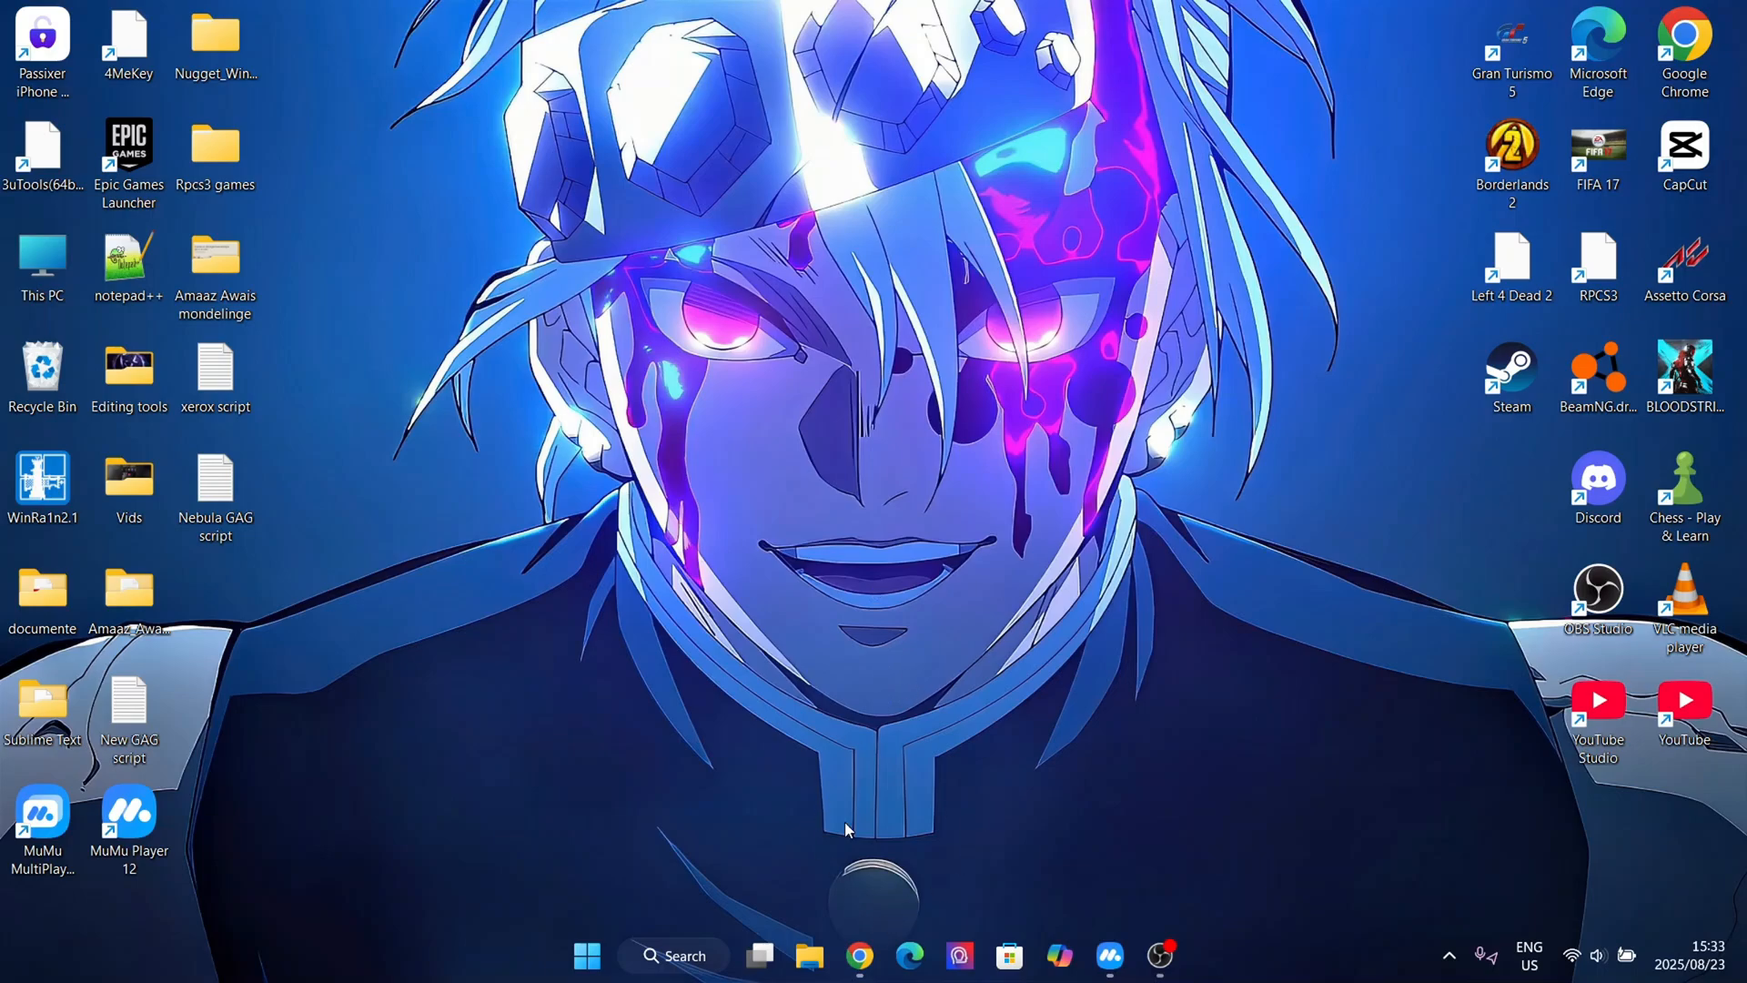
# Step: Bring up Chrome and look over the MuMuPlayer website page
pyautogui.click(857, 955)
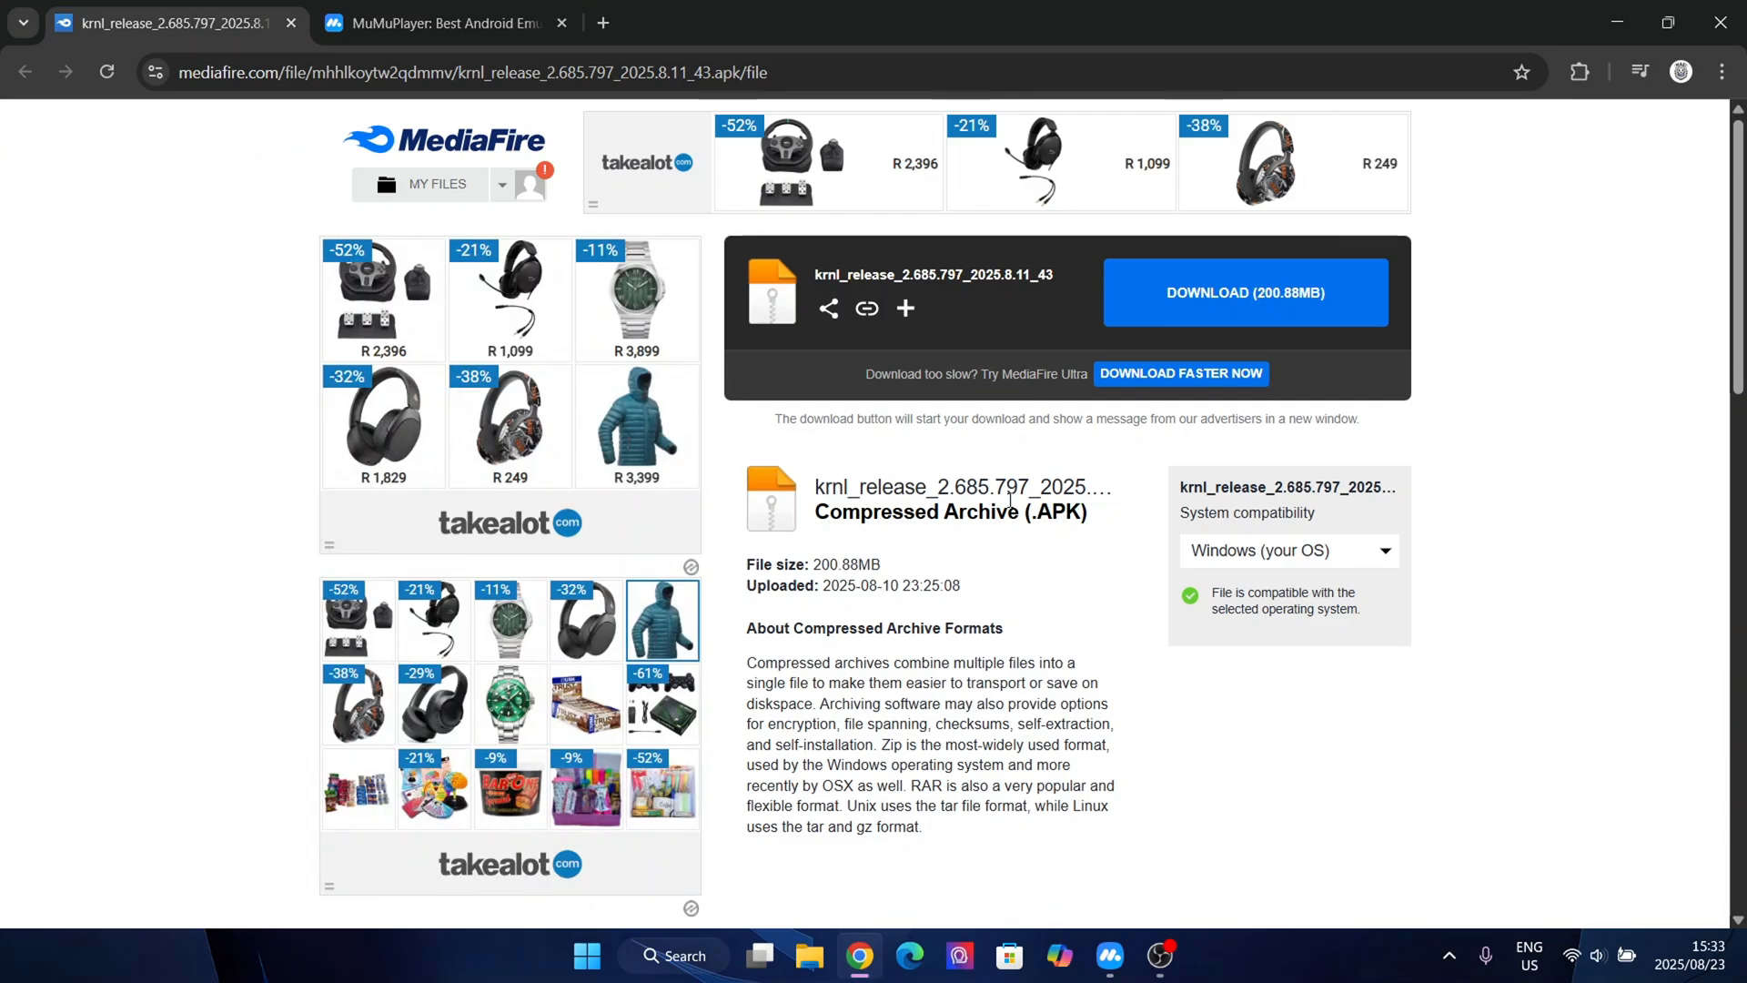
pyautogui.click(440, 22)
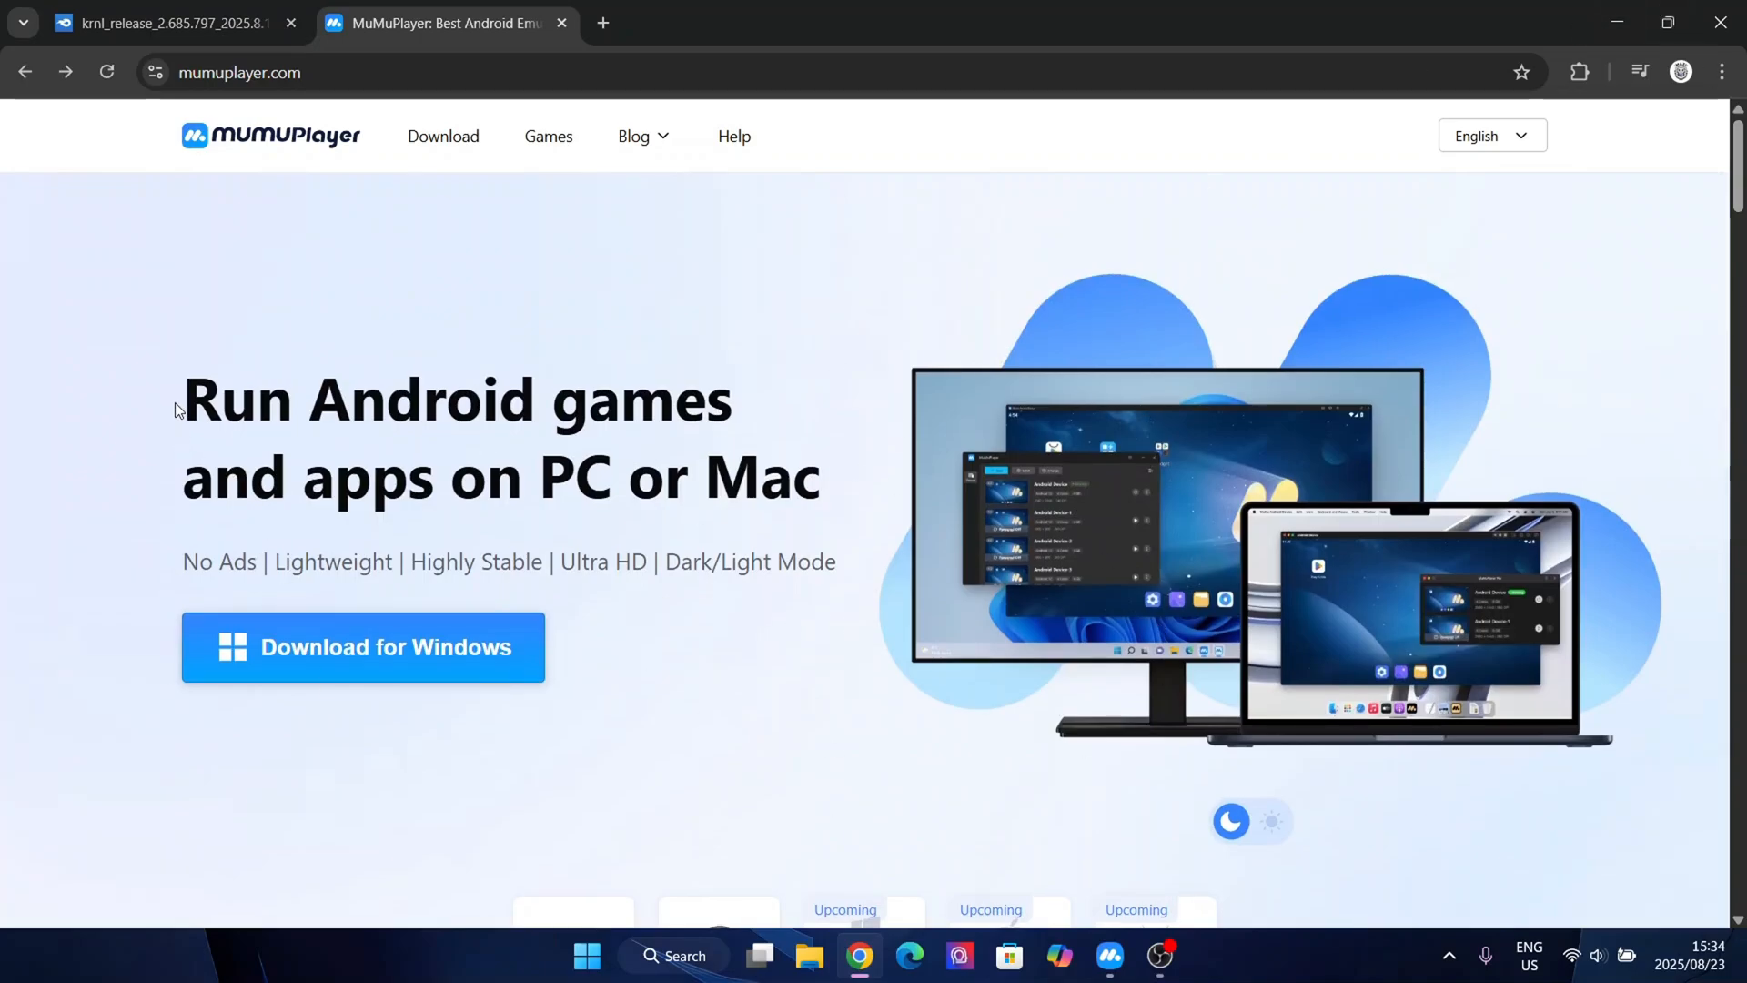
pyautogui.moveTo(242, 191)
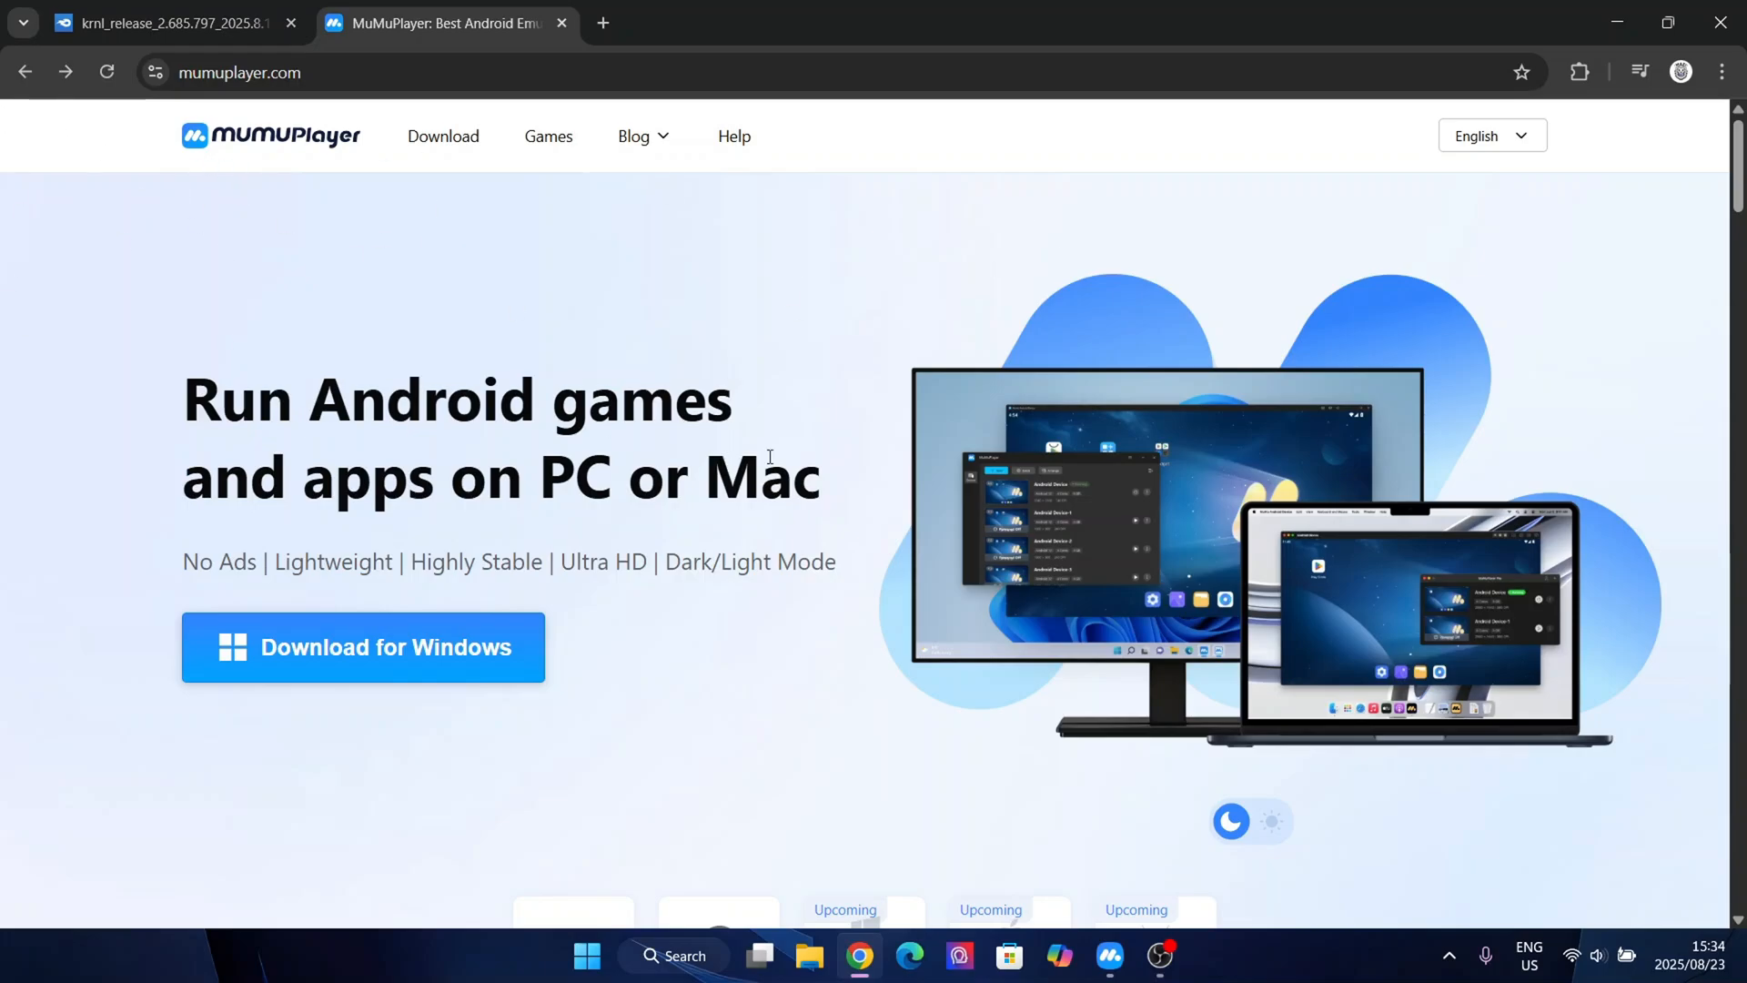
pyautogui.moveTo(1161, 956)
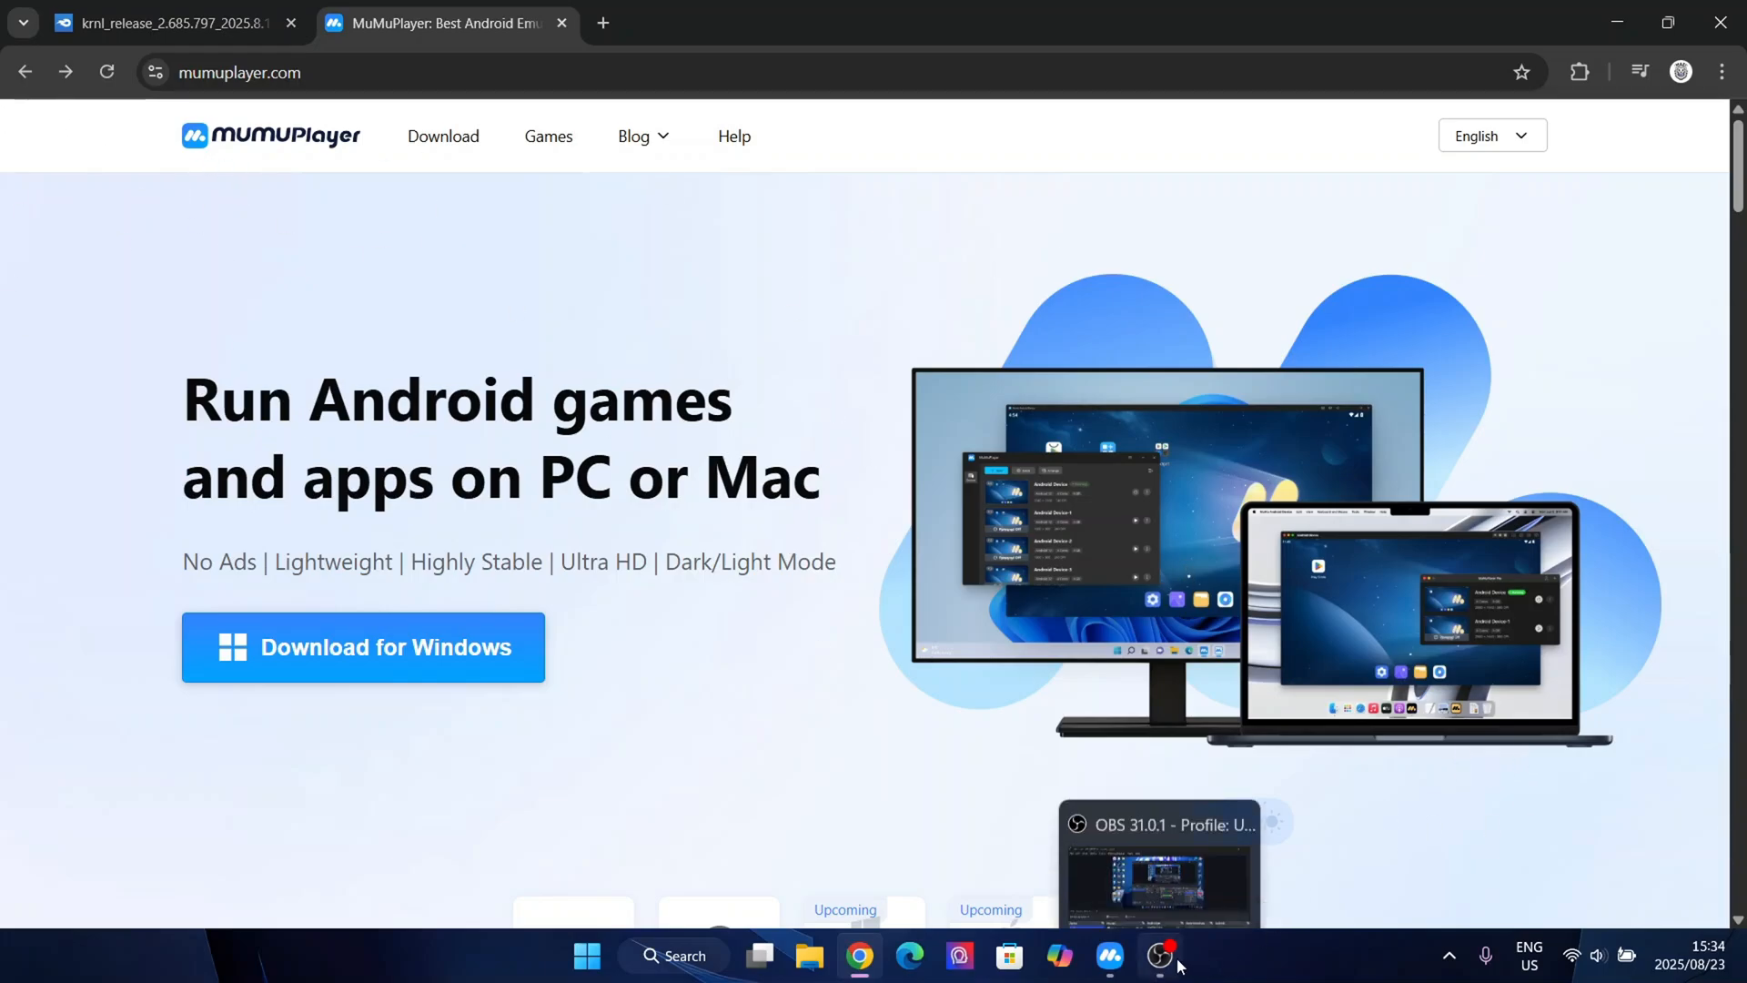
pyautogui.scroll(-3)
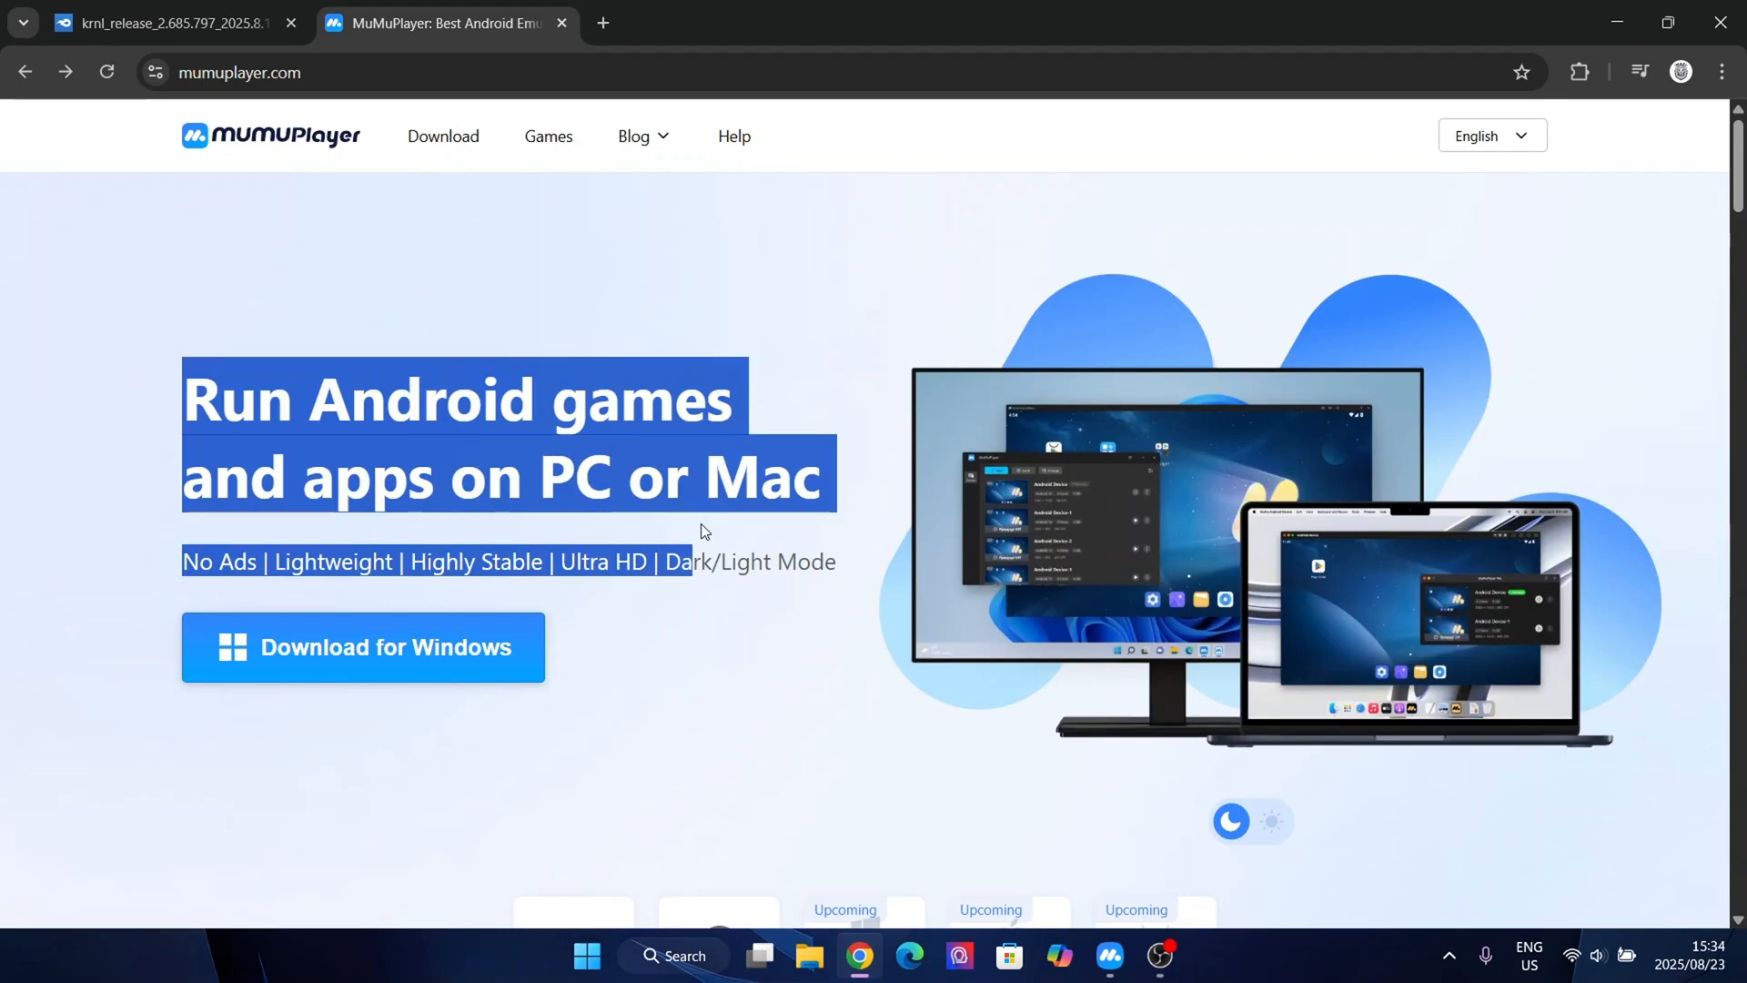
pyautogui.scroll(-3)
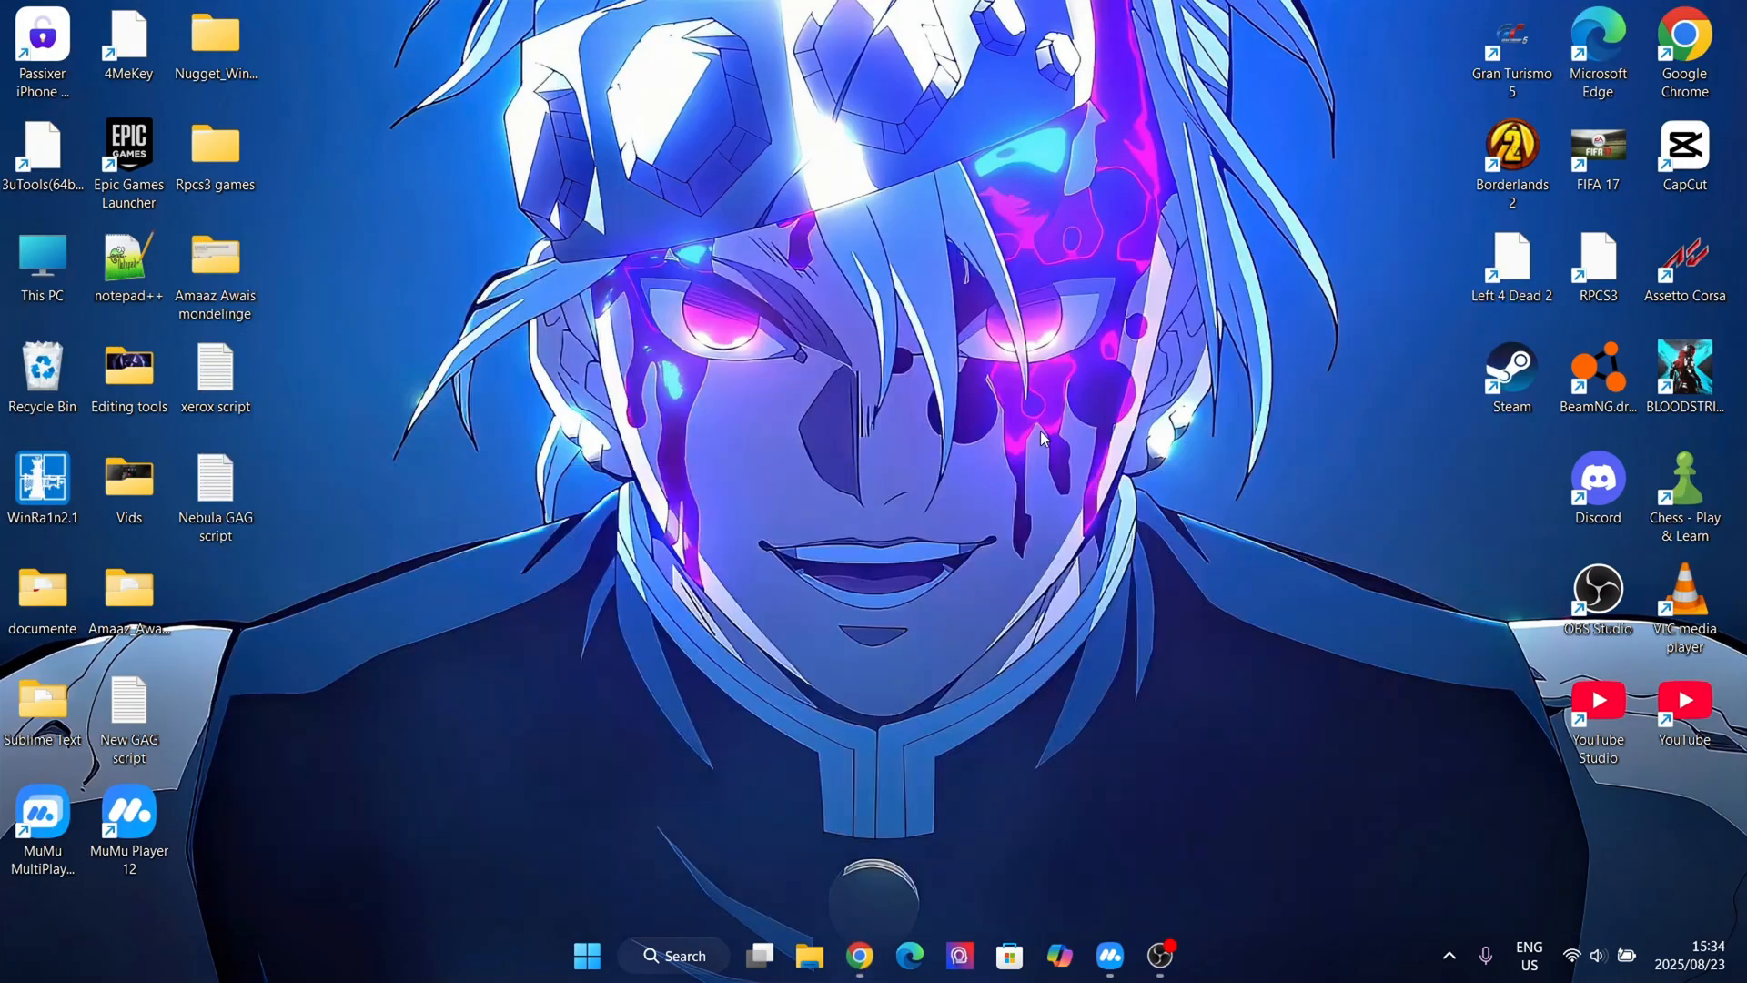
pyautogui.moveTo(981, 797)
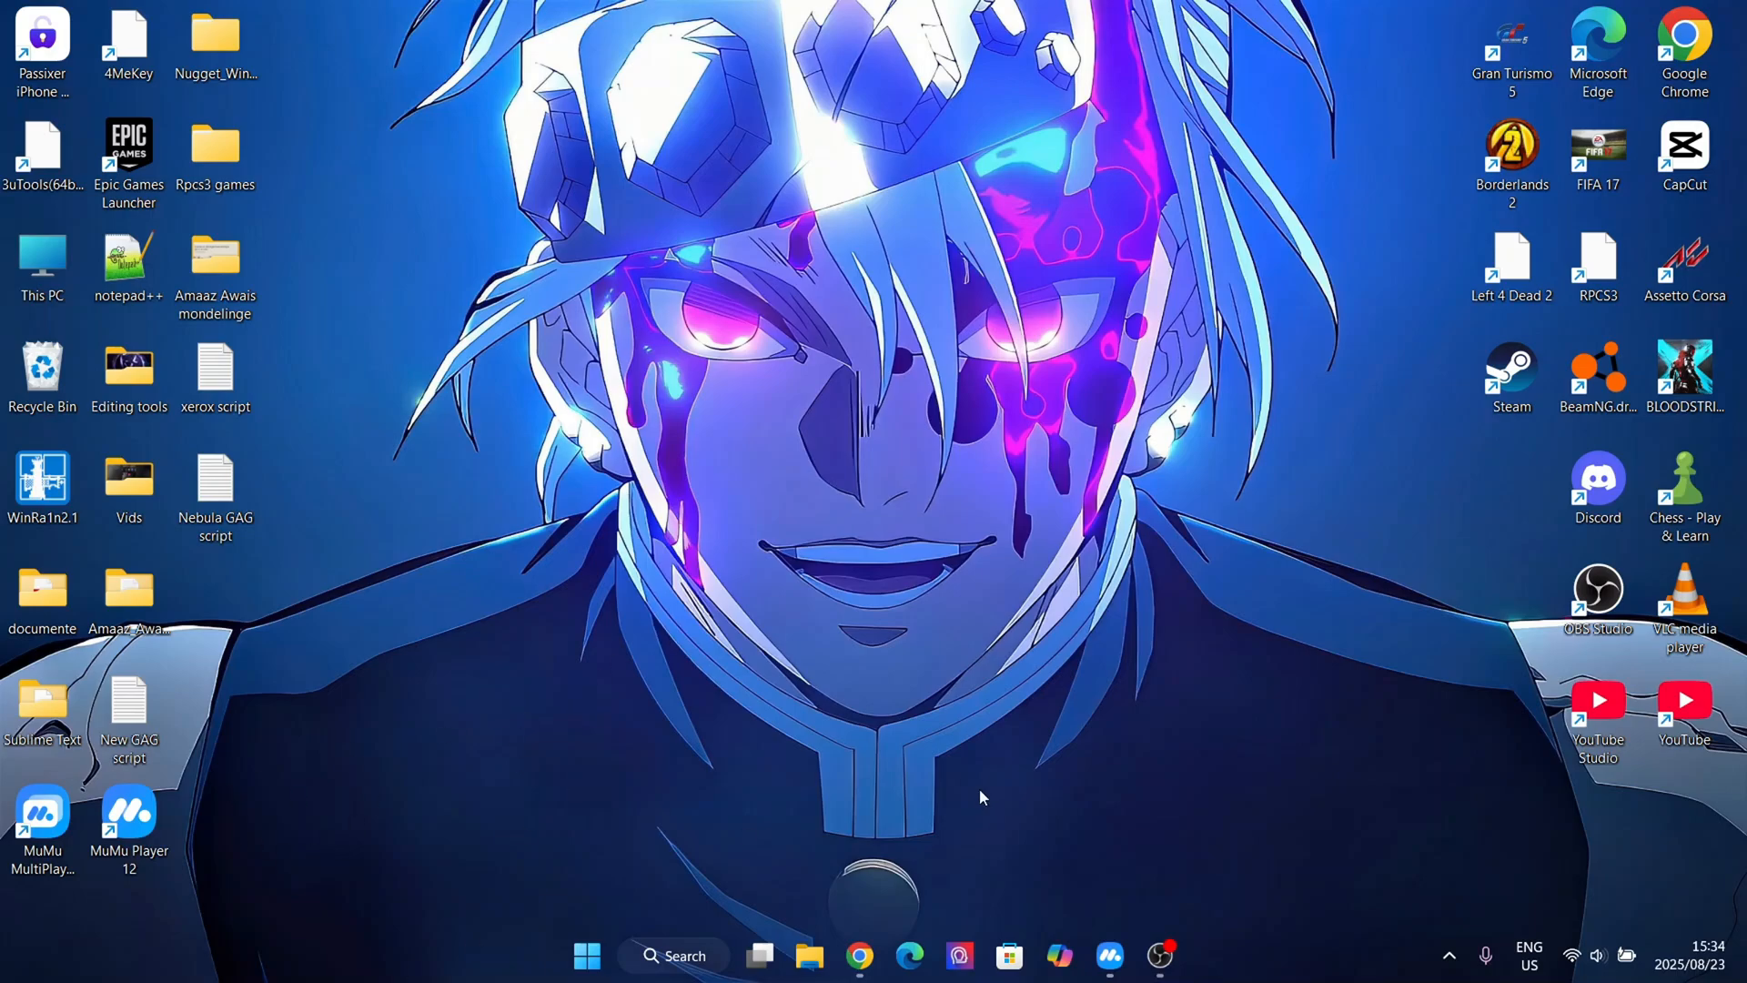
pyautogui.moveTo(724, 678)
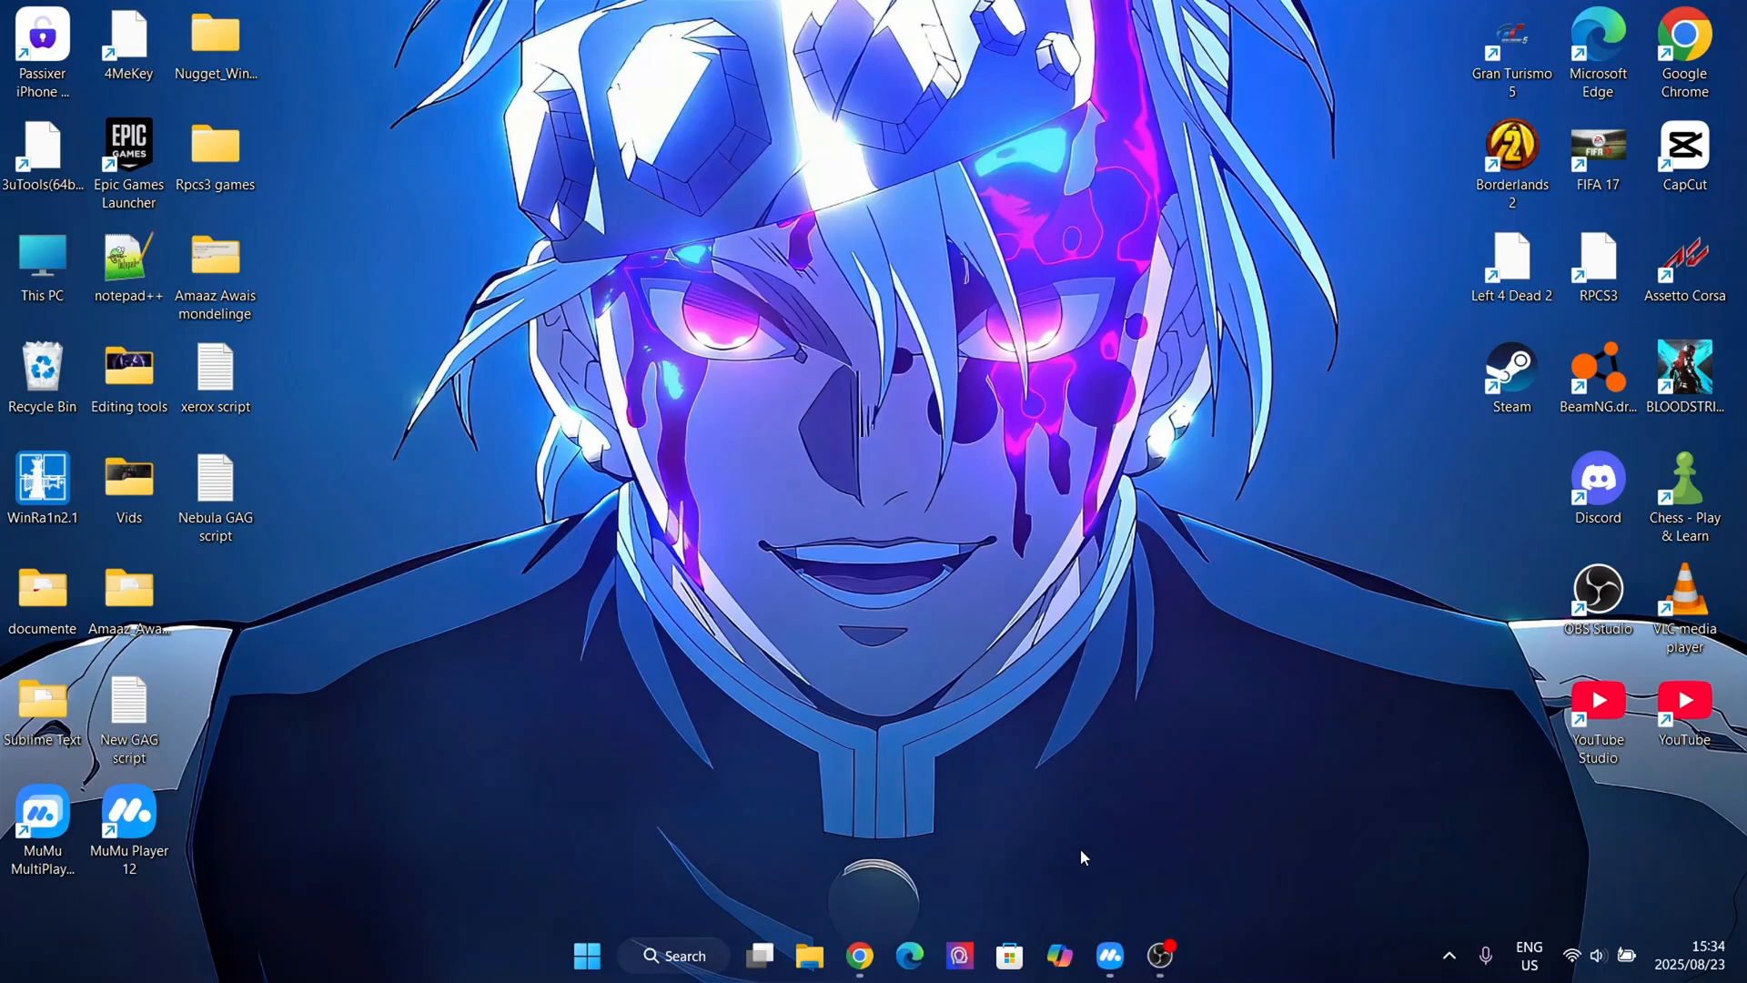
pyautogui.moveTo(847, 515)
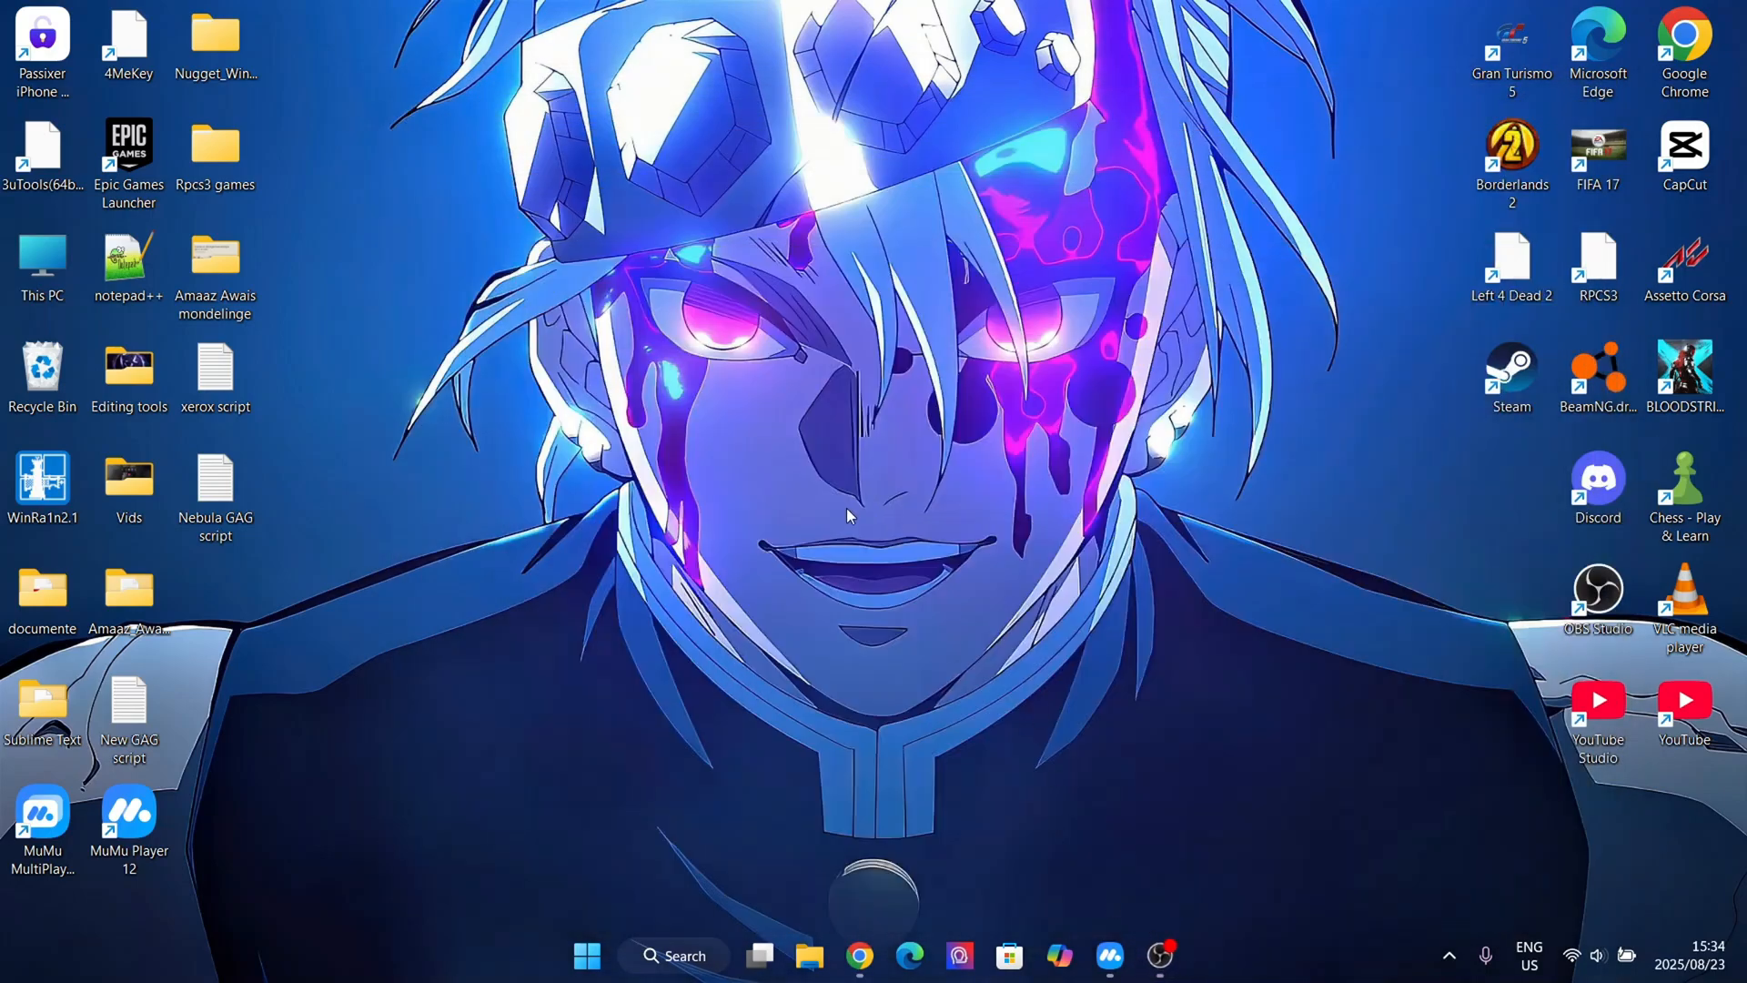
# Step: Download the Krnl APK (200.88MB) from the MediaFire page, then hide the browser
pyautogui.click(857, 956)
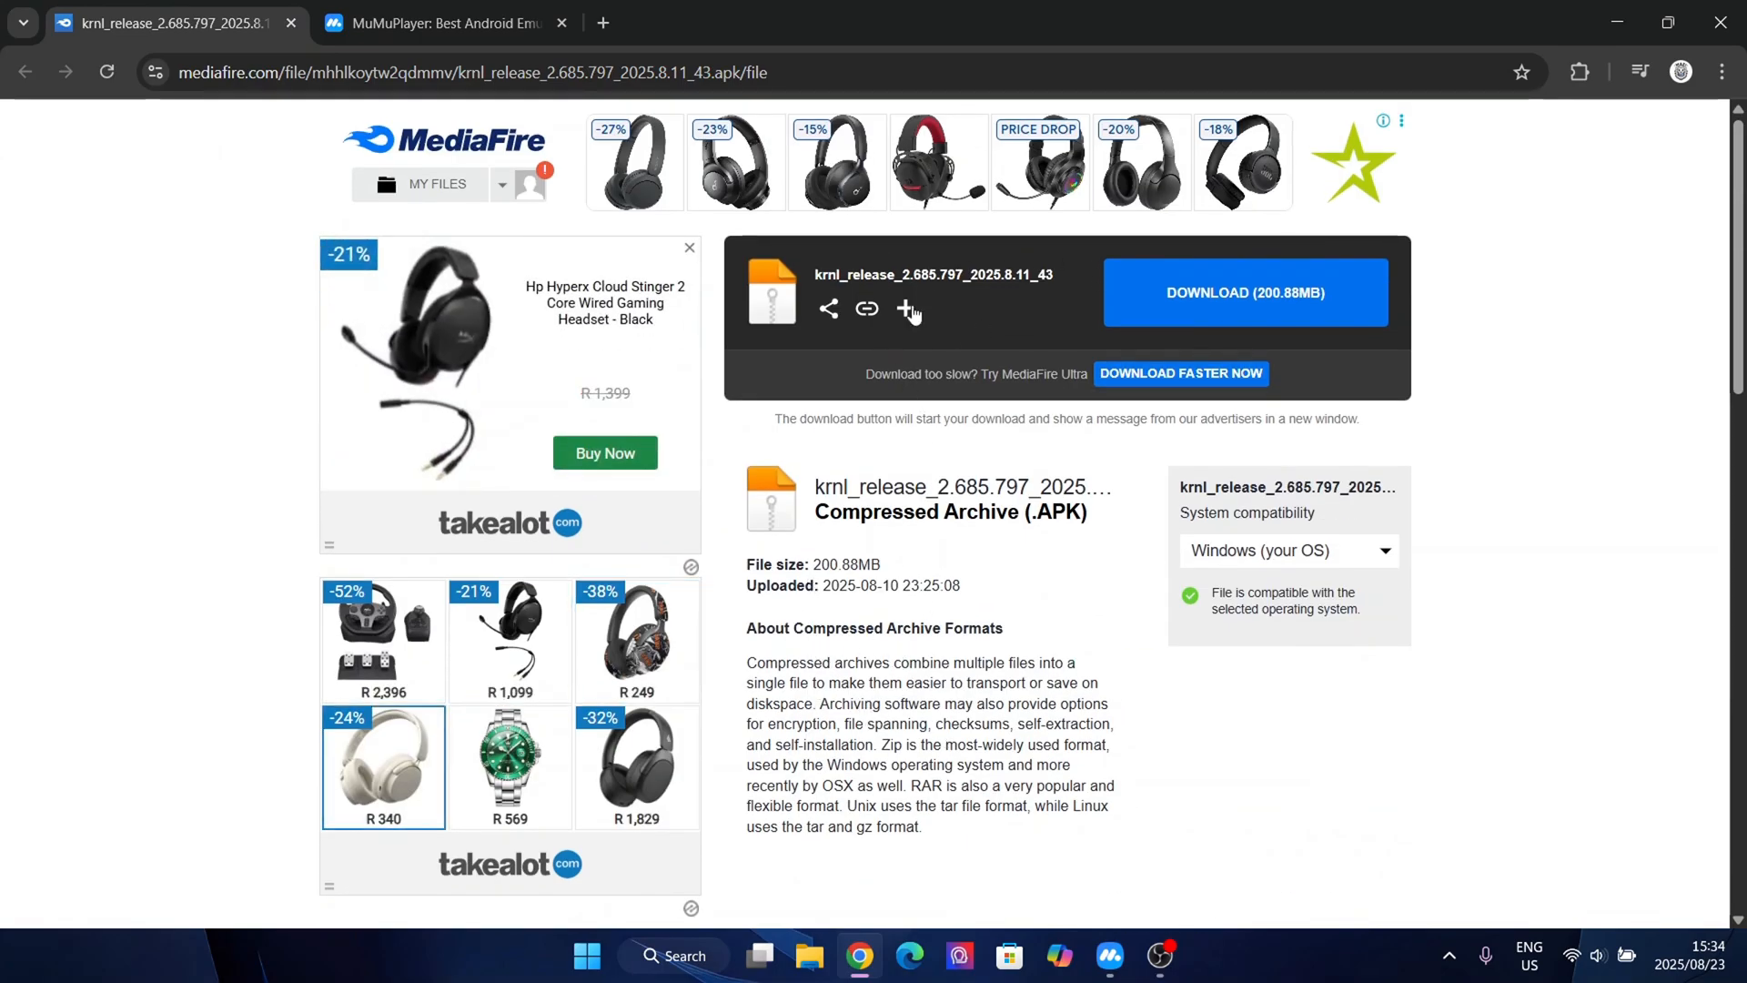
pyautogui.click(688, 247)
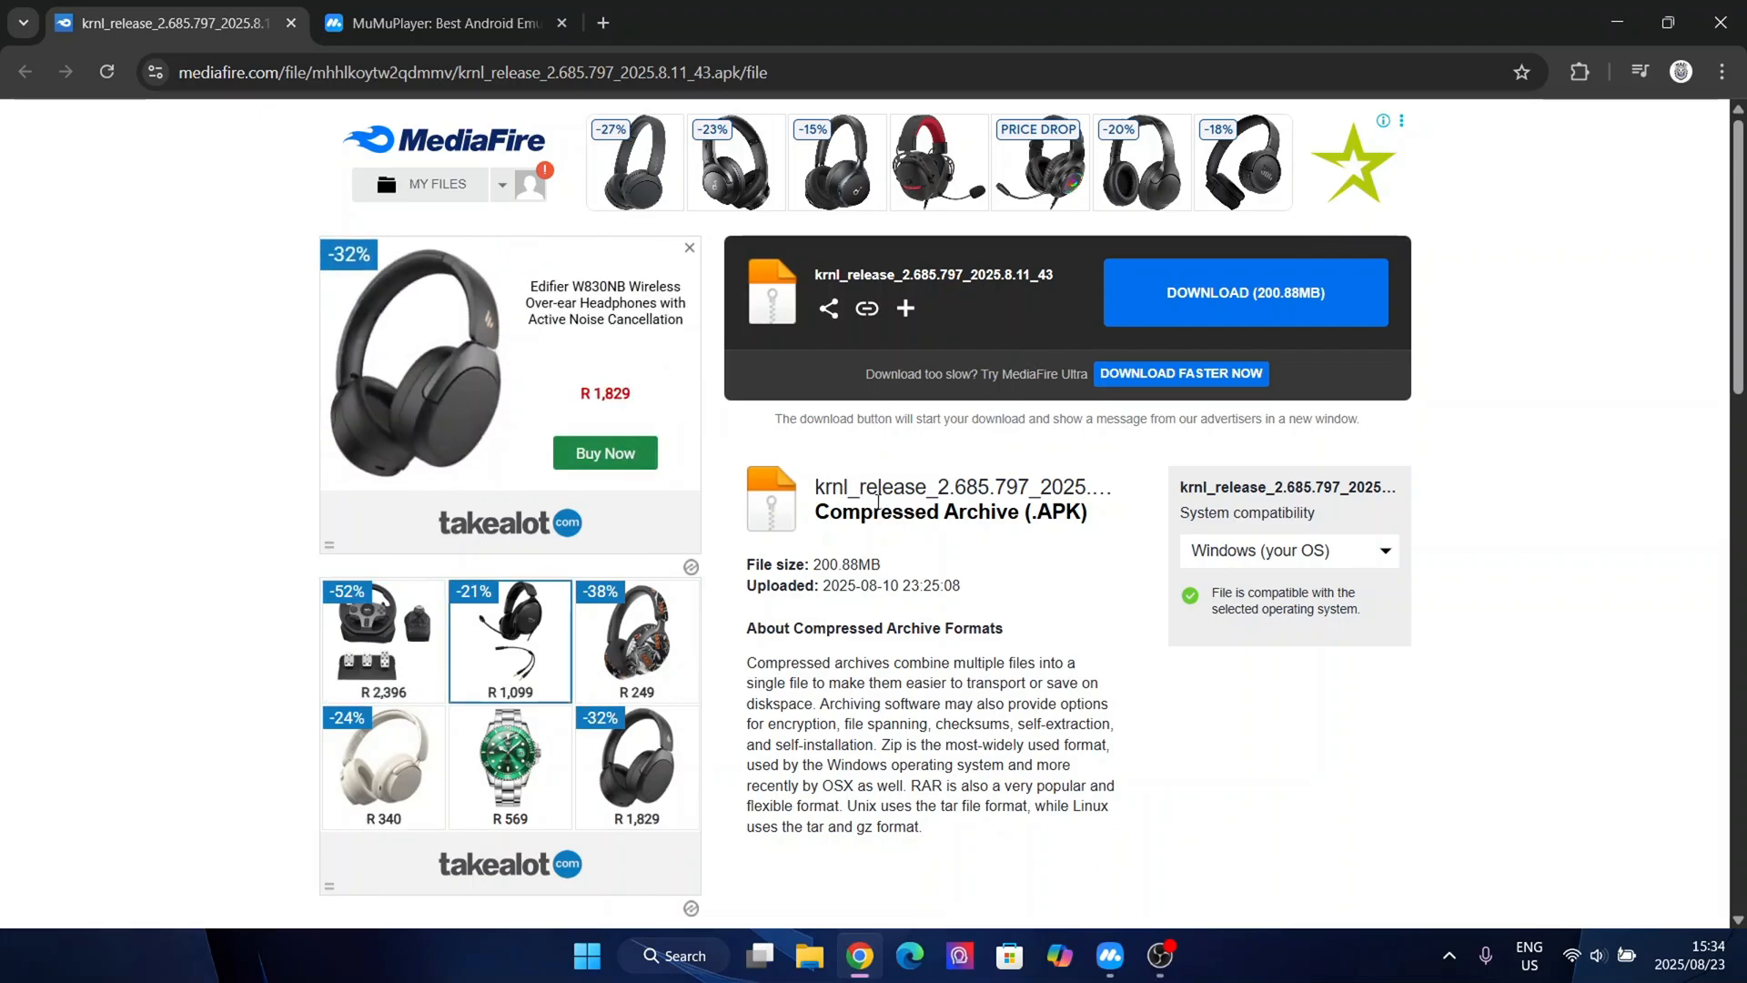
pyautogui.click(1243, 292)
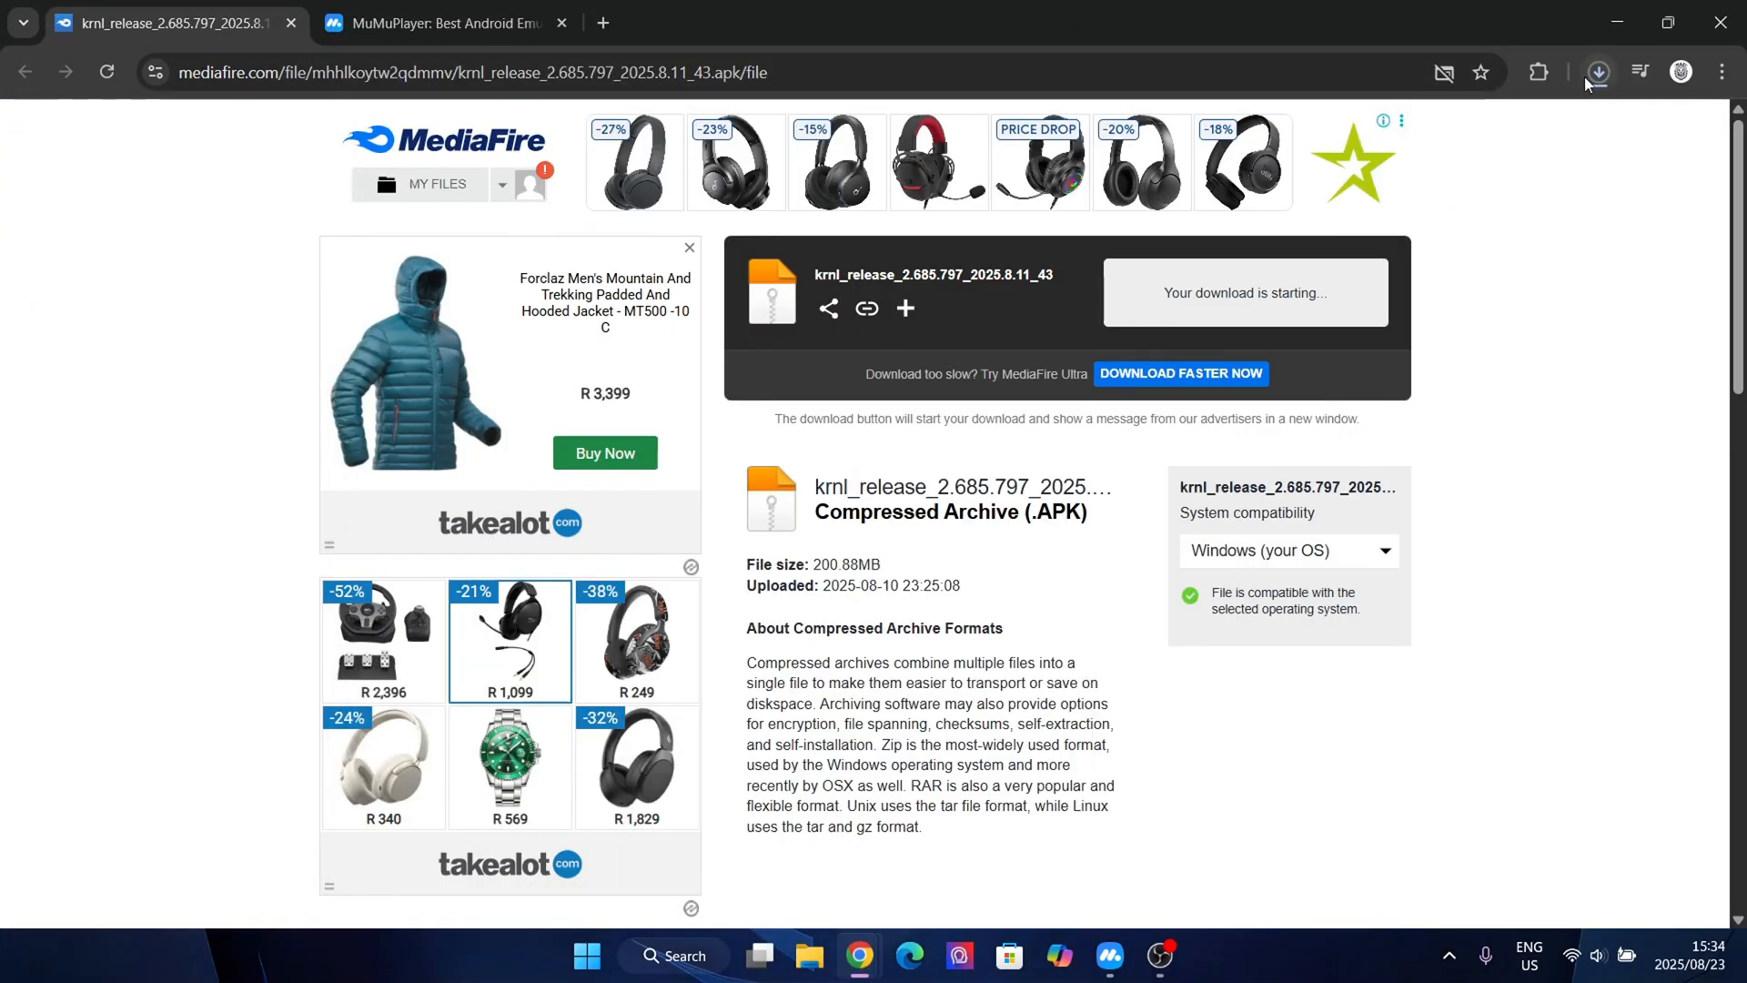
pyautogui.click(1597, 71)
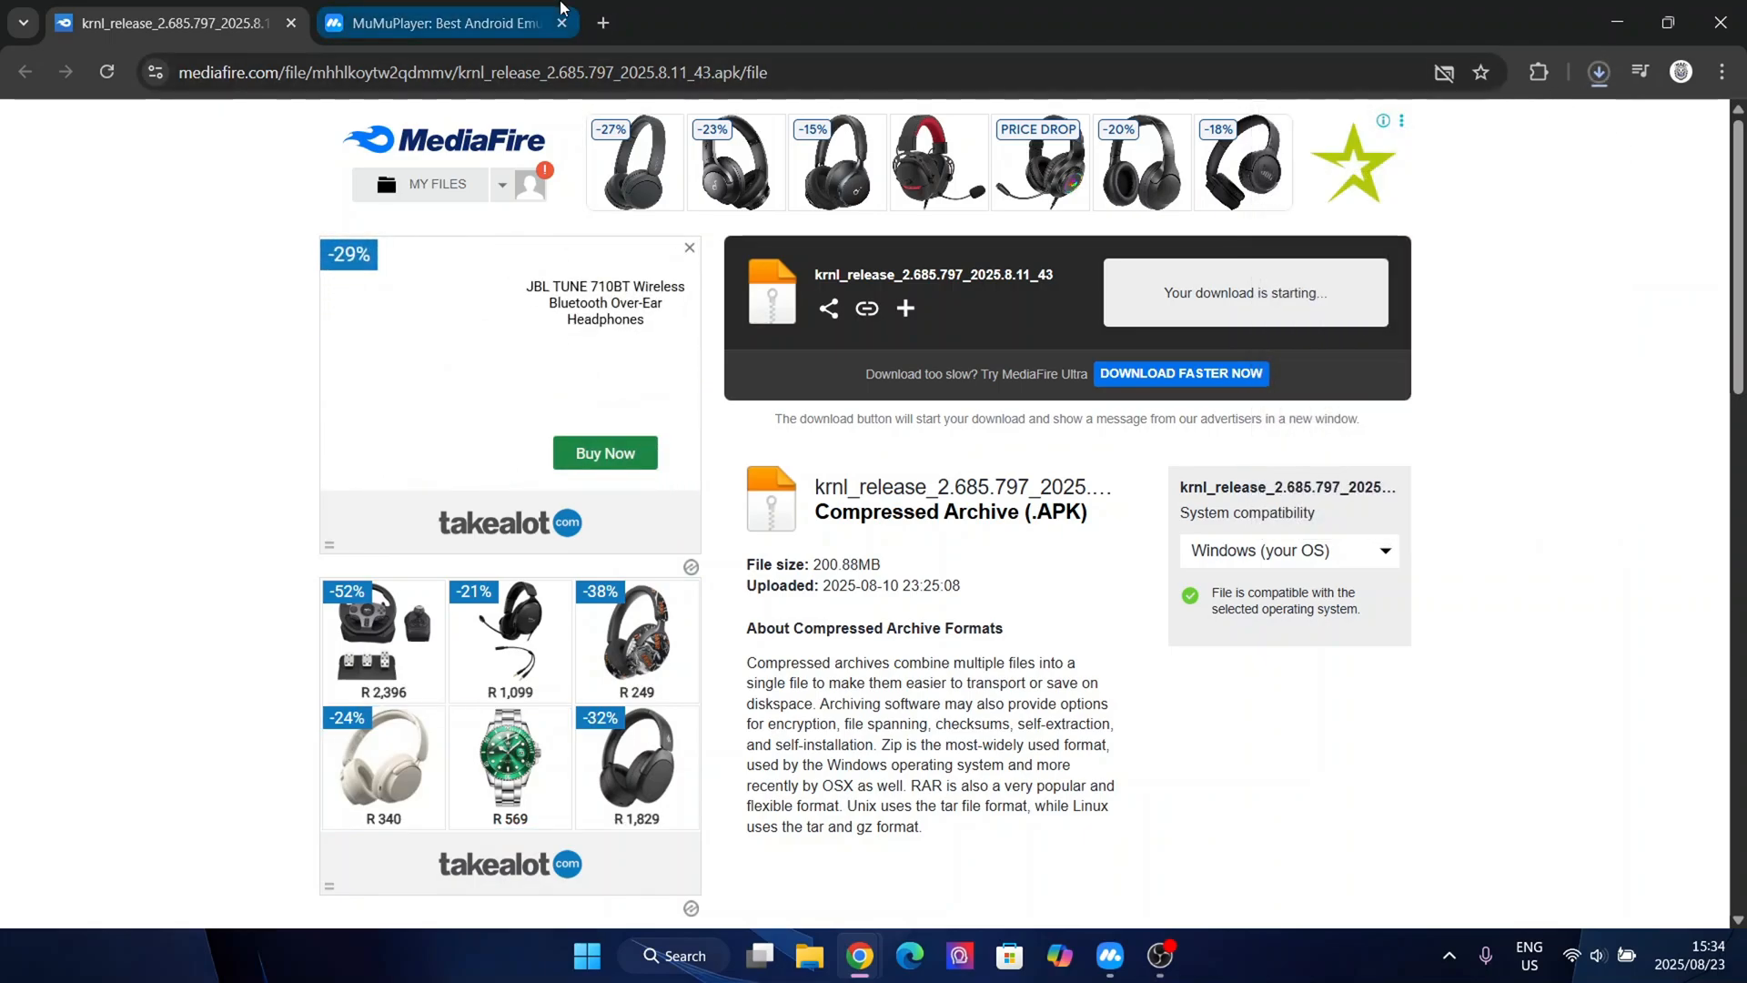
pyautogui.click(446, 22)
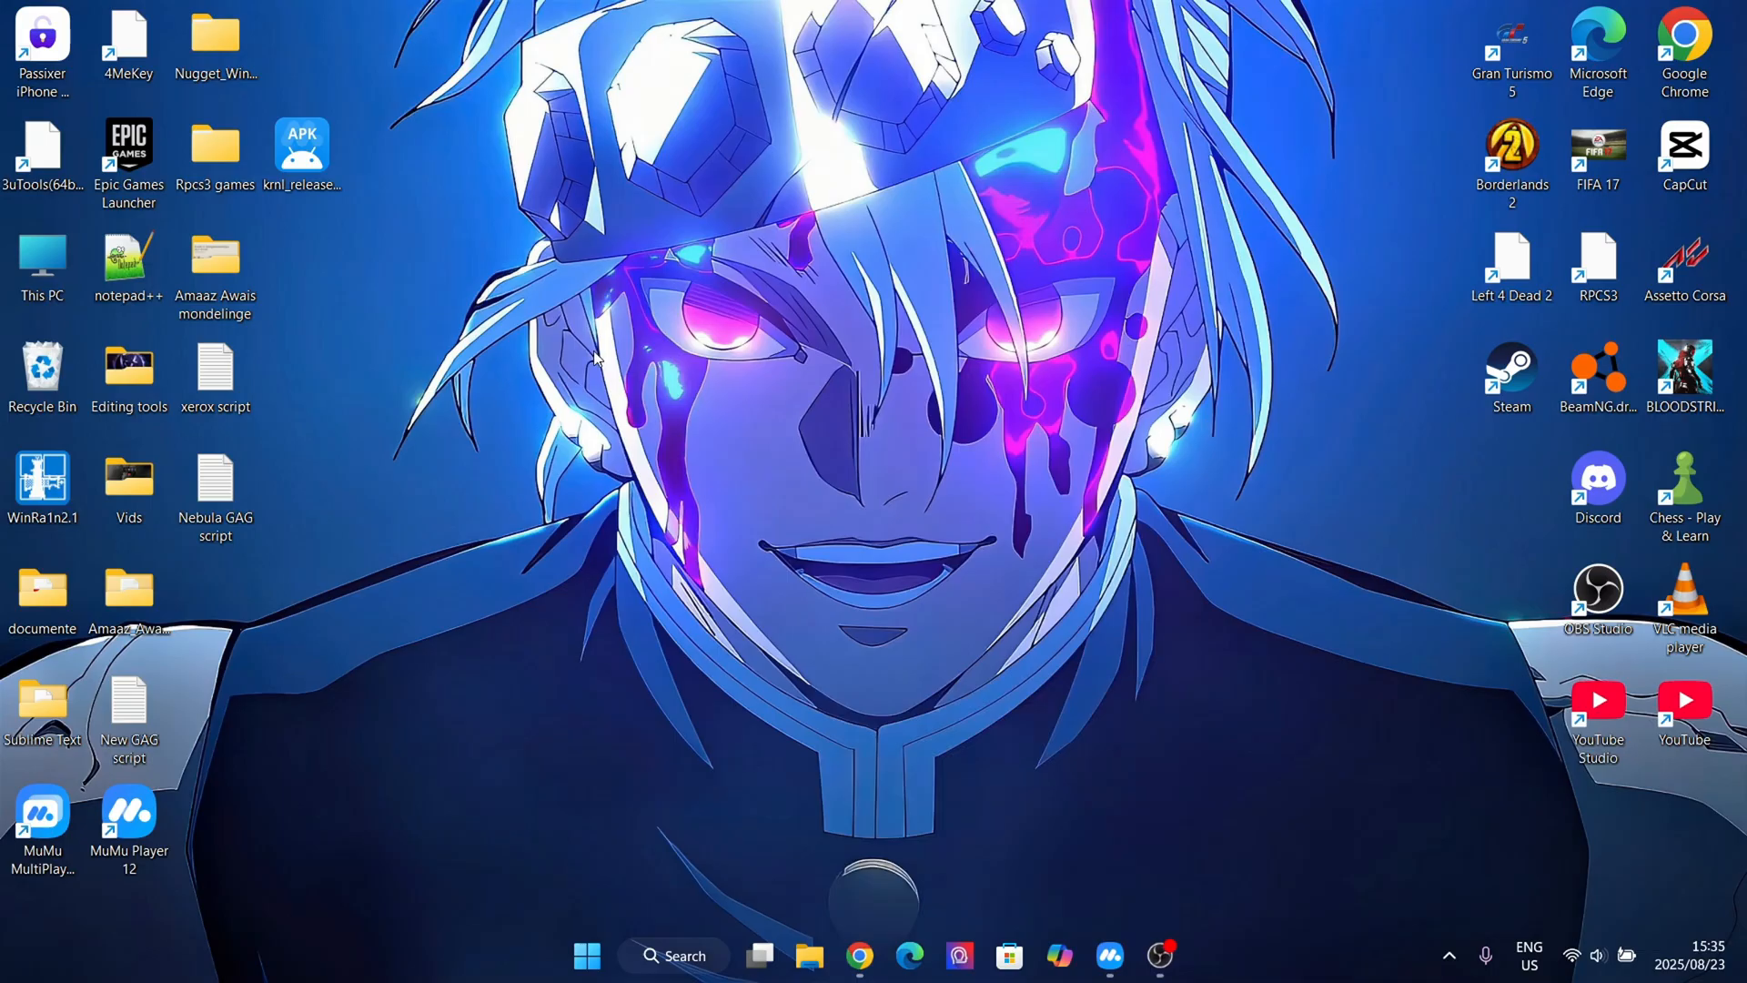
# Step: Launch the MuMu Player 12 emulator from its desktop shortcut
pyautogui.moveTo(302, 147); pyautogui.dragTo(475, 616)
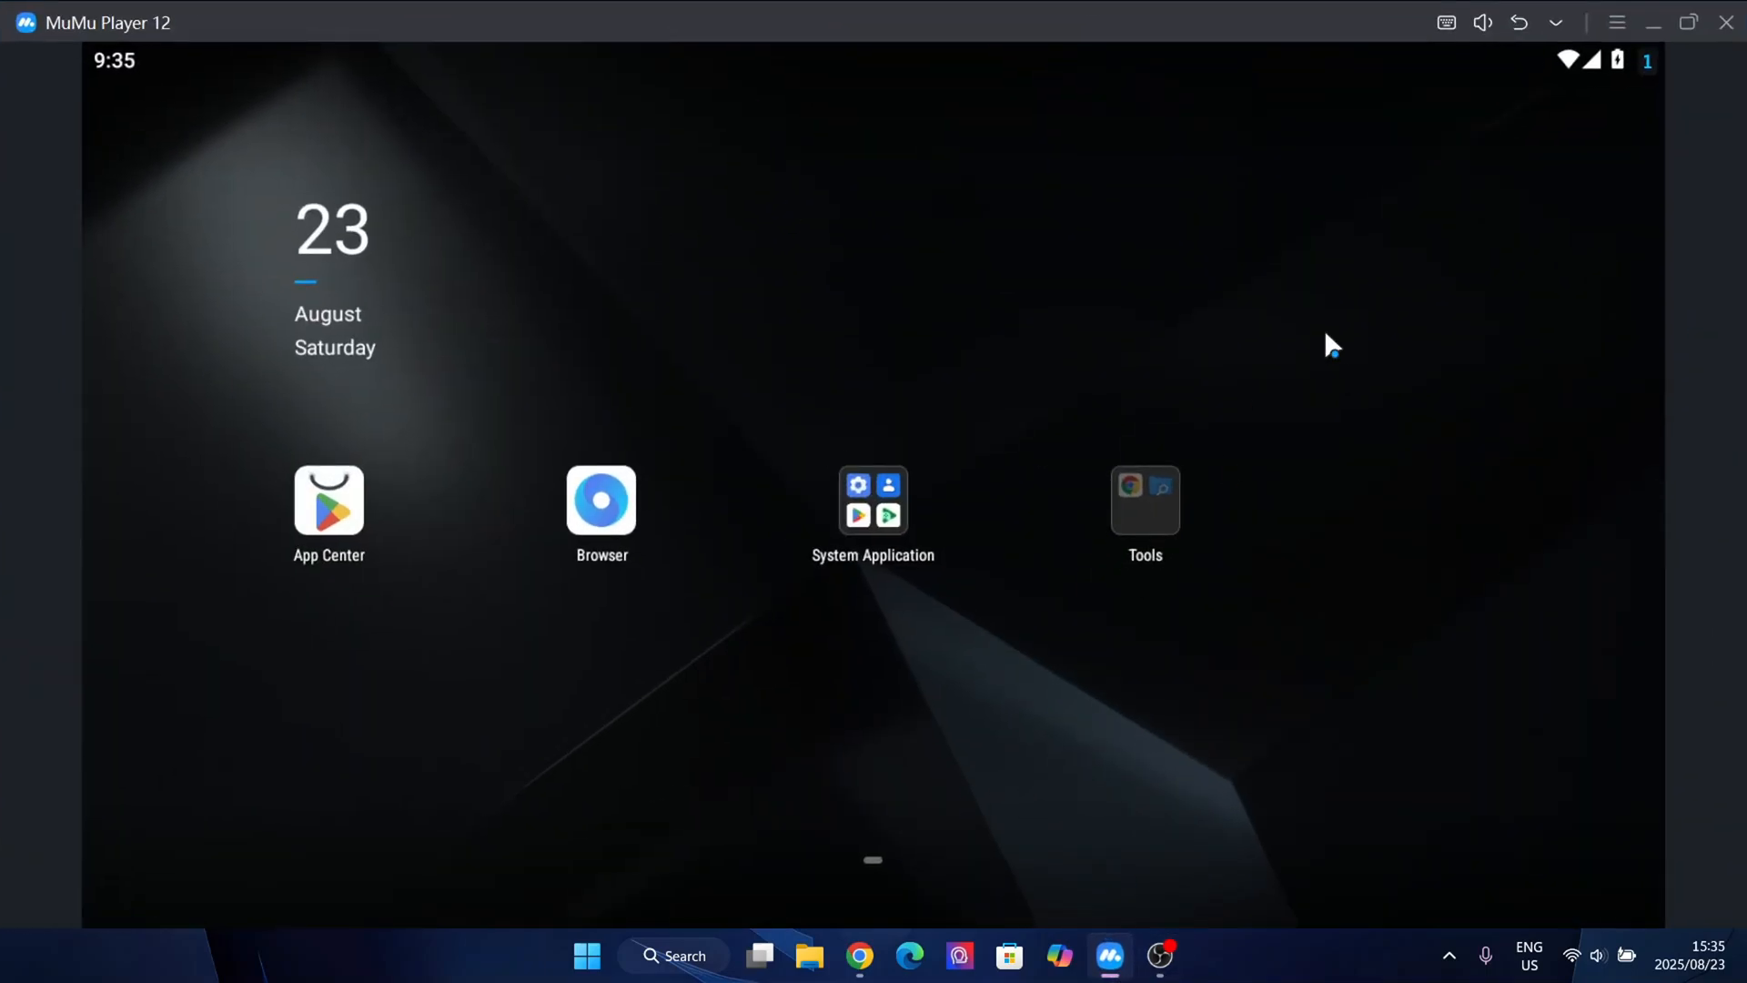
pyautogui.moveTo(1122, 307)
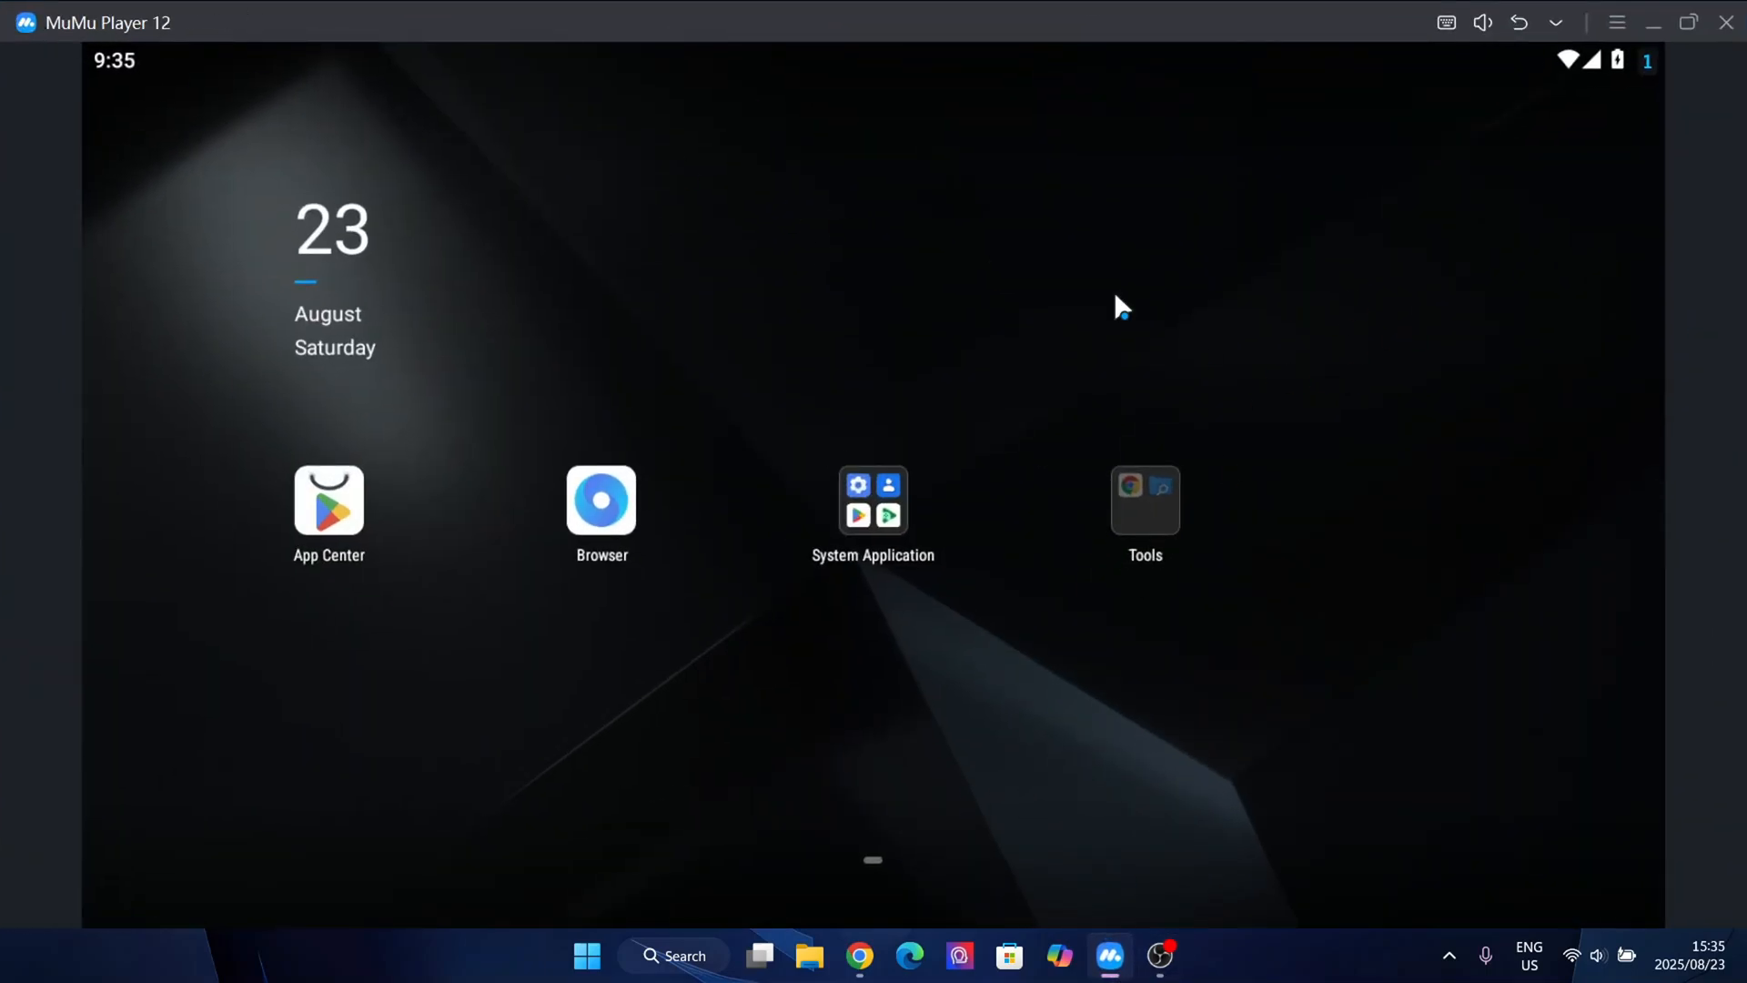
# Step: Install krnl_release_2.685.797 from the desktop via APK install and launch the resulting Roblox app
pyautogui.click(1556, 22)
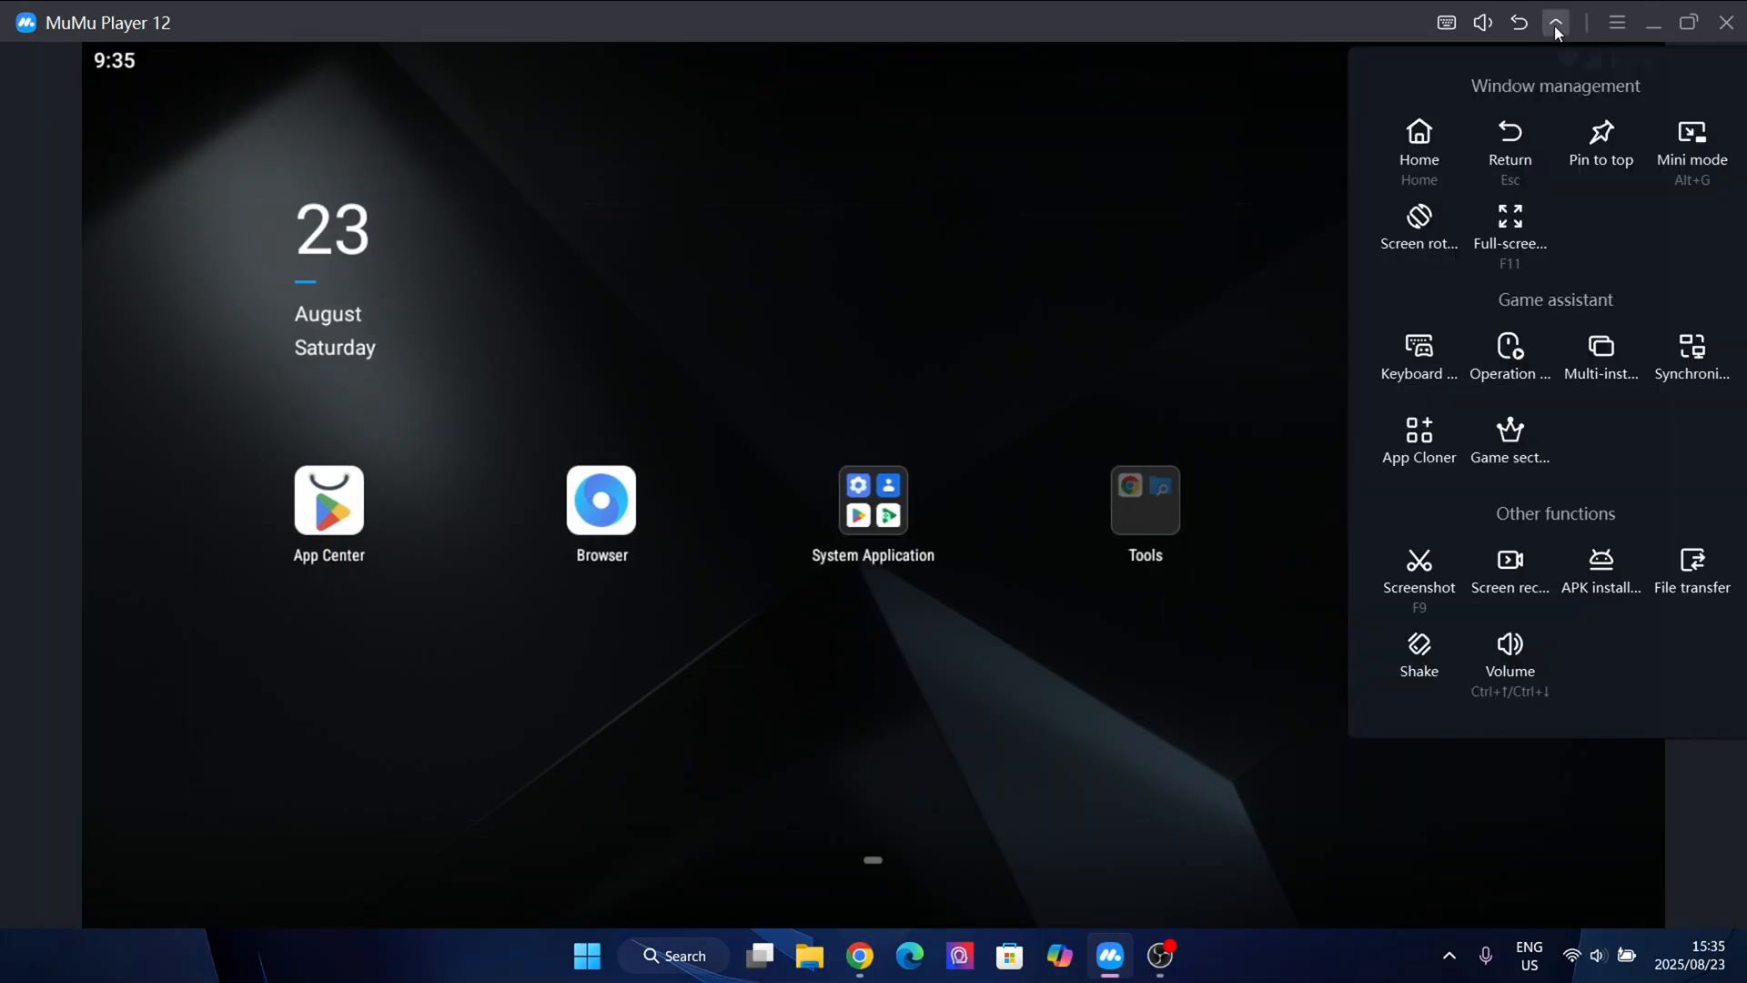
pyautogui.click(1601, 568)
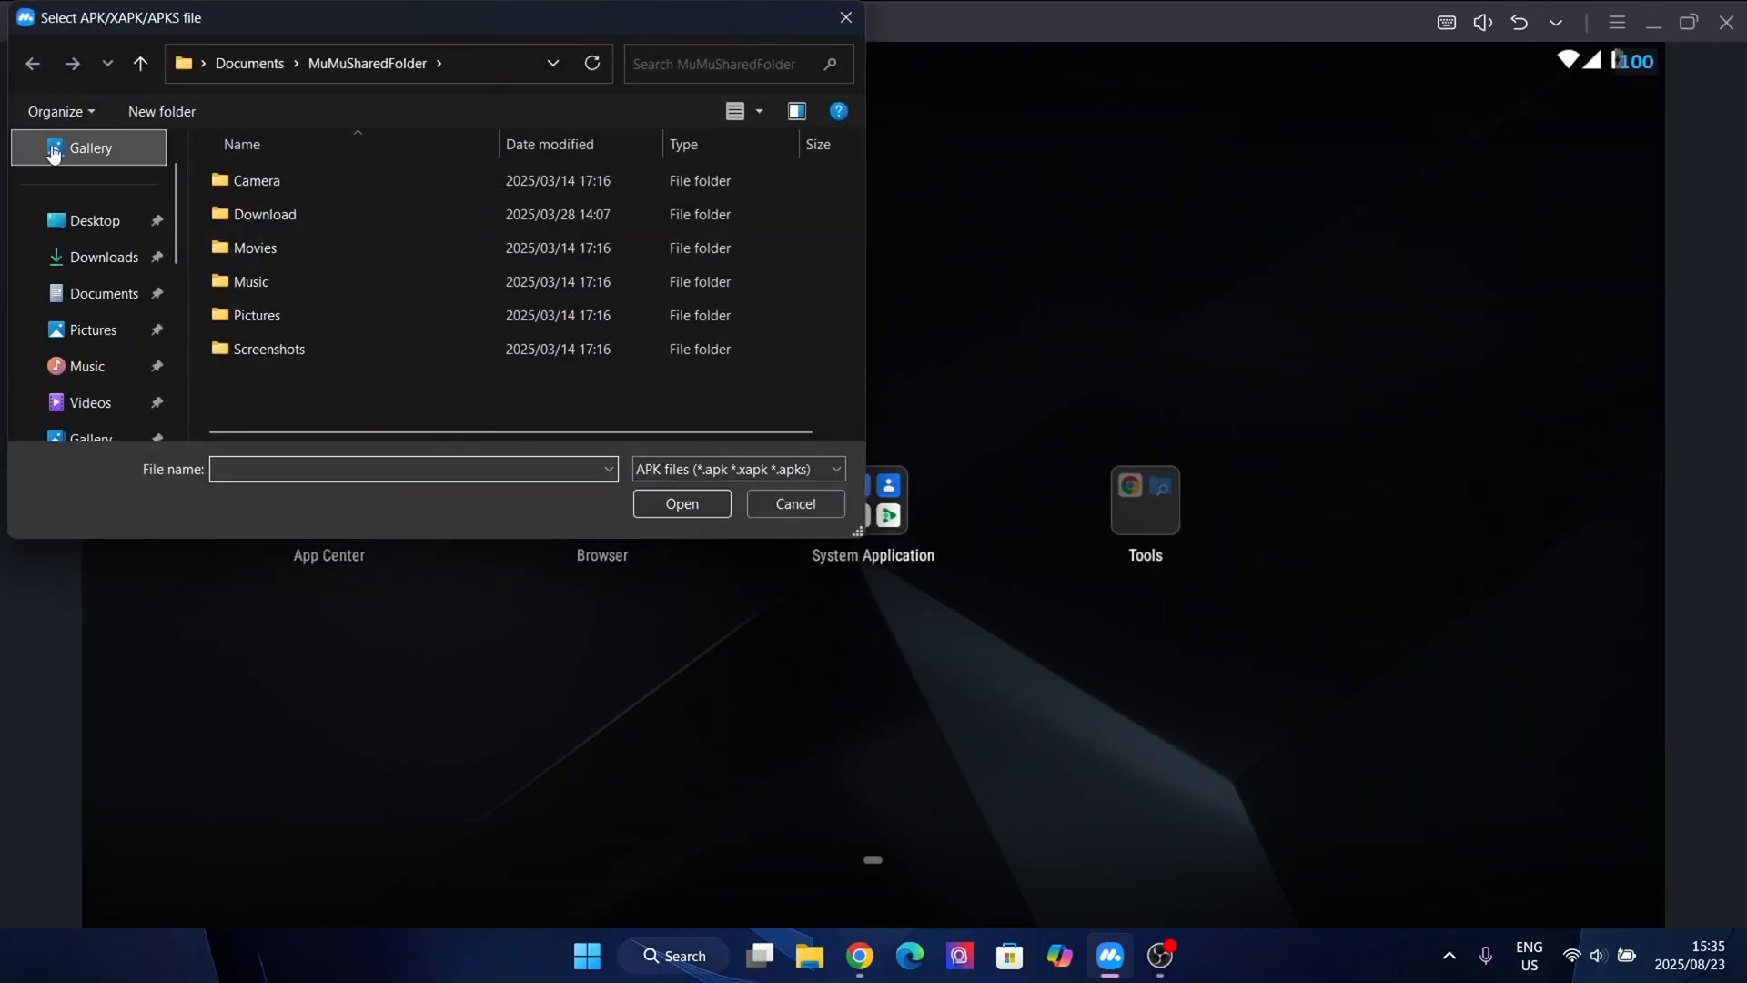
pyautogui.click(95, 220)
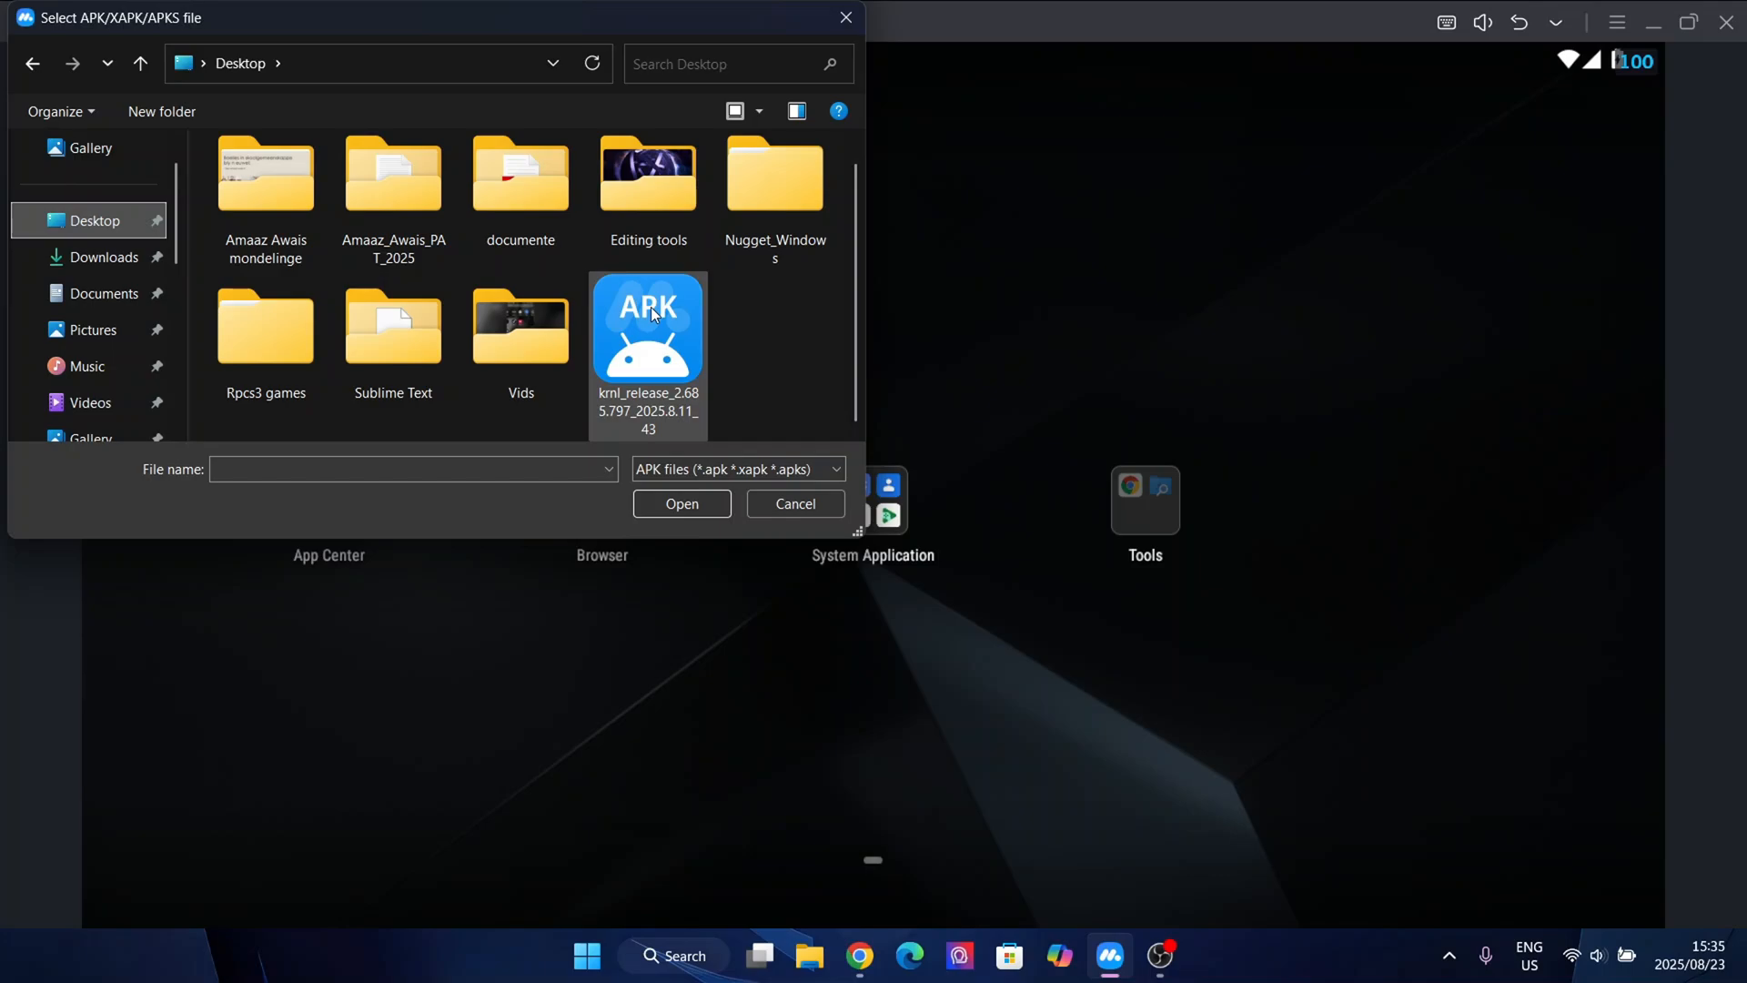
pyautogui.click(648, 325)
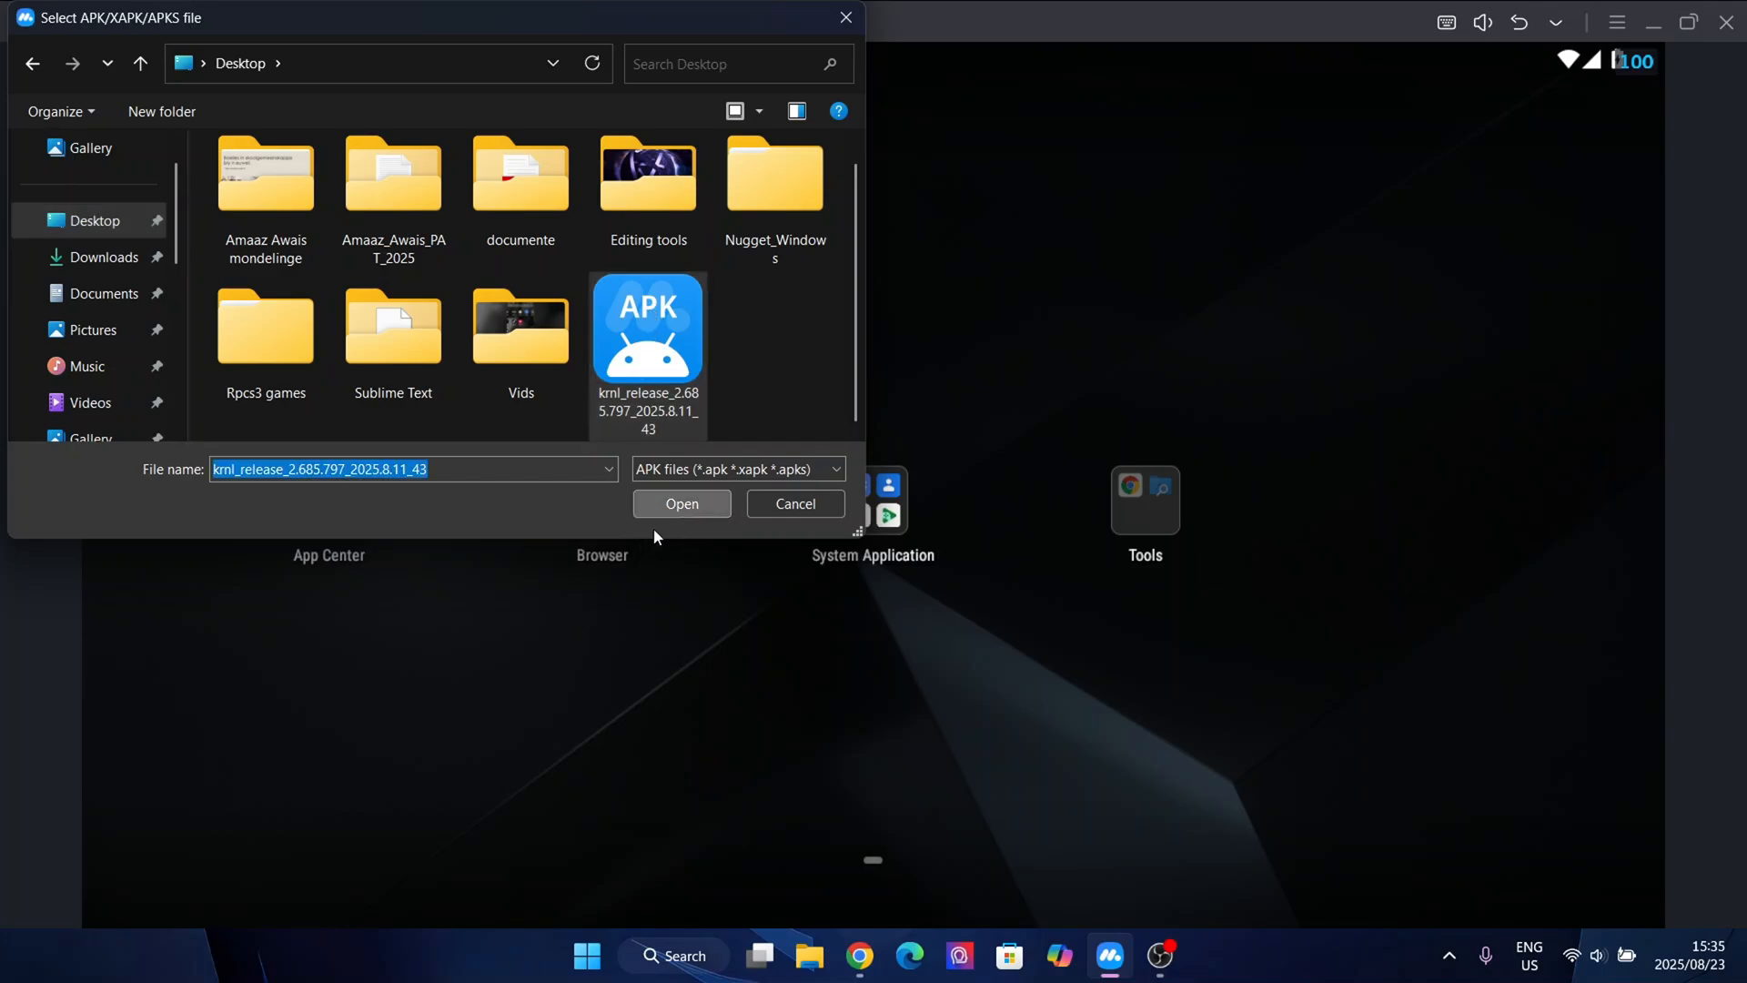
pyautogui.moveTo(1625, 575)
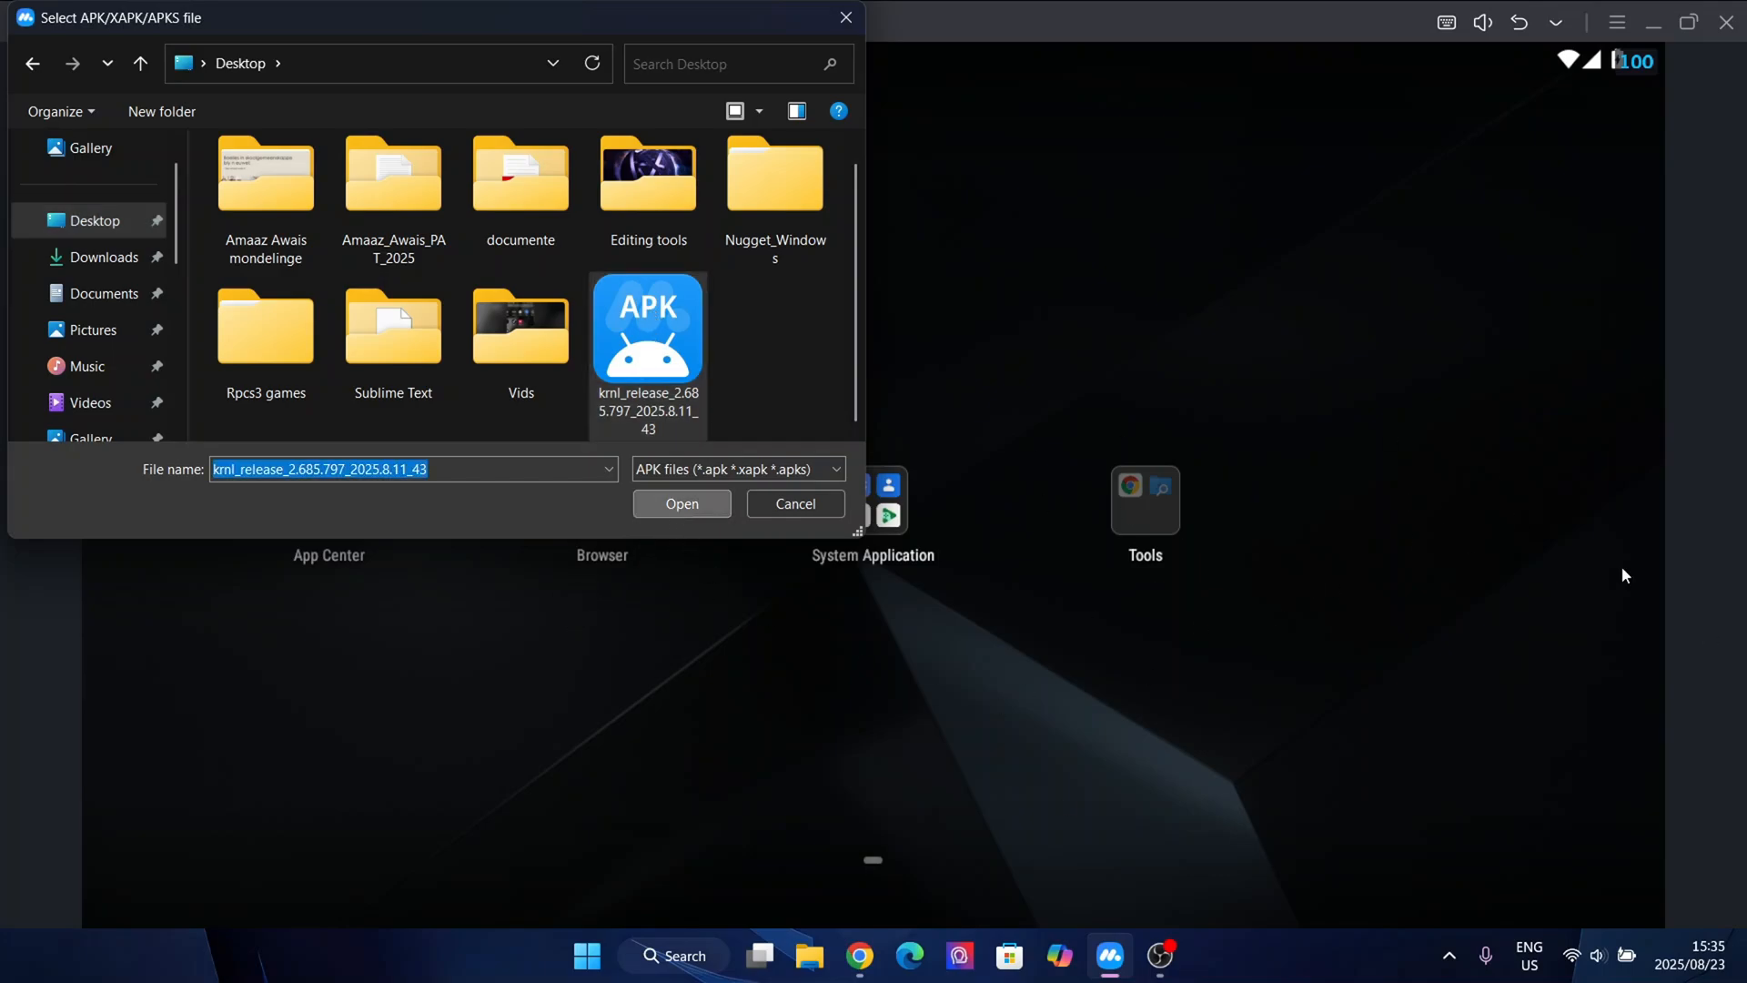
pyautogui.click(681, 504)
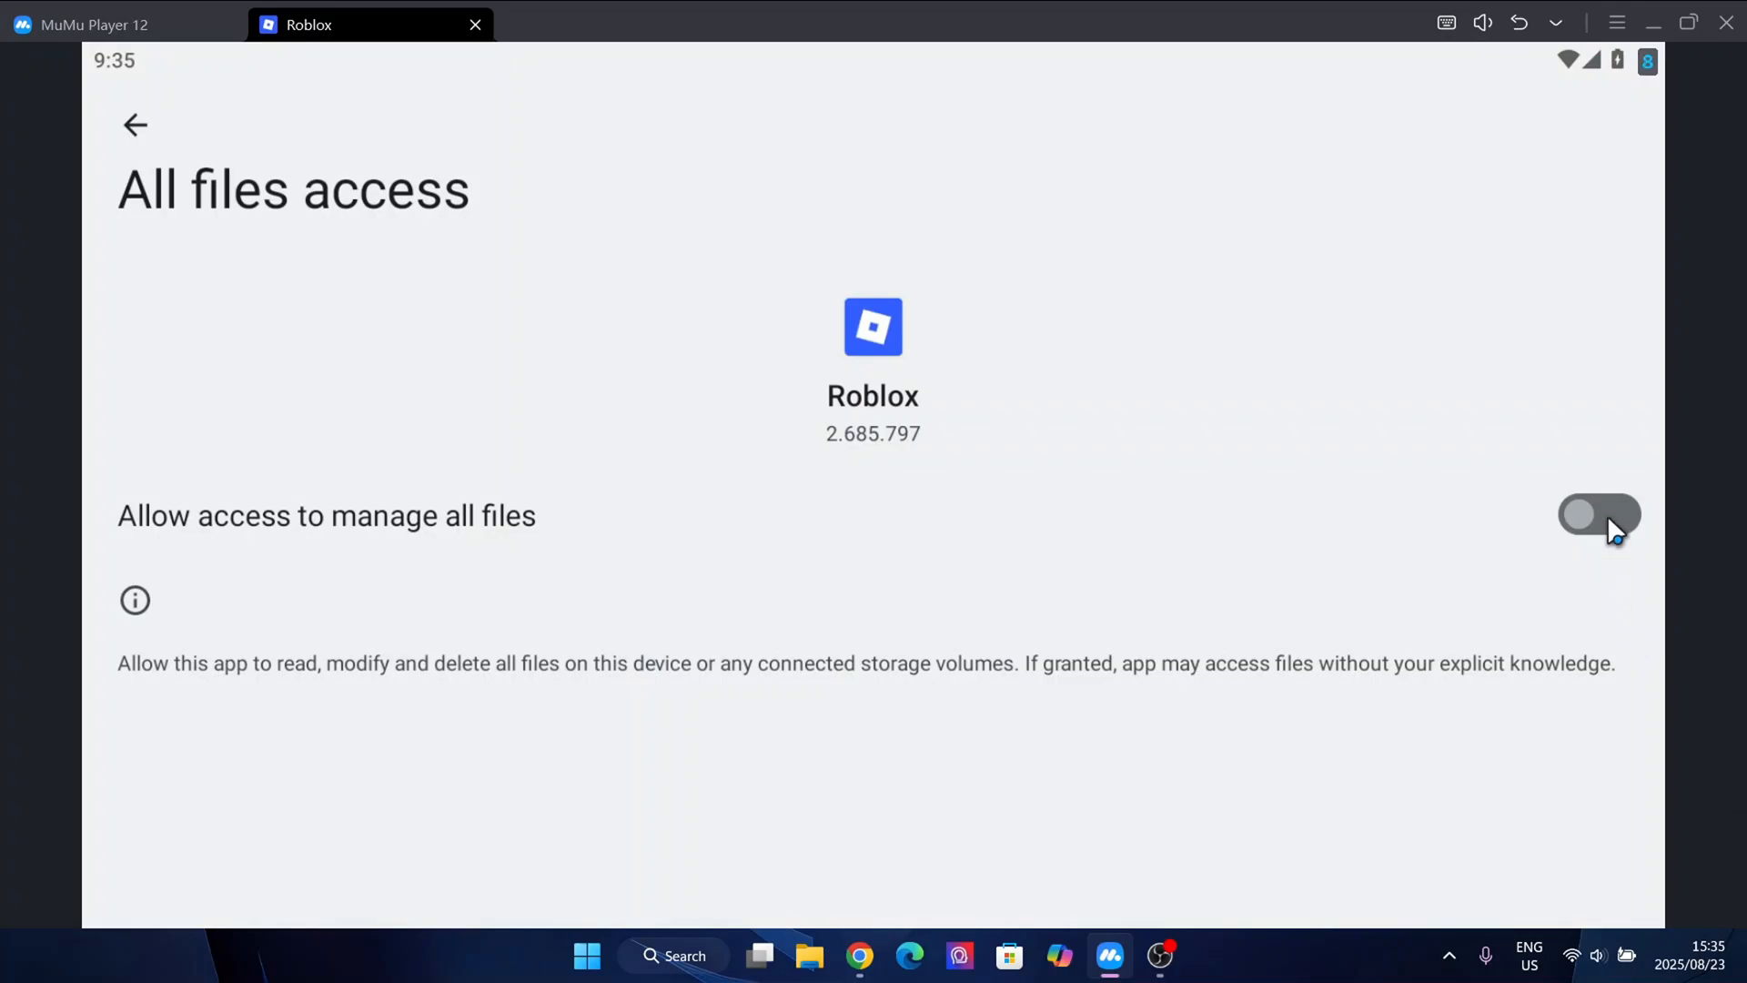
# Step: Allow Roblox to manage all files and sign in to an existing account
pyautogui.click(1599, 515)
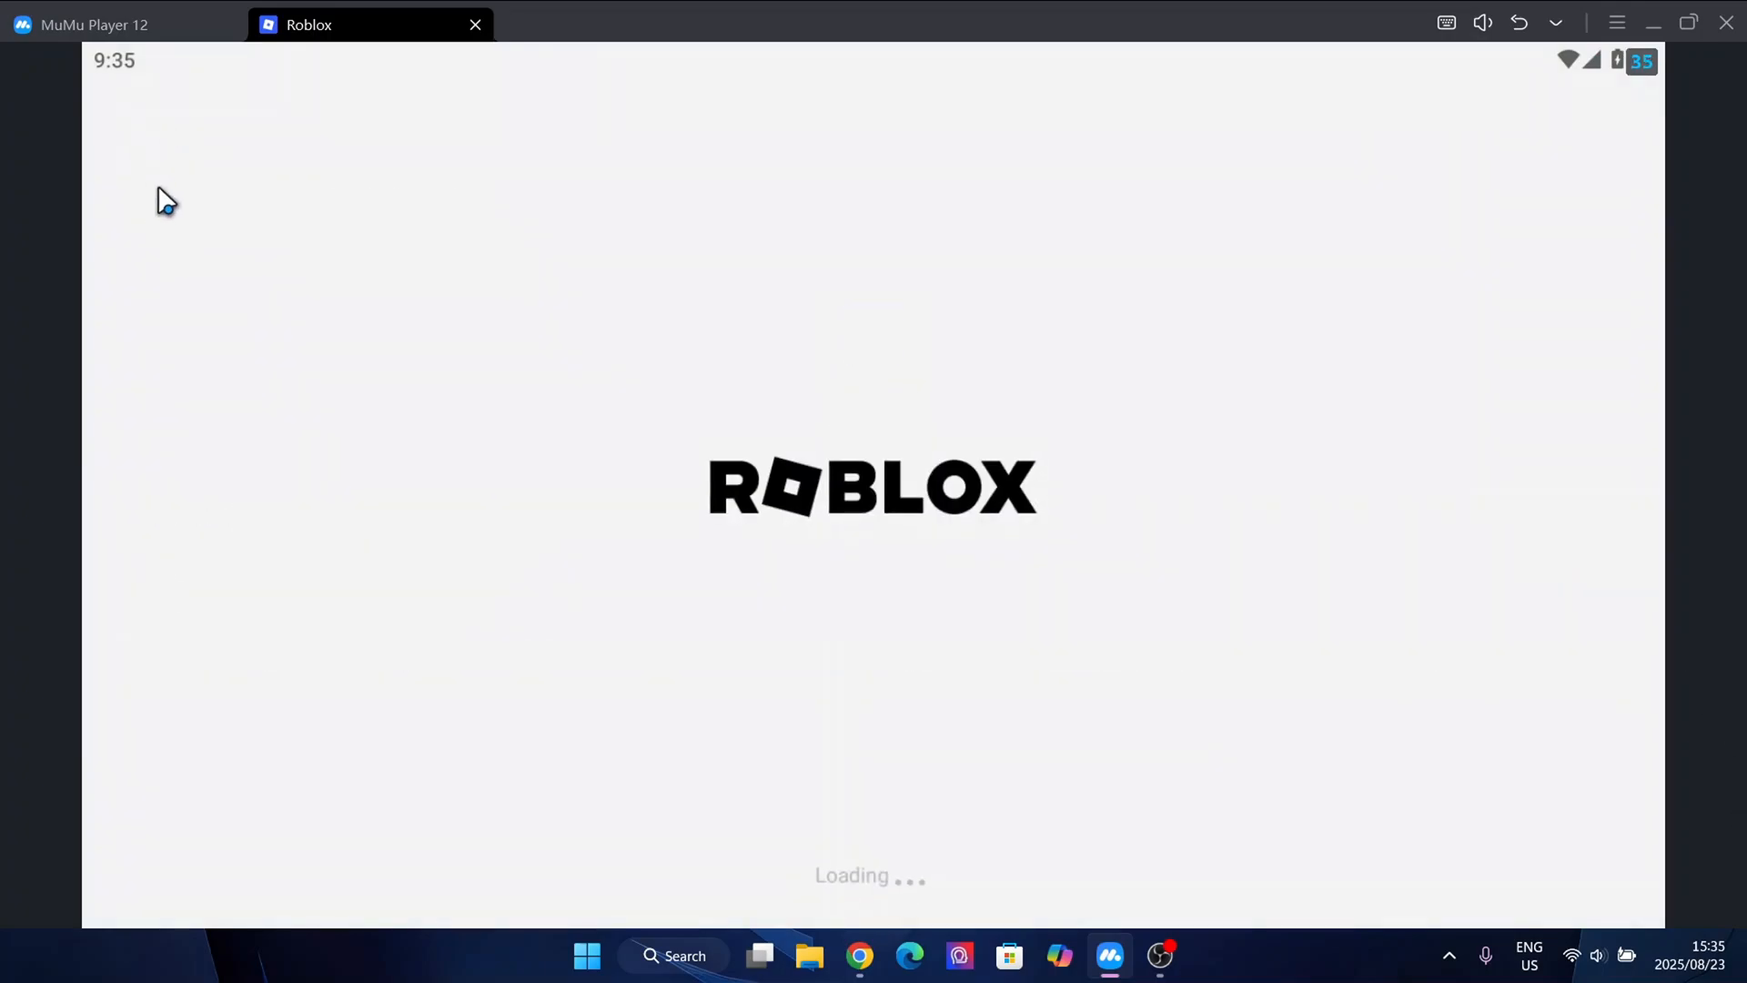
pyautogui.moveTo(659, 559)
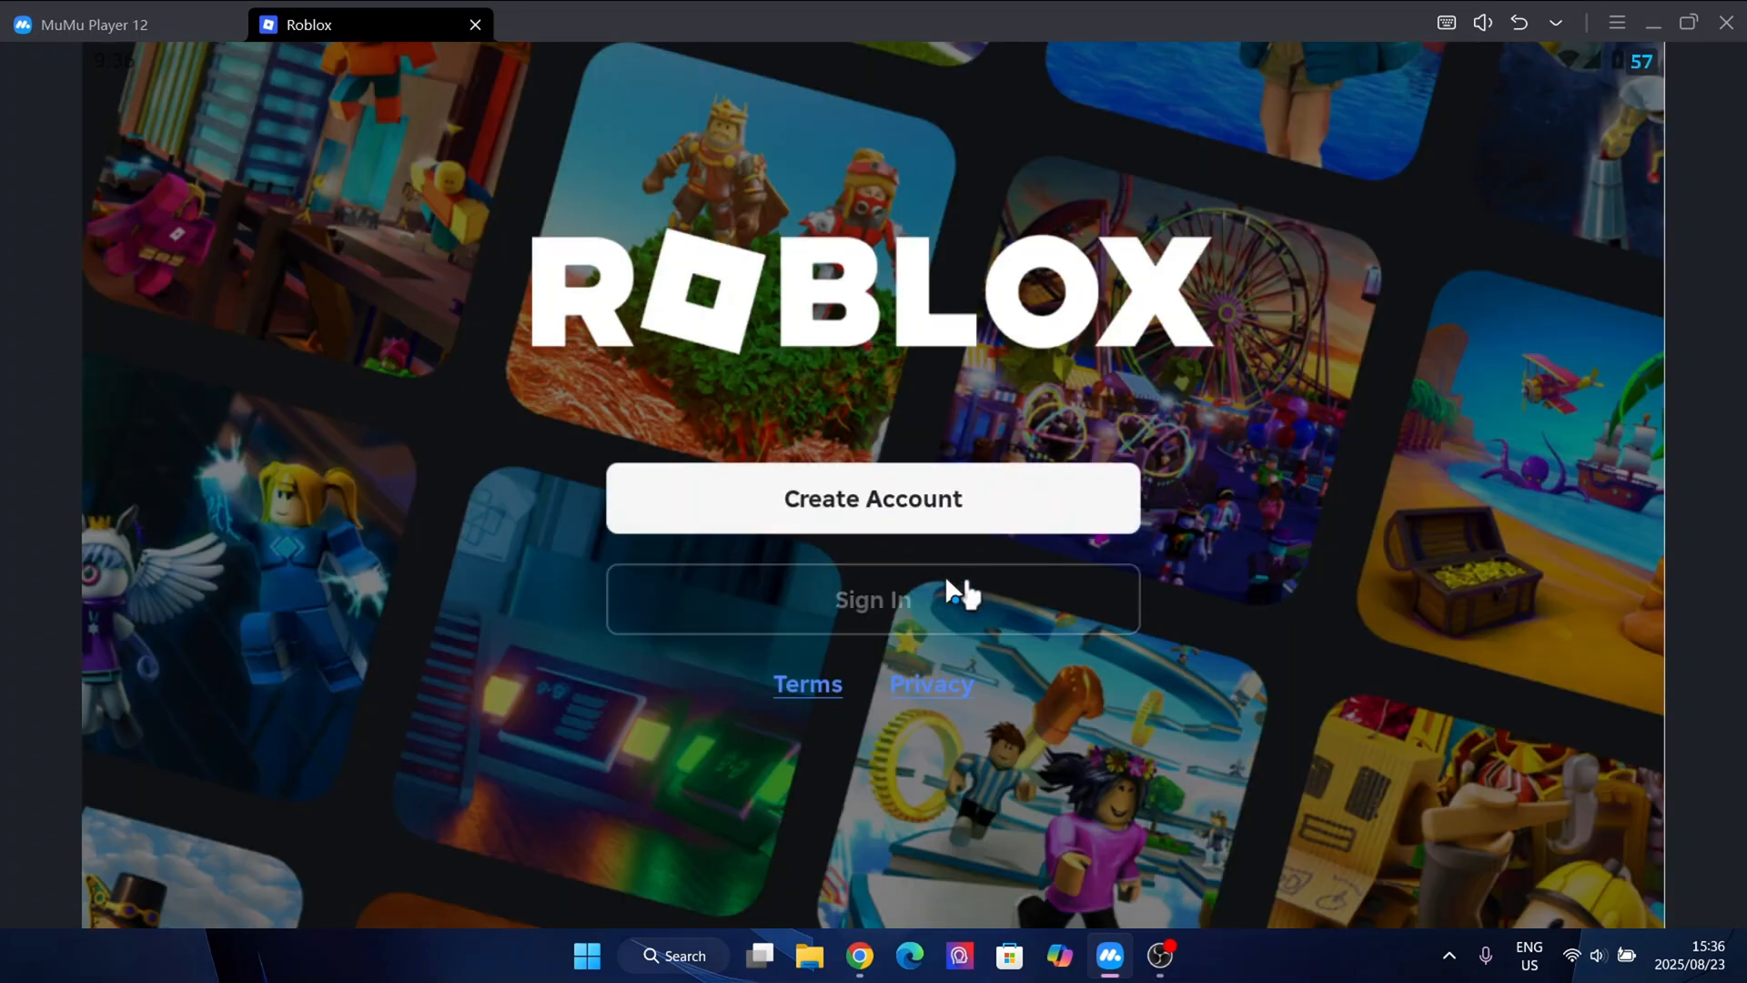
pyautogui.click(1160, 955)
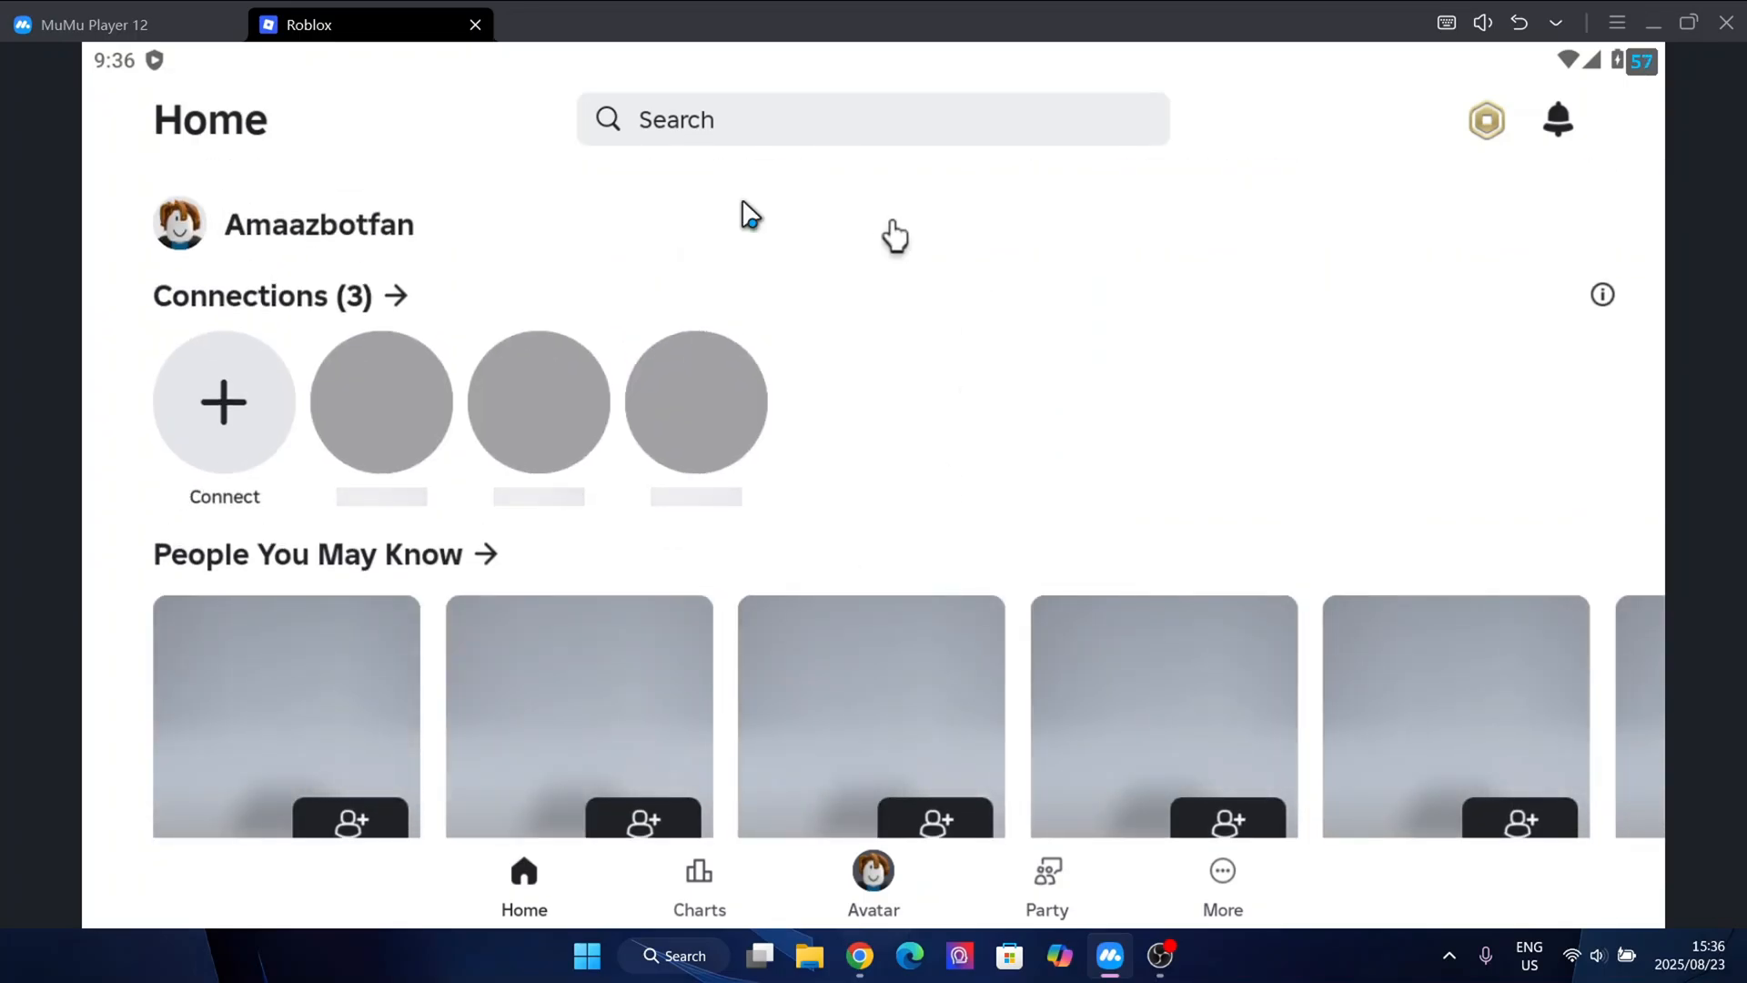
# Step: Browse the Home page and bring up the experience search
pyautogui.scroll(-3)
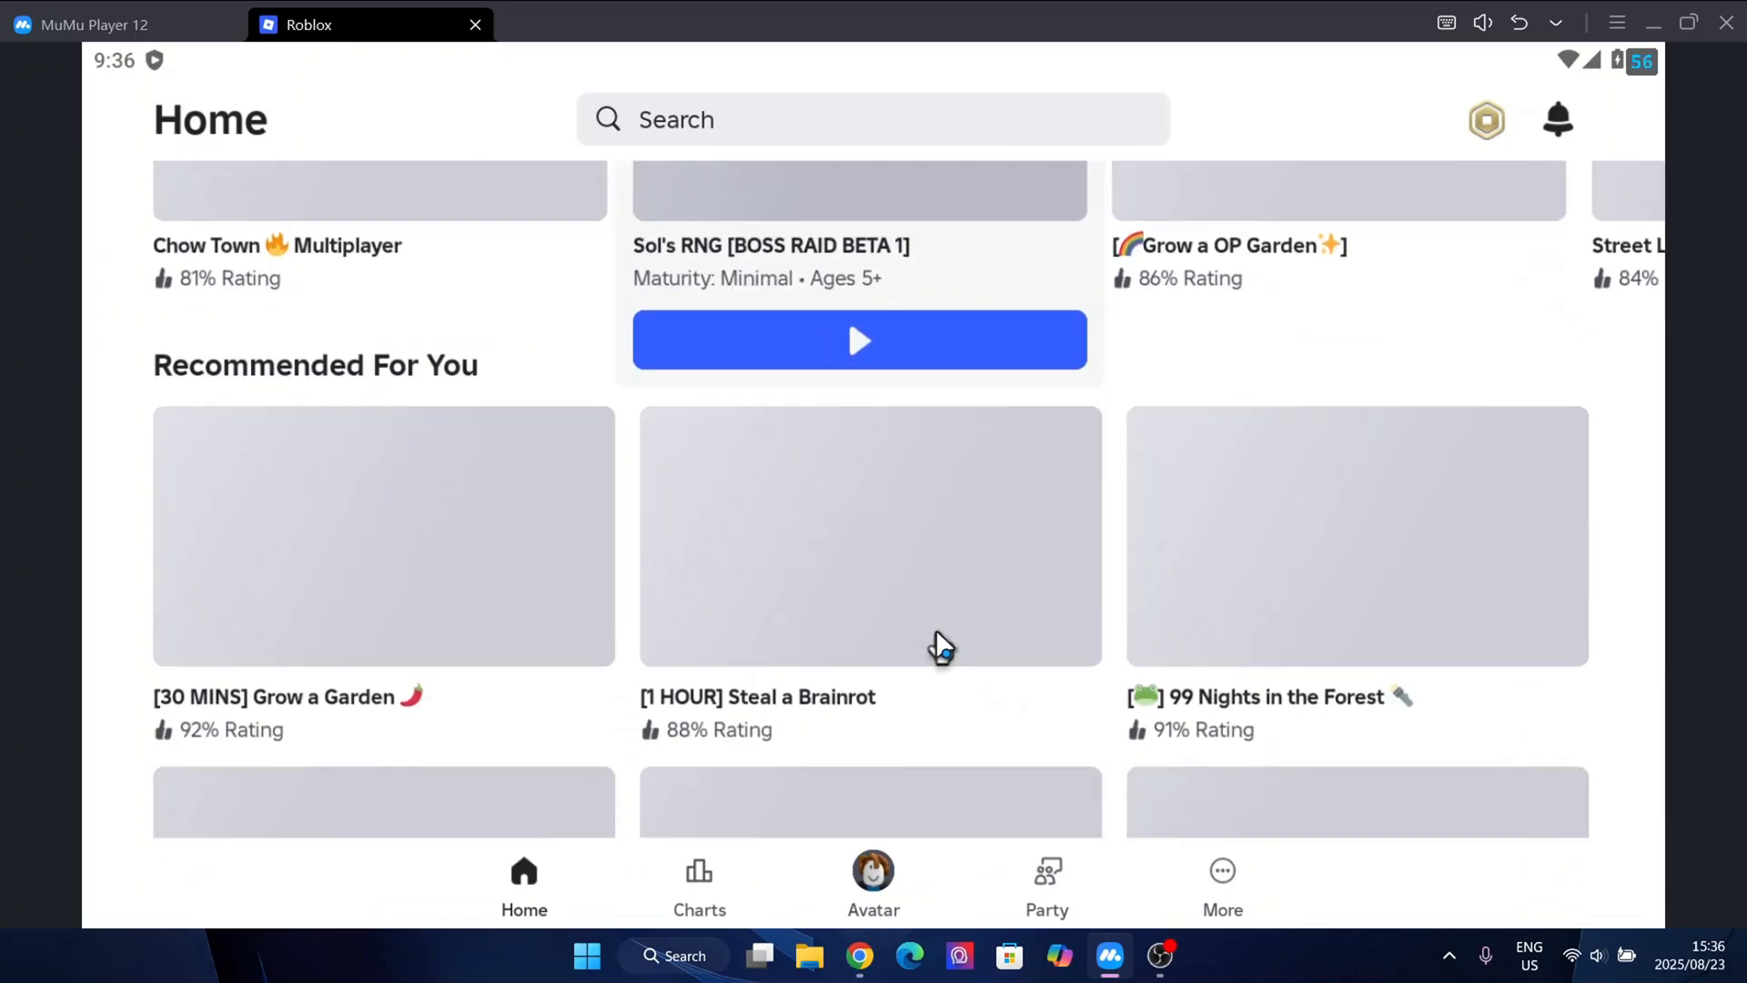
pyautogui.scroll(3)
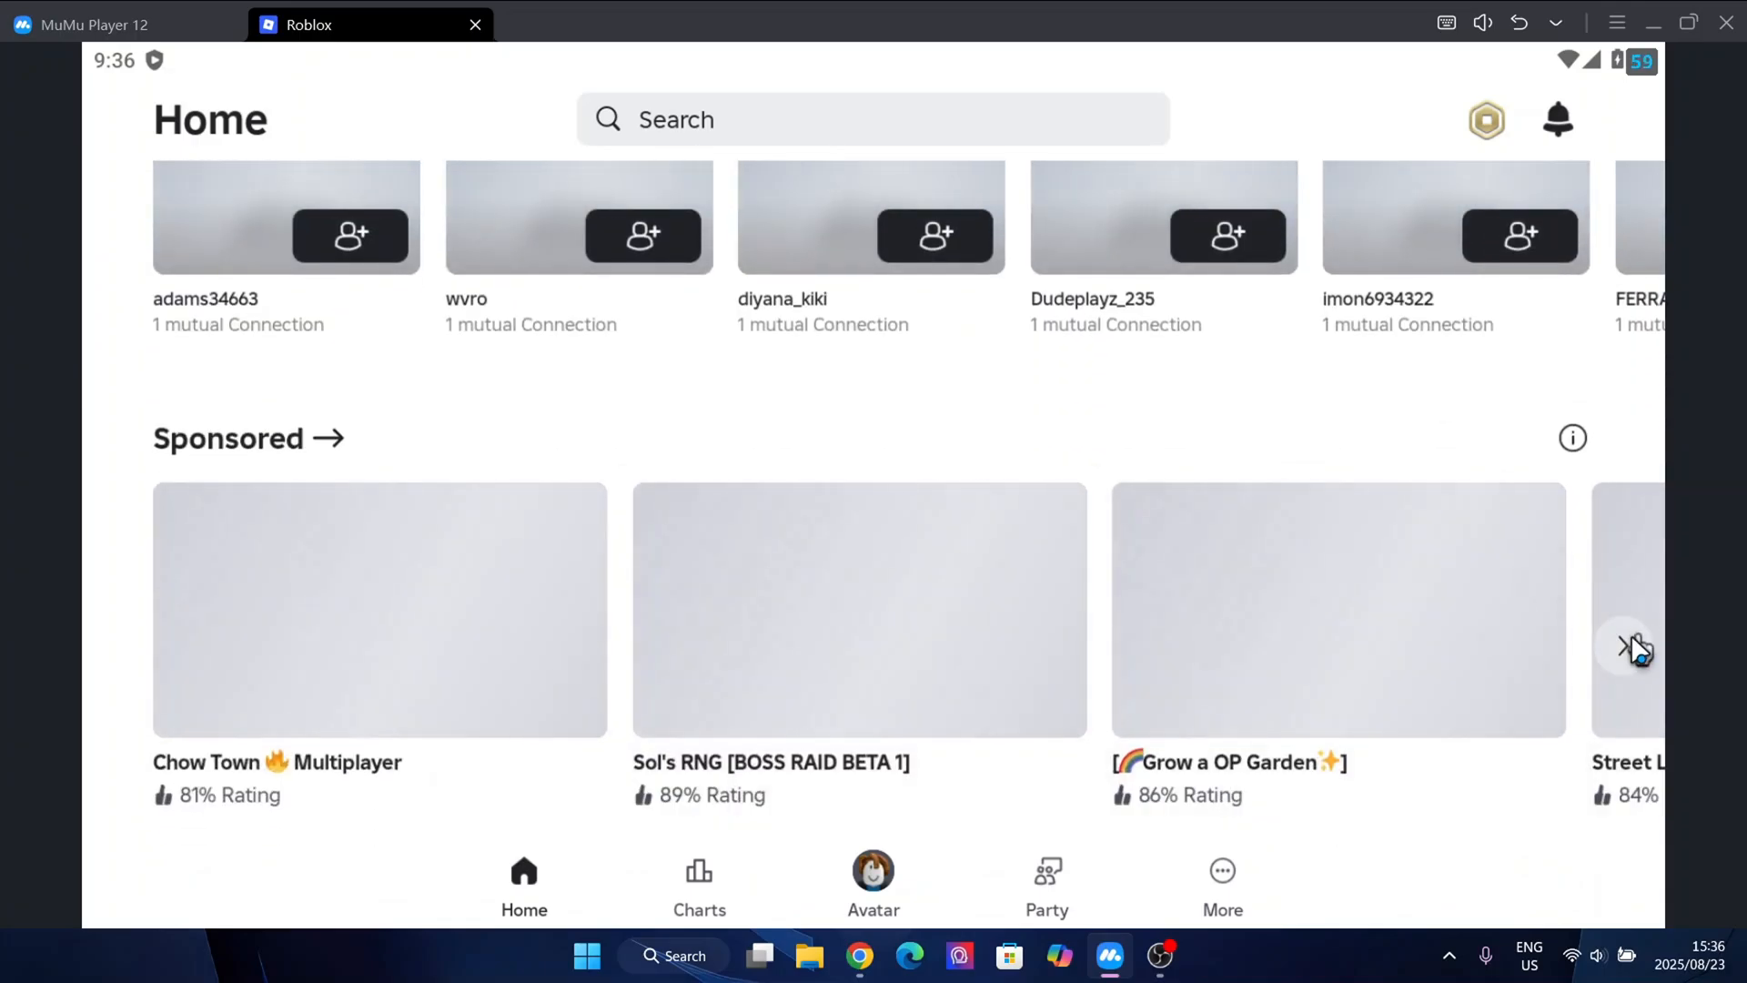
pyautogui.scroll(-3)
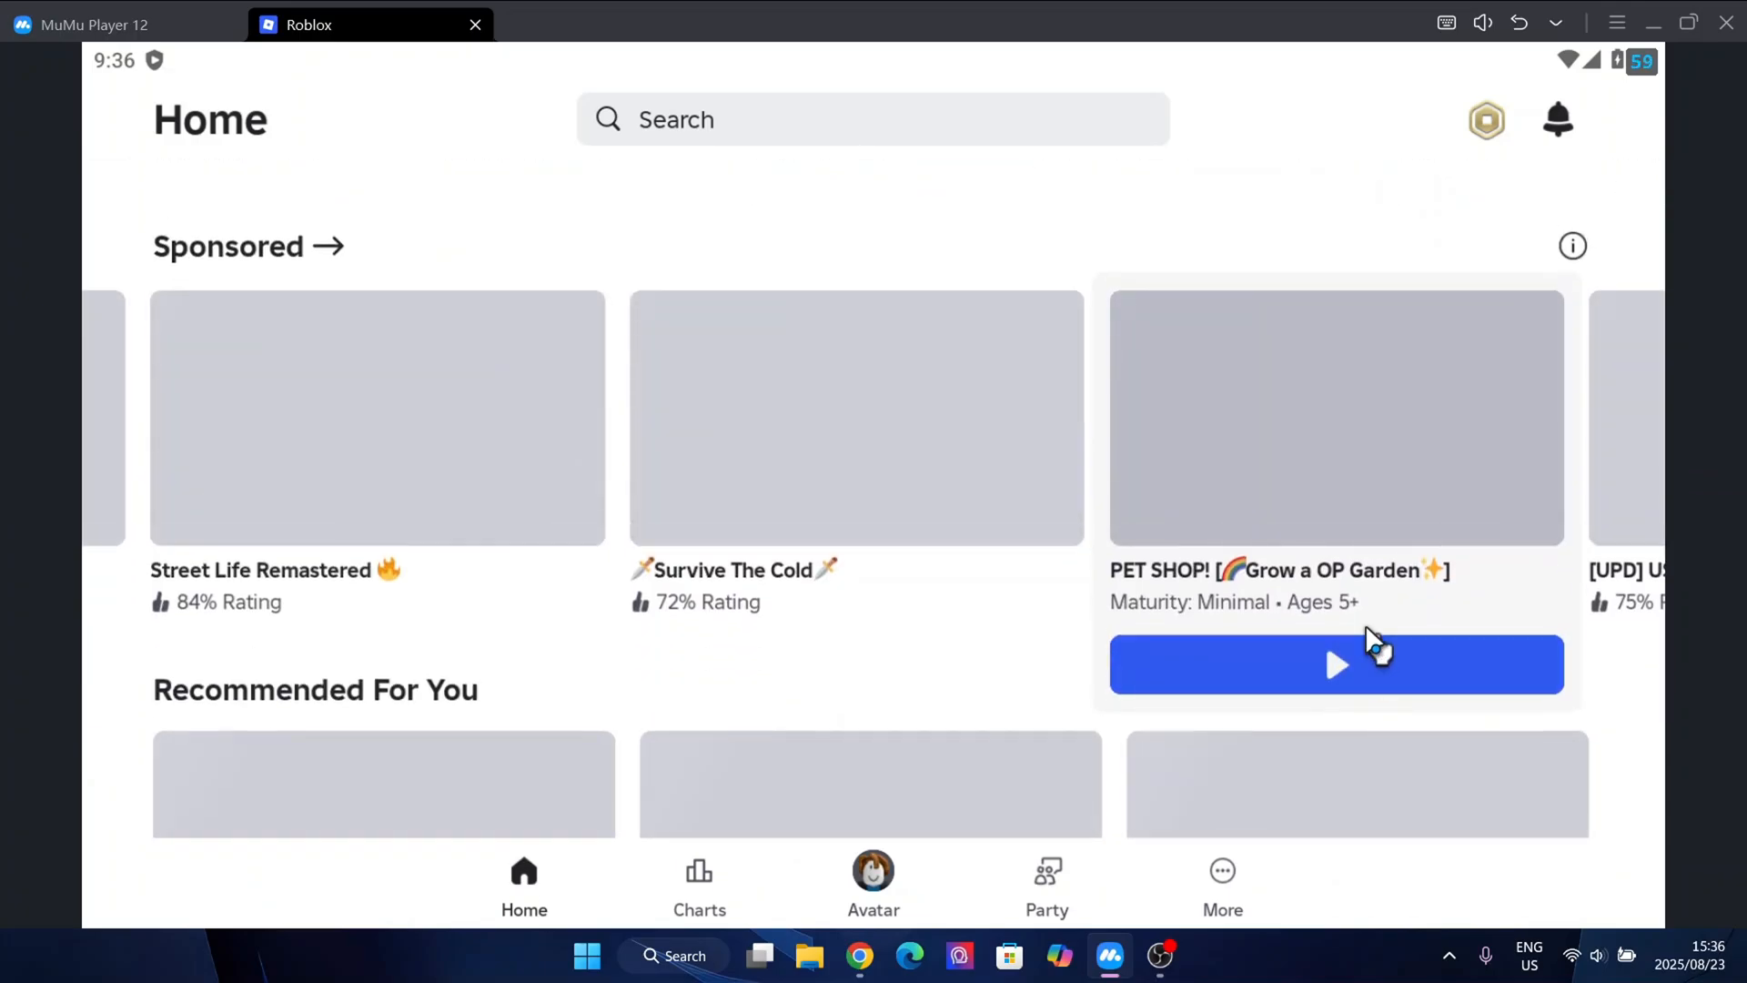
pyautogui.click(871, 120)
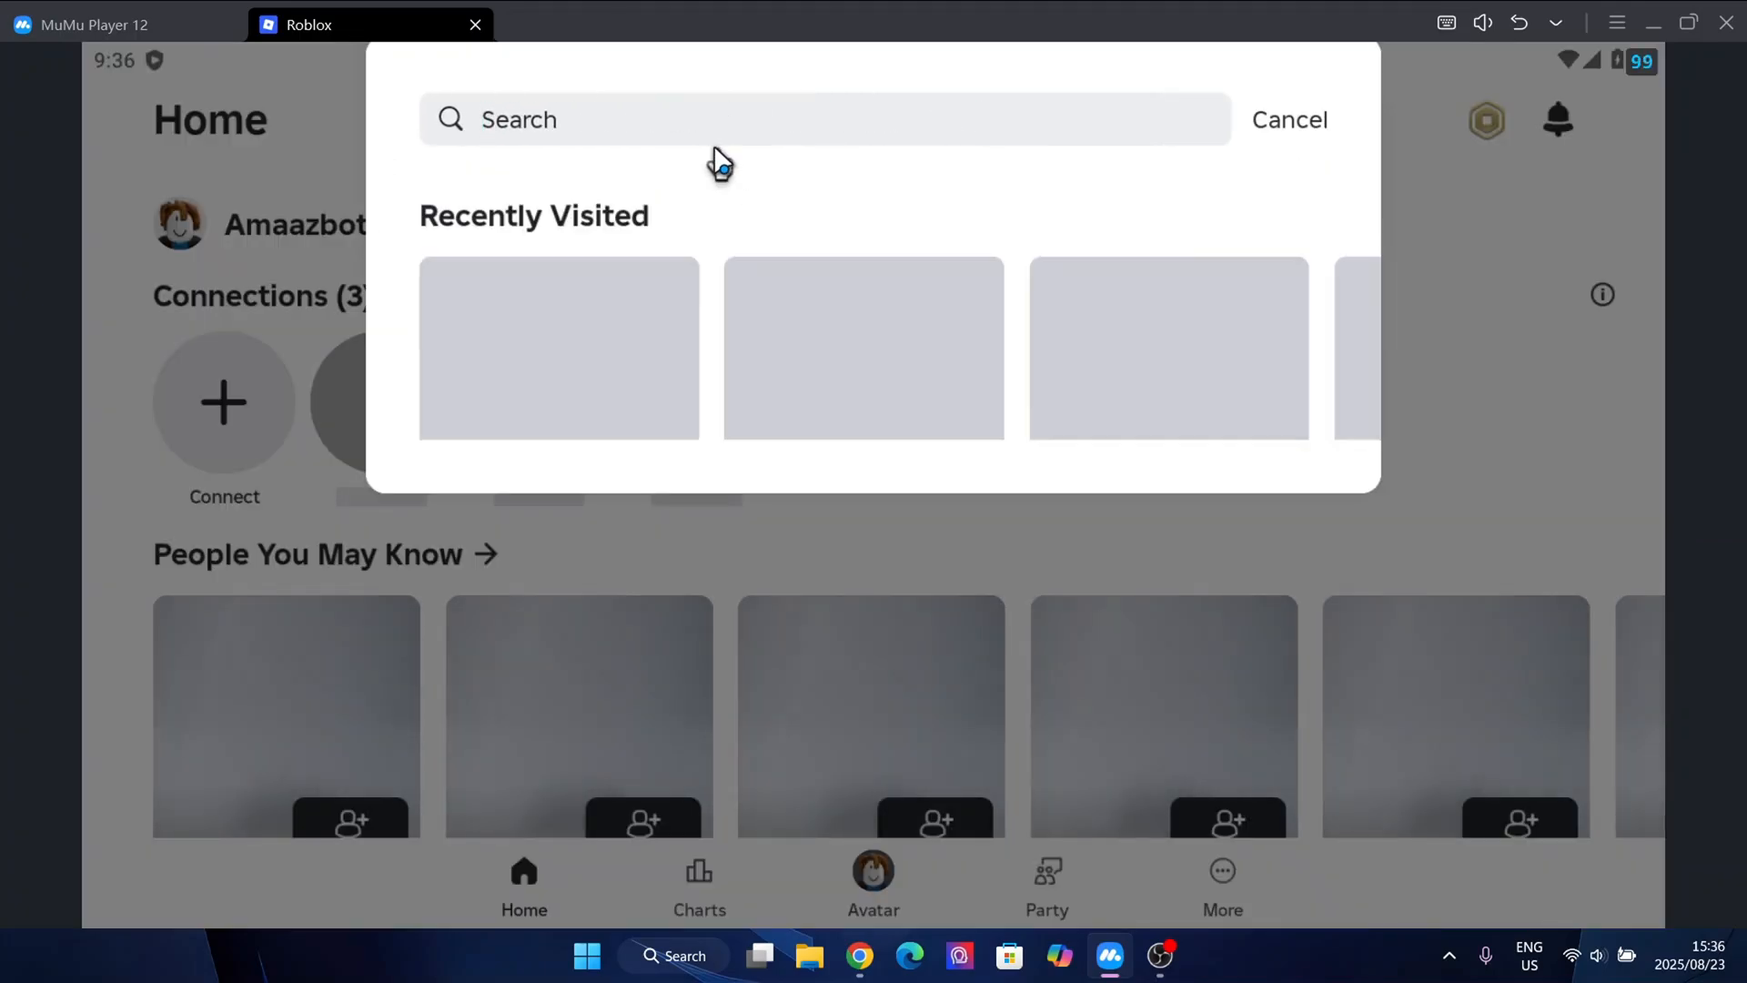
# Step: Search for 'flat world' and open the Flat experience's page
pyautogui.write('flat wor;l')
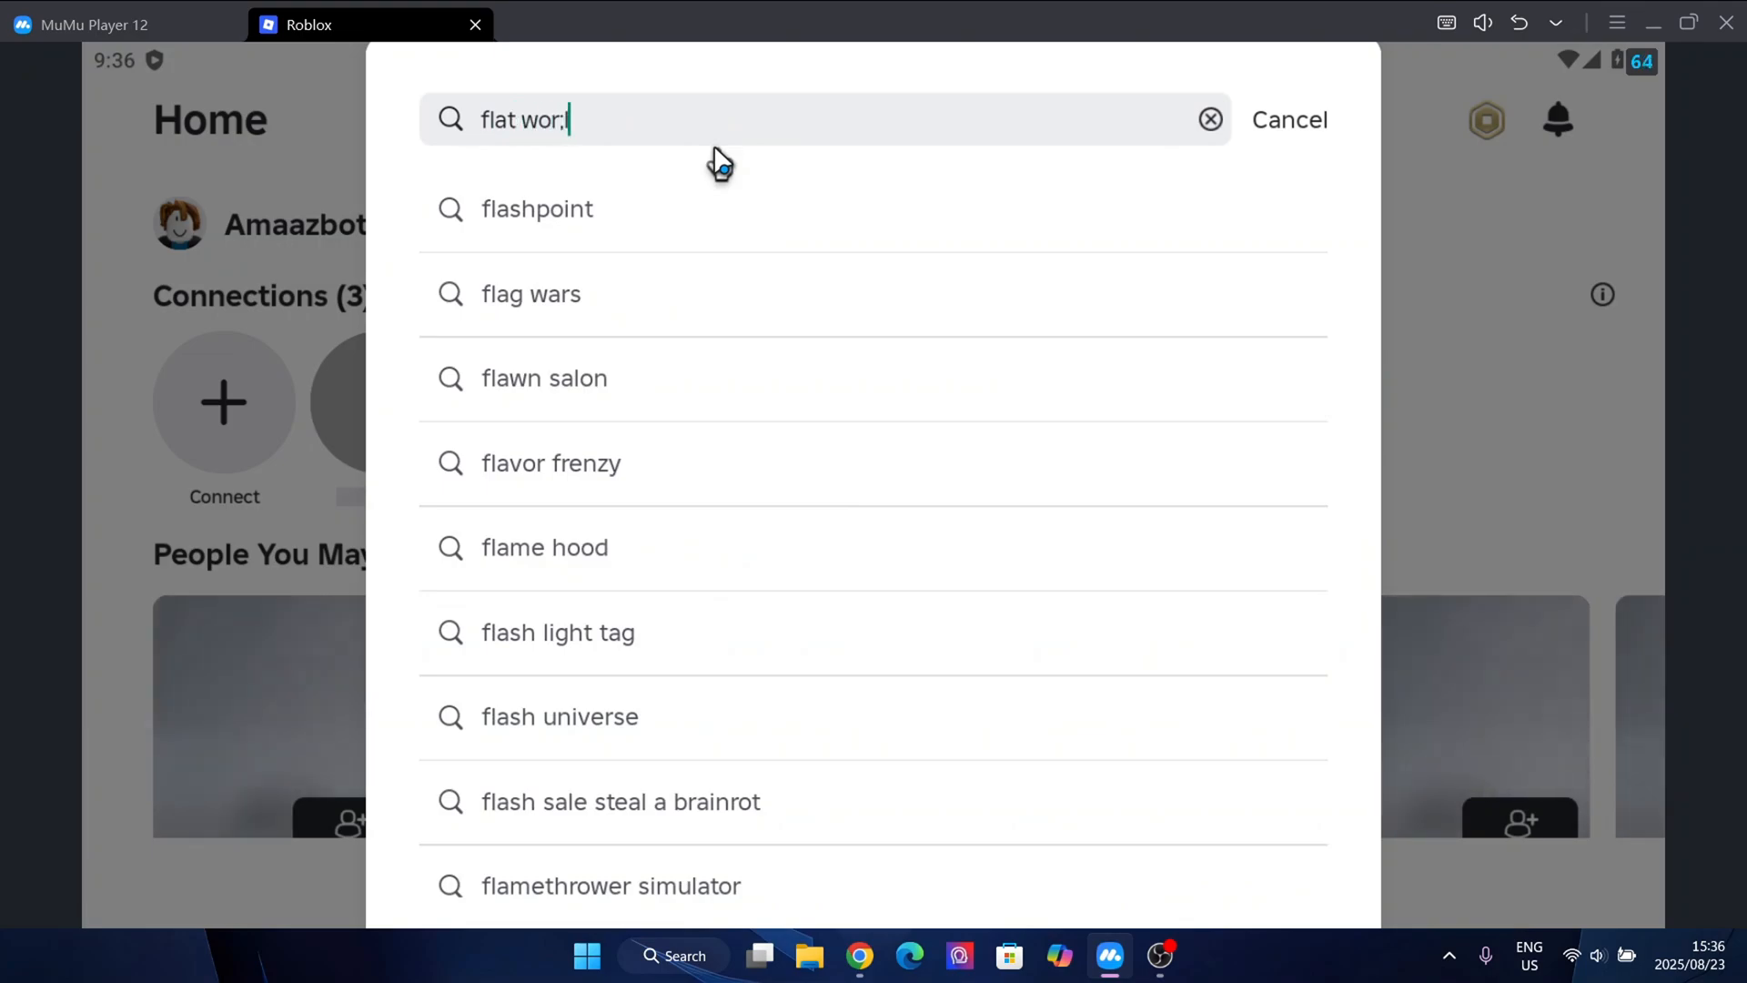
pyautogui.click(1209, 120)
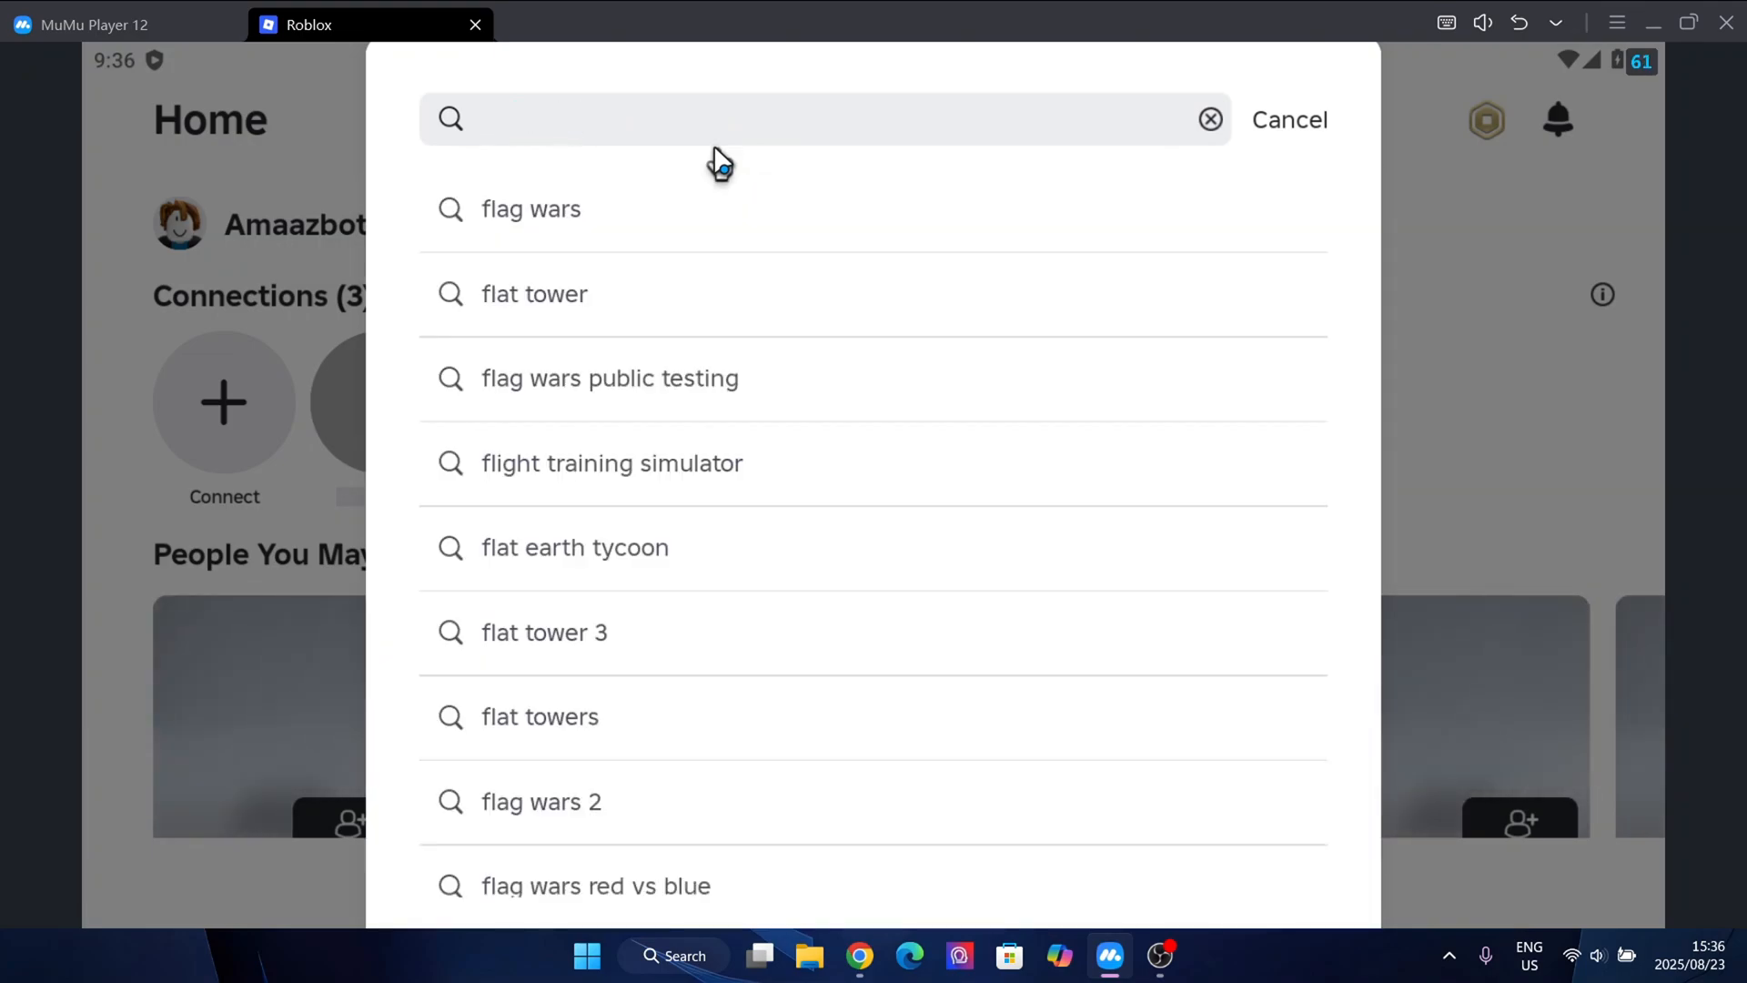
pyautogui.write('flat world')
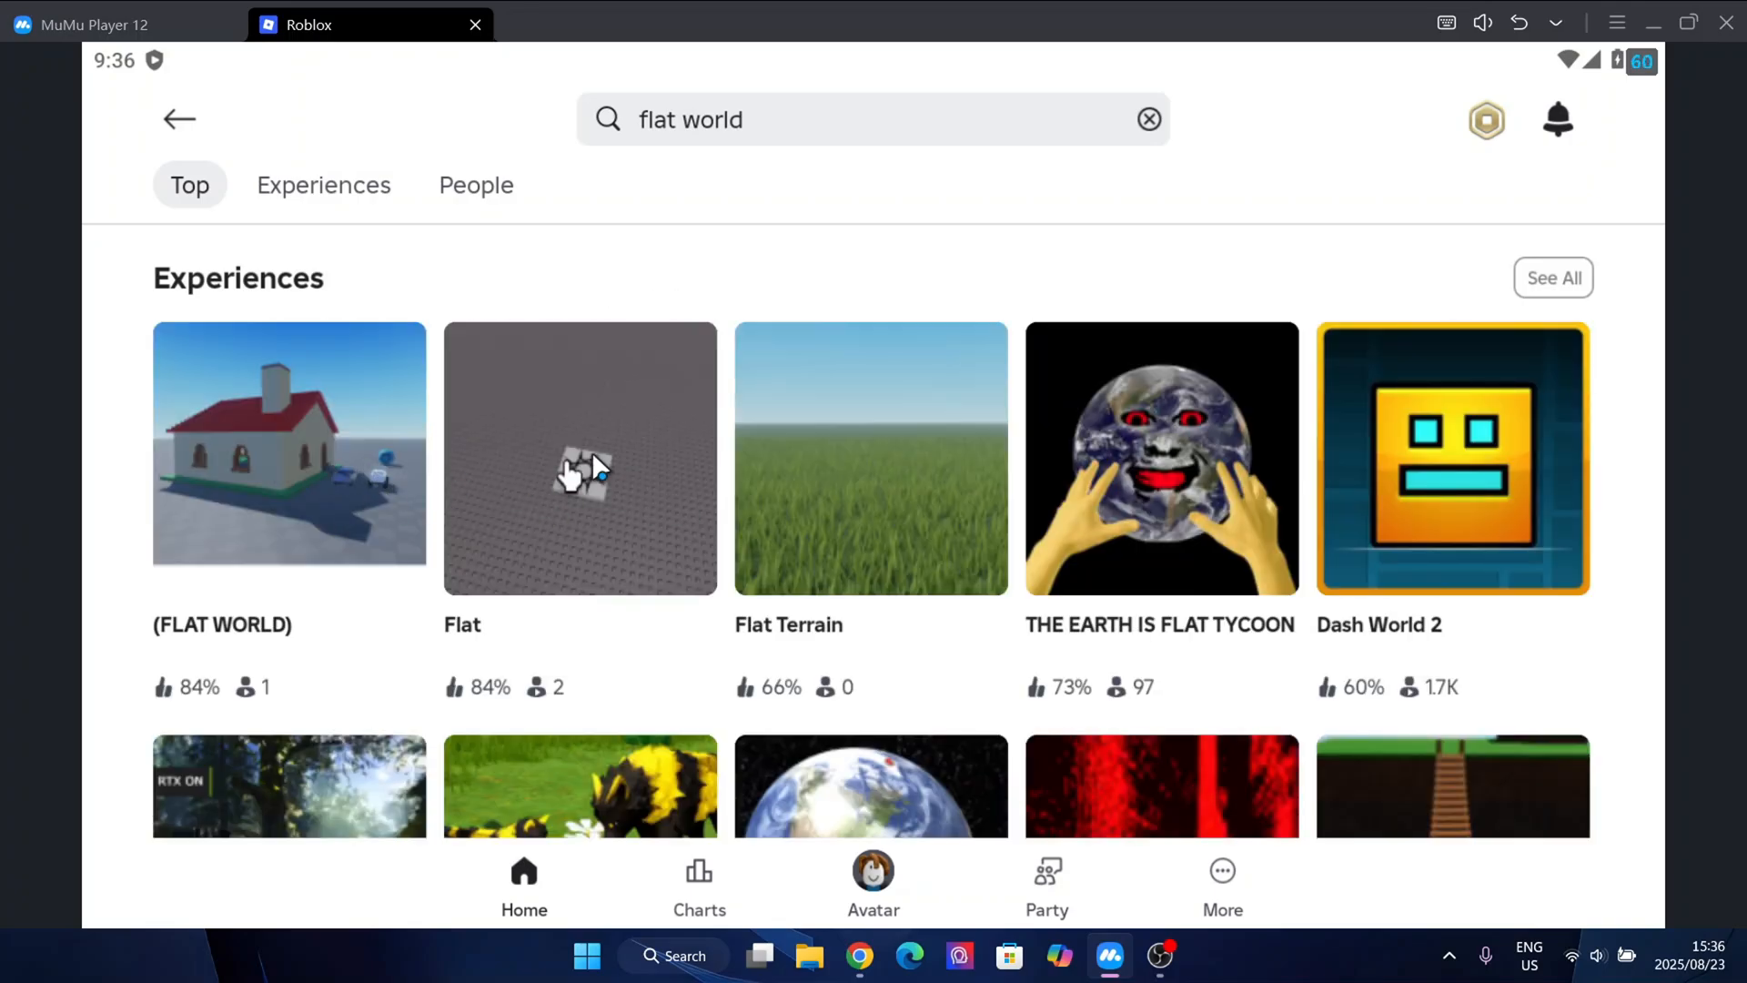
pyautogui.click(579, 457)
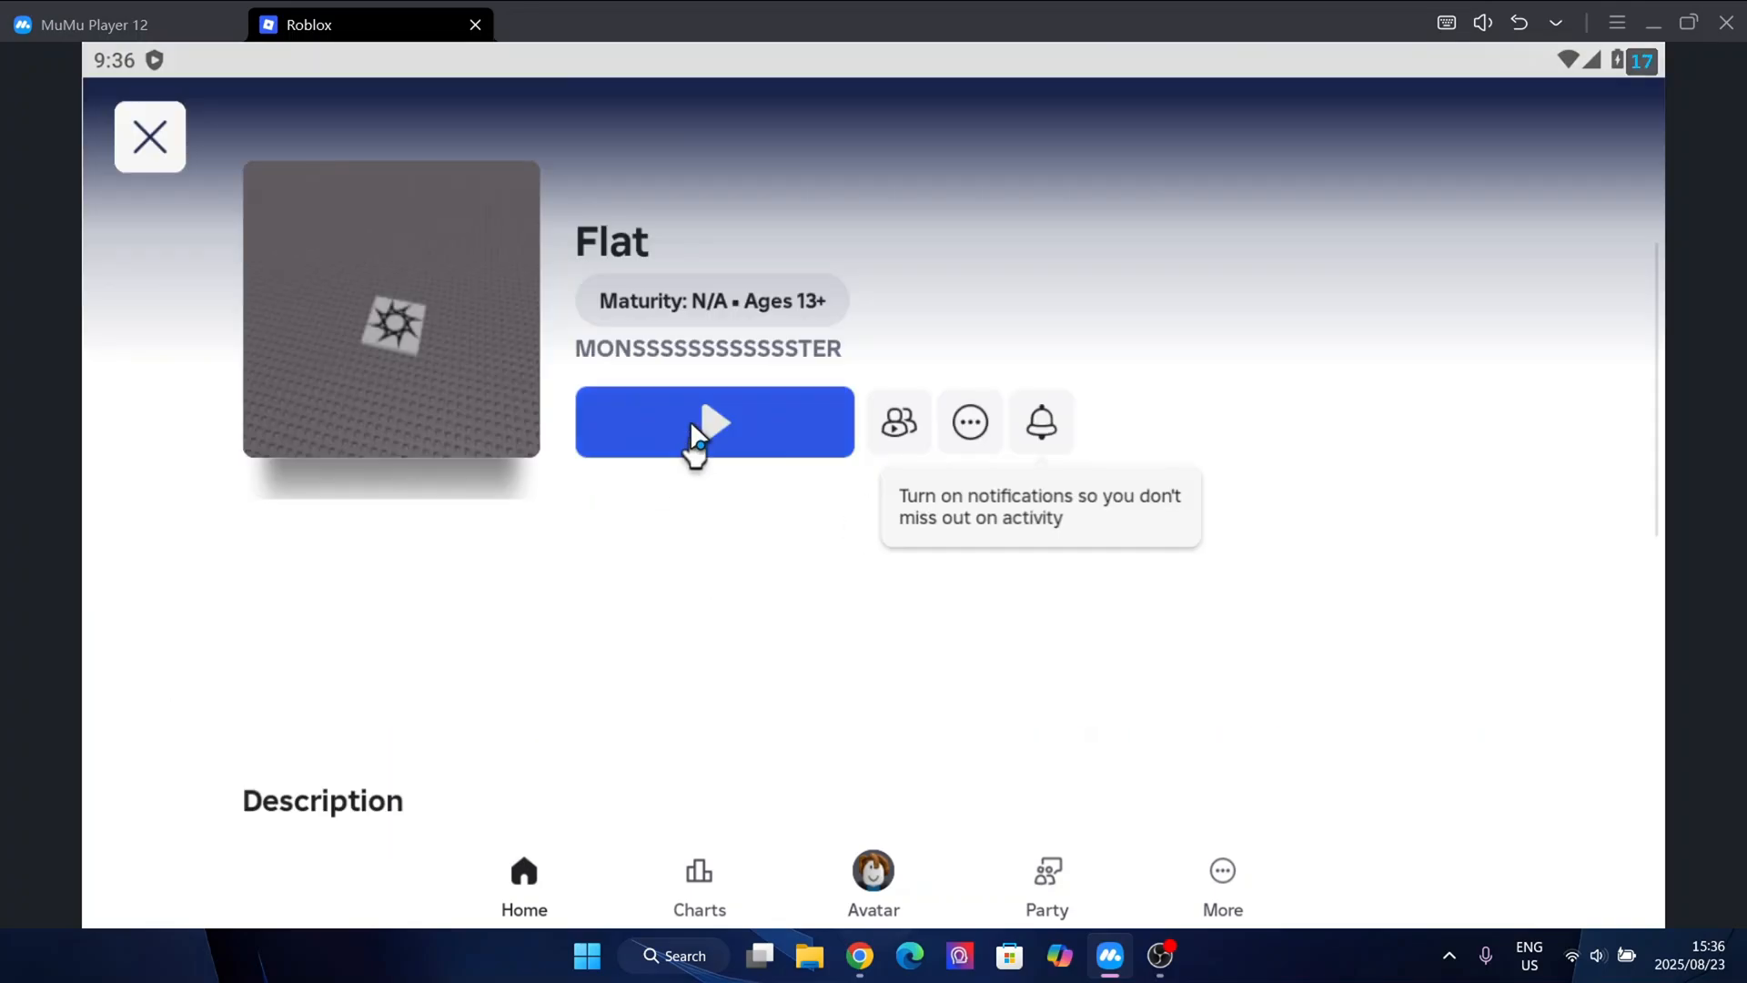
# Step: Join the Flat game and request a Krnl key through LootLabs
pyautogui.click(714, 421)
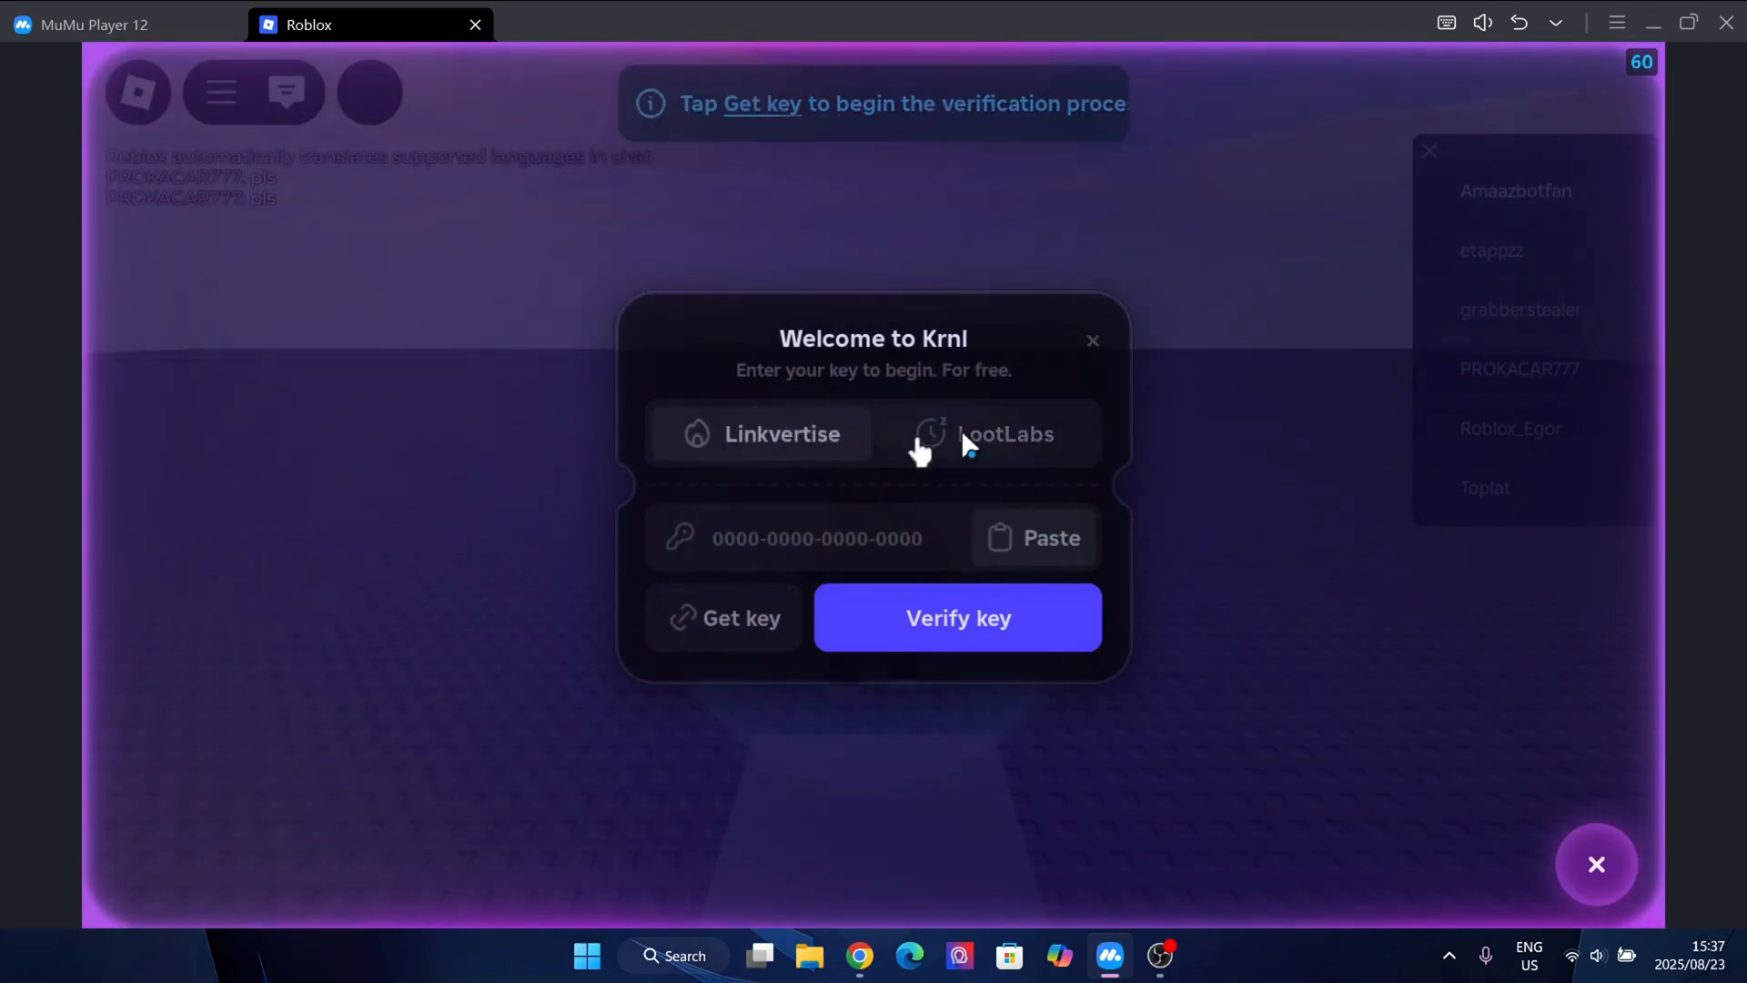
pyautogui.click(1033, 537)
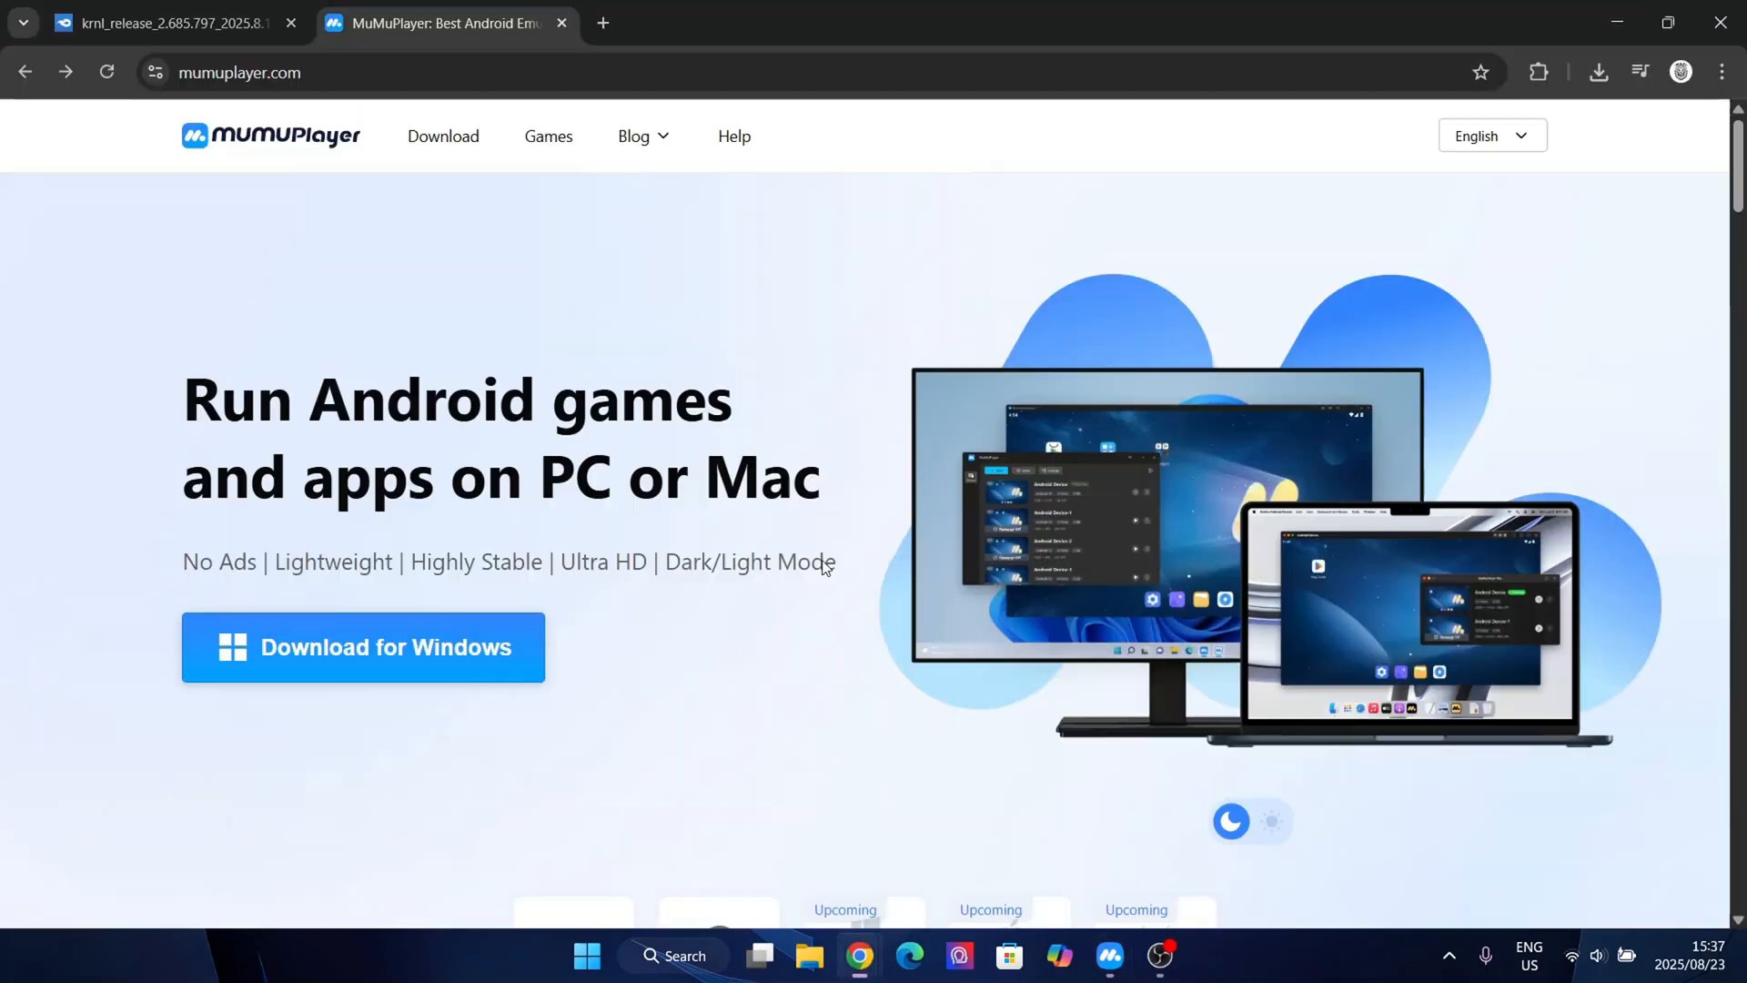
# Step: View the Krnl checkpoint page in Chrome, then return to Flat and dismiss the Krnl welcome prompt
pyautogui.click(603, 22)
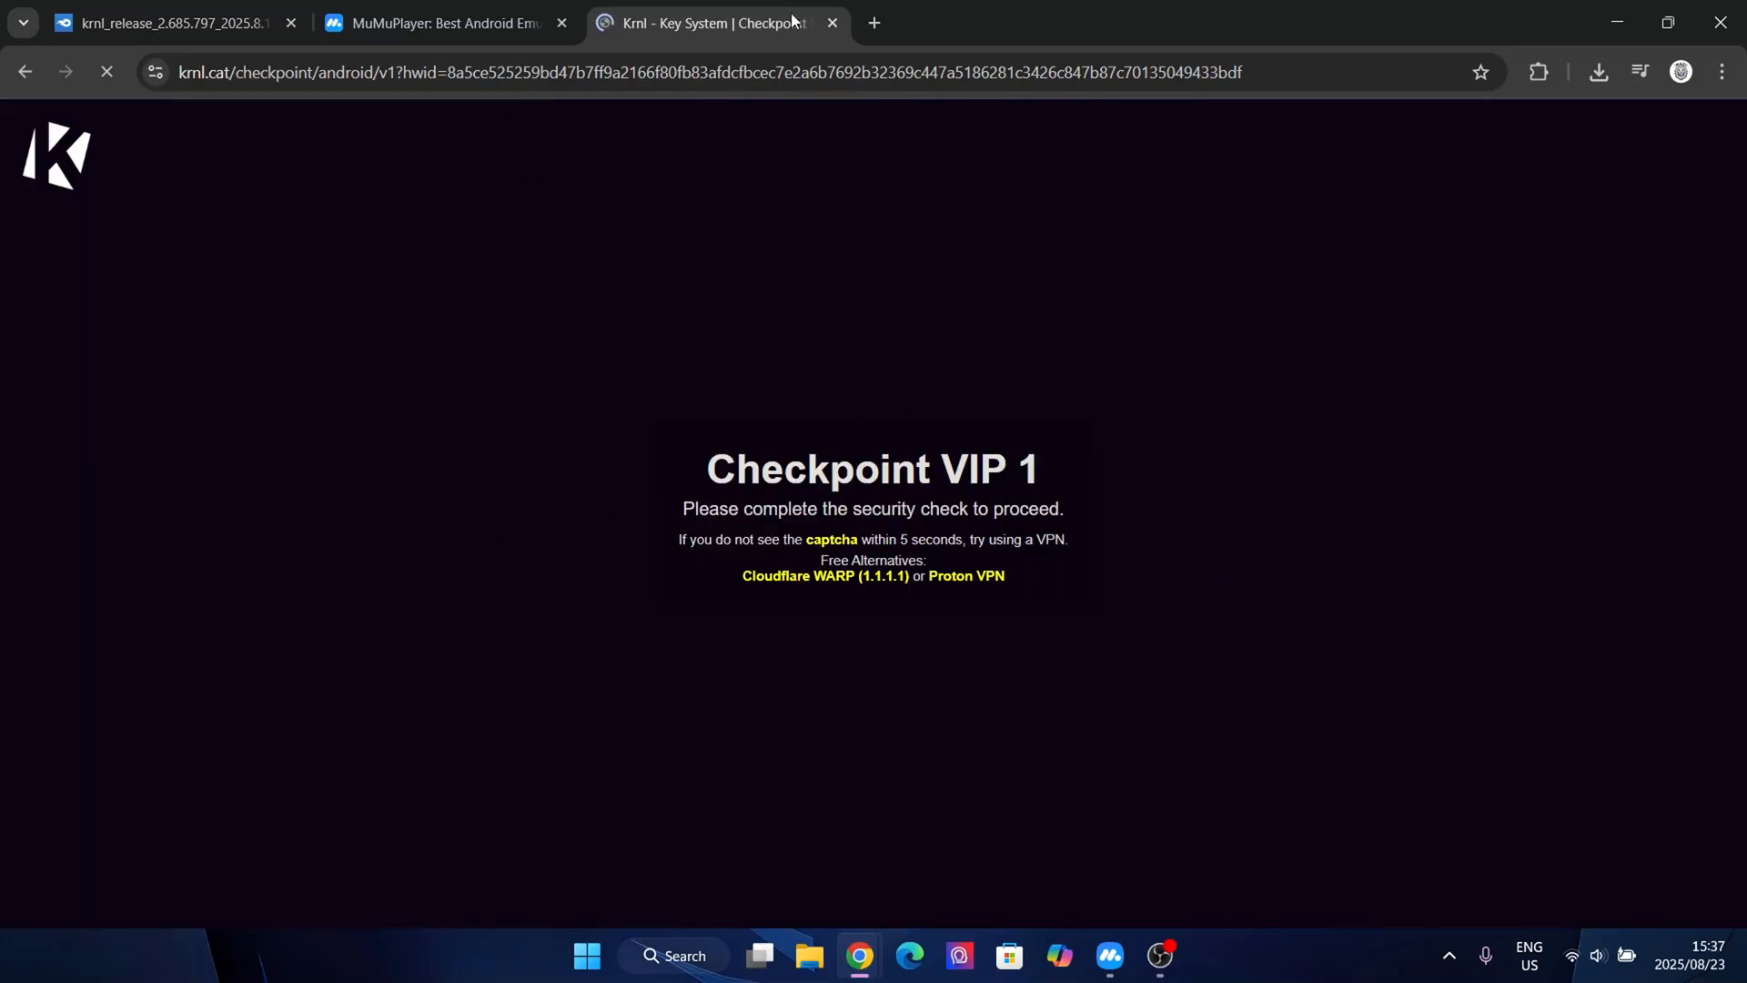
pyautogui.click(832, 21)
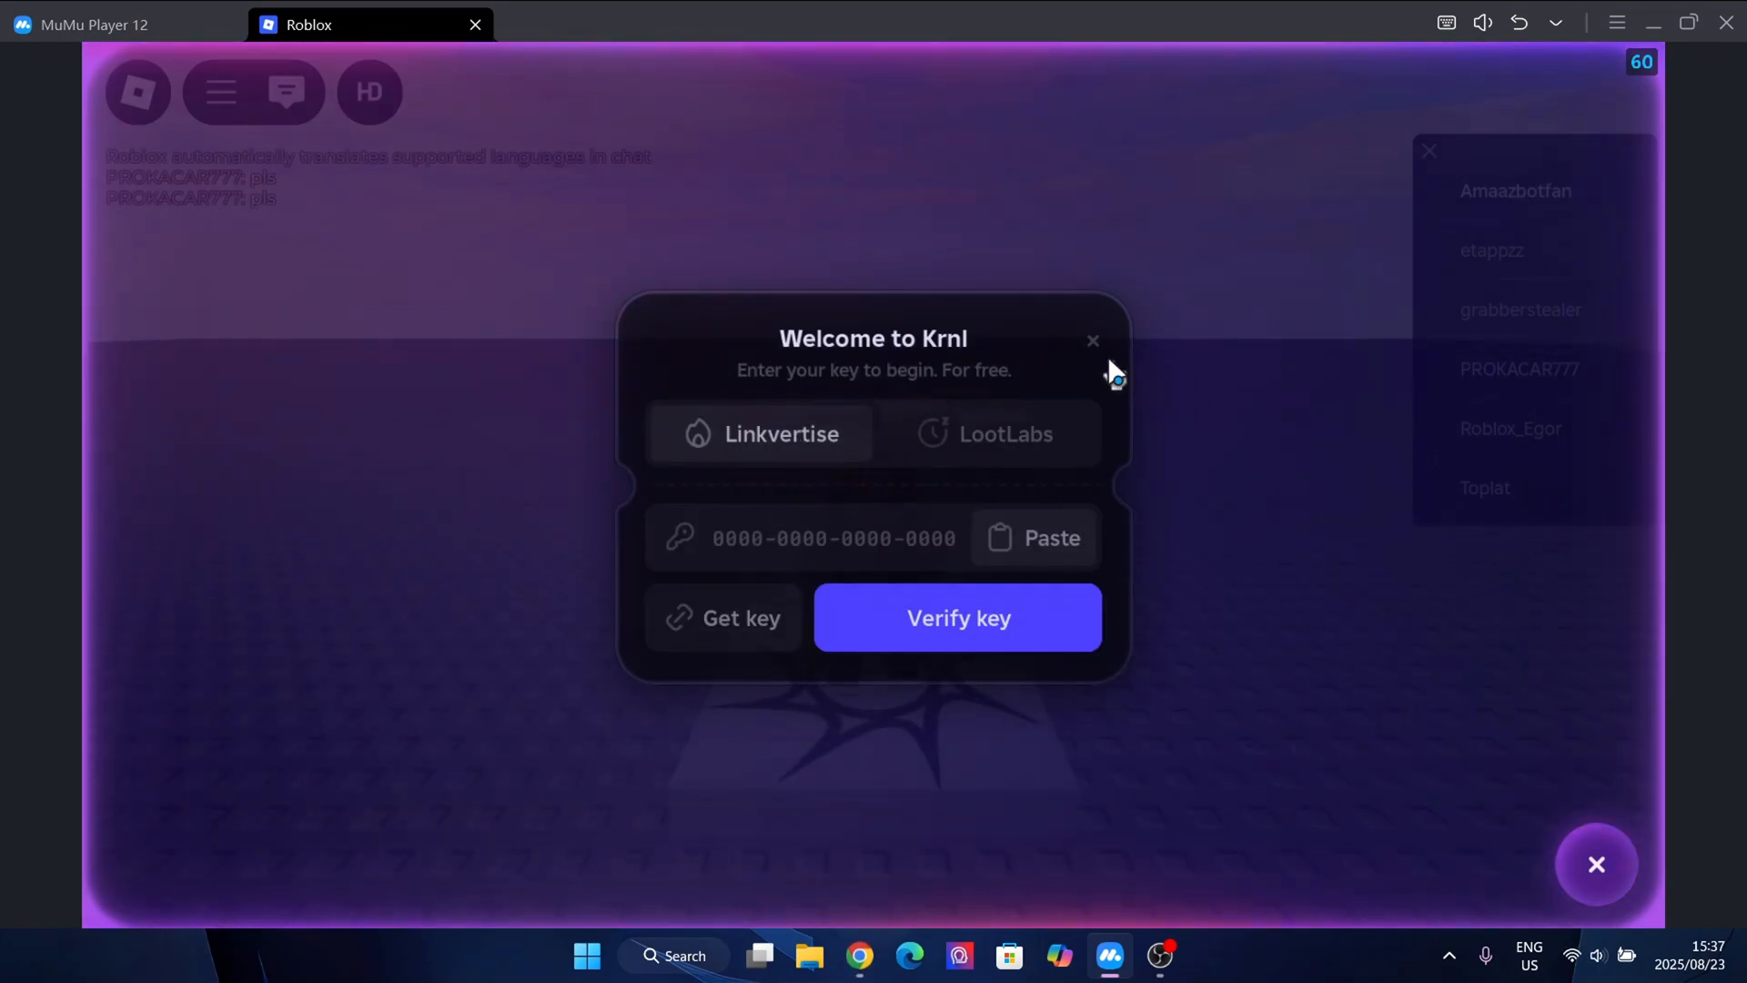
pyautogui.click(1092, 340)
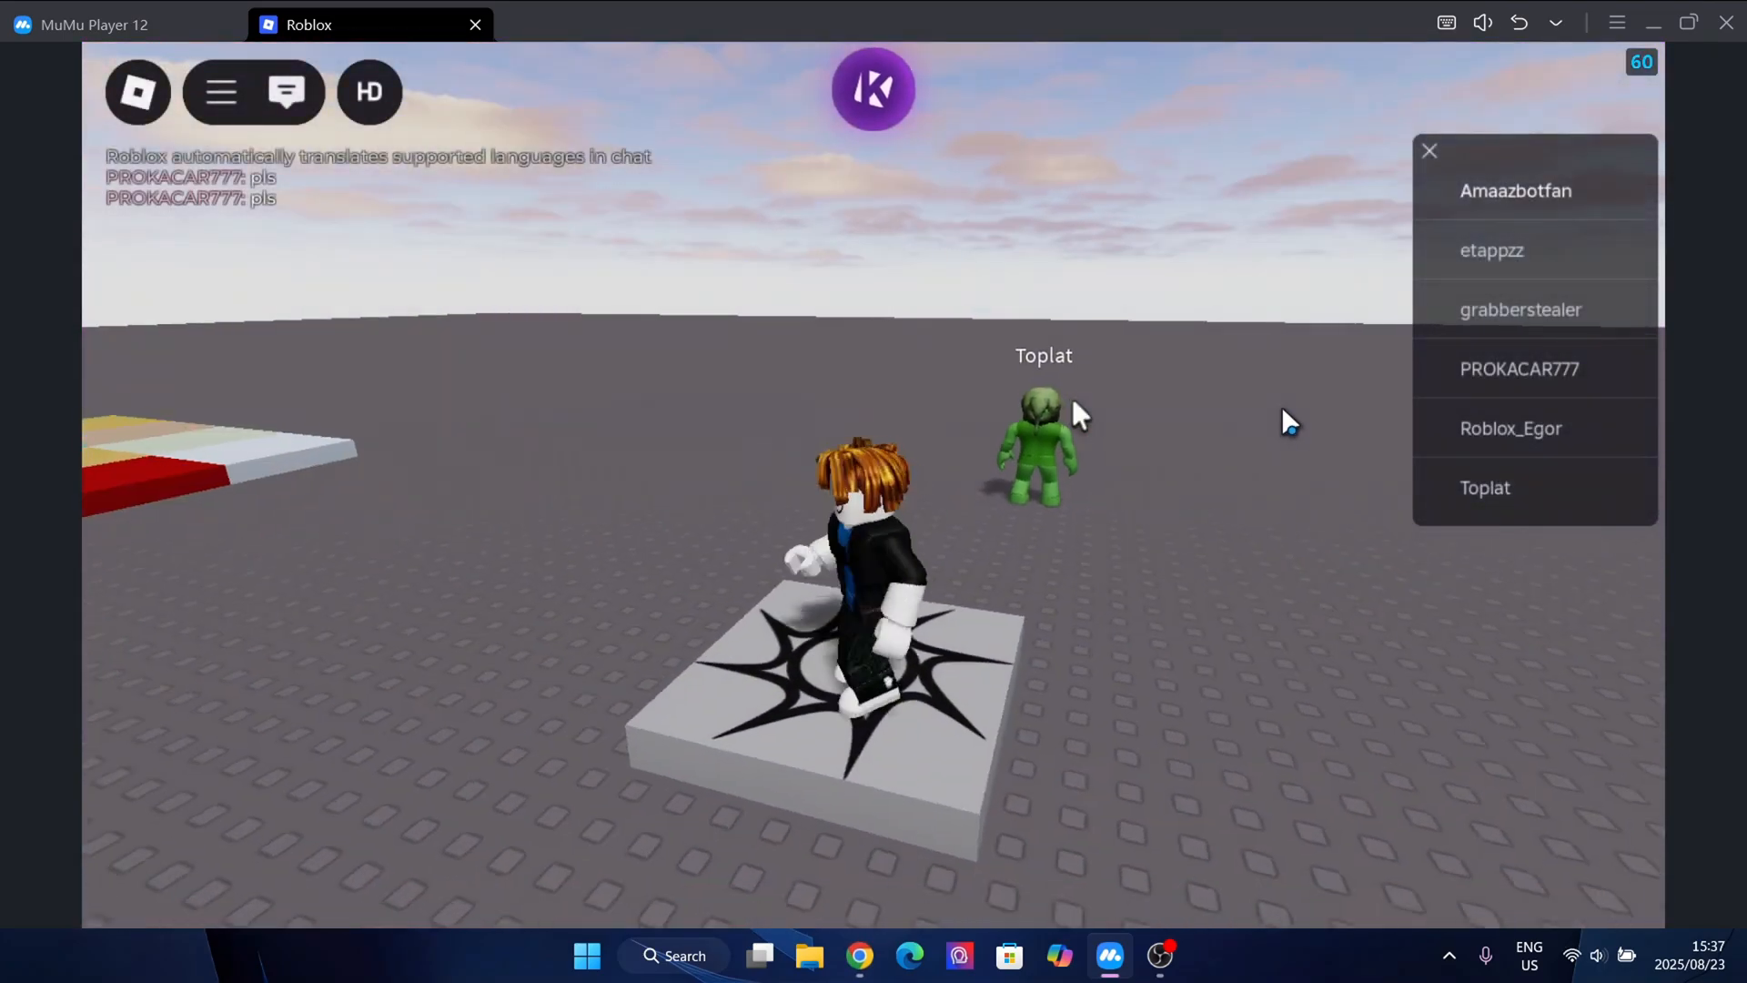